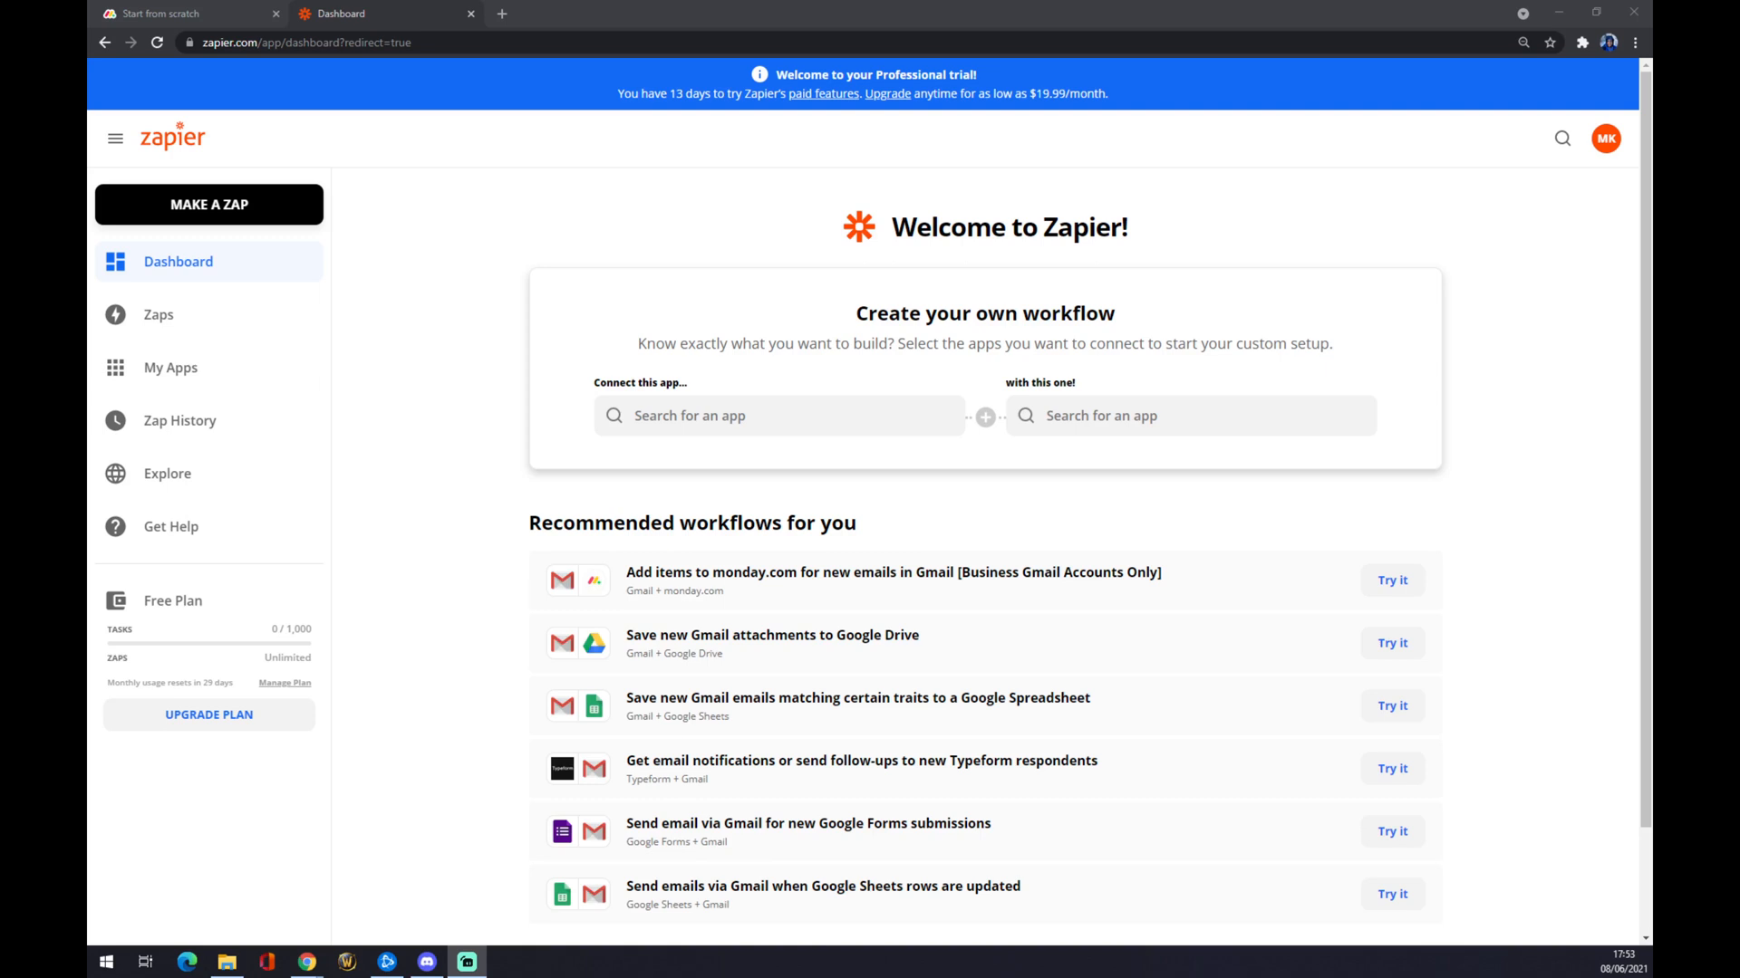
pyautogui.moveTo(663, 160)
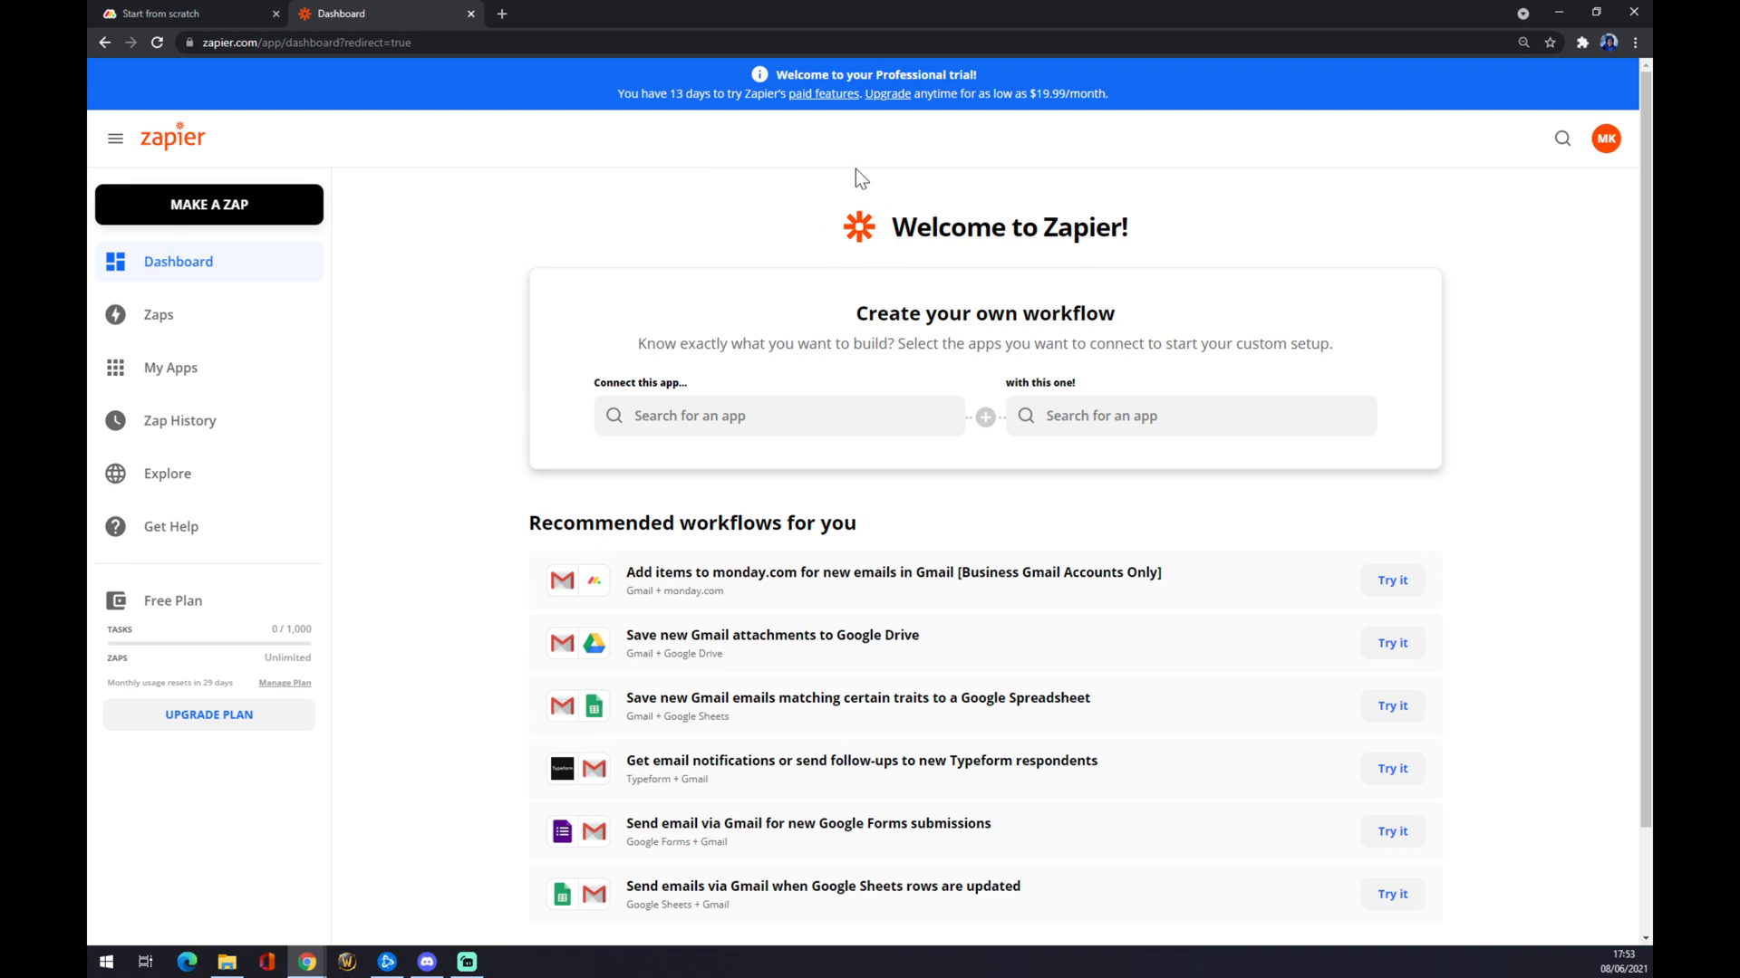
pyautogui.moveTo(825, 134)
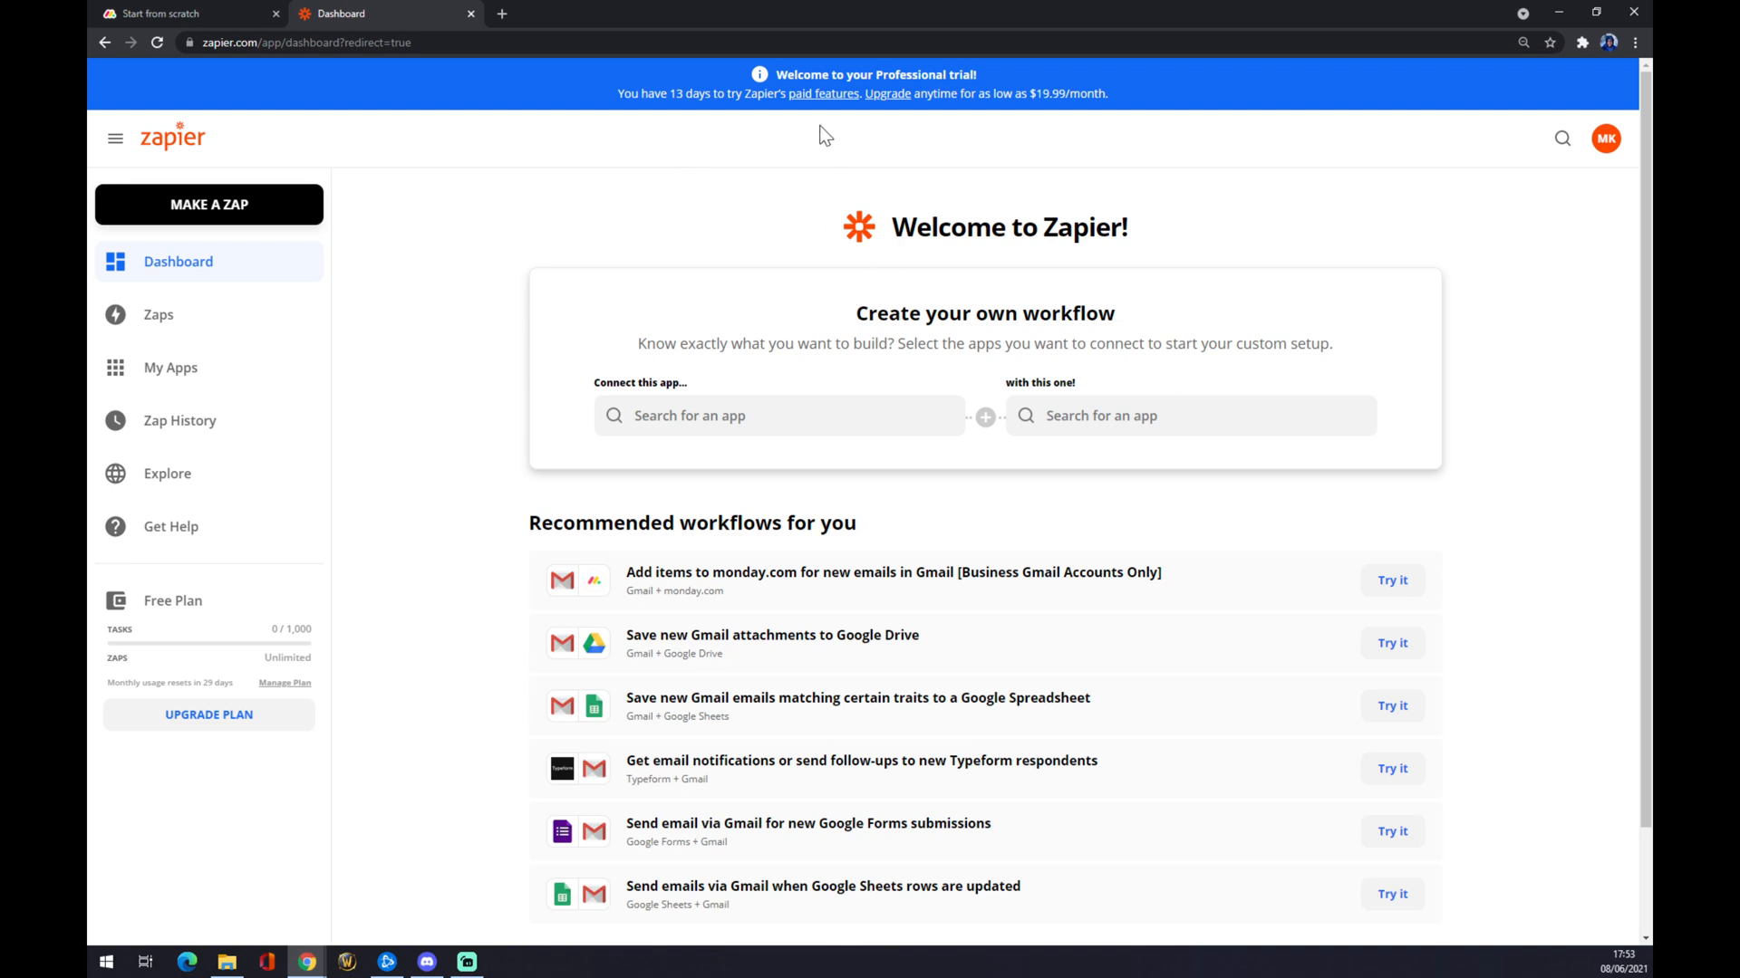
pyautogui.moveTo(651, 245)
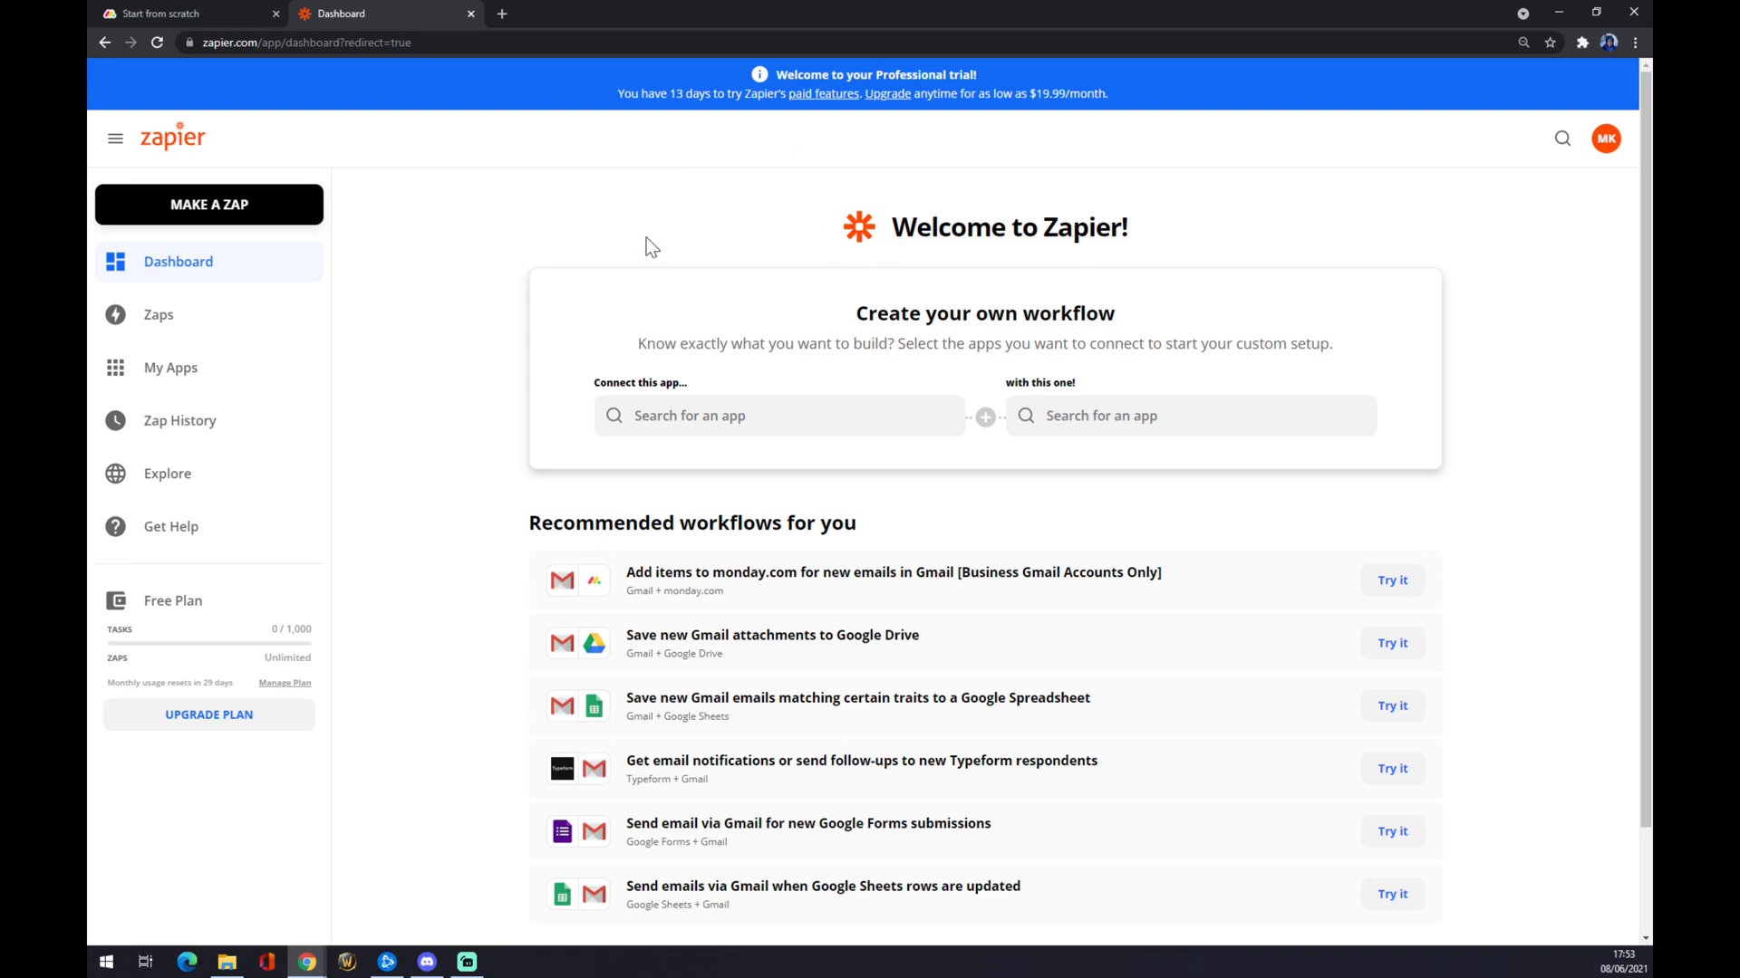
pyautogui.moveTo(687, 252)
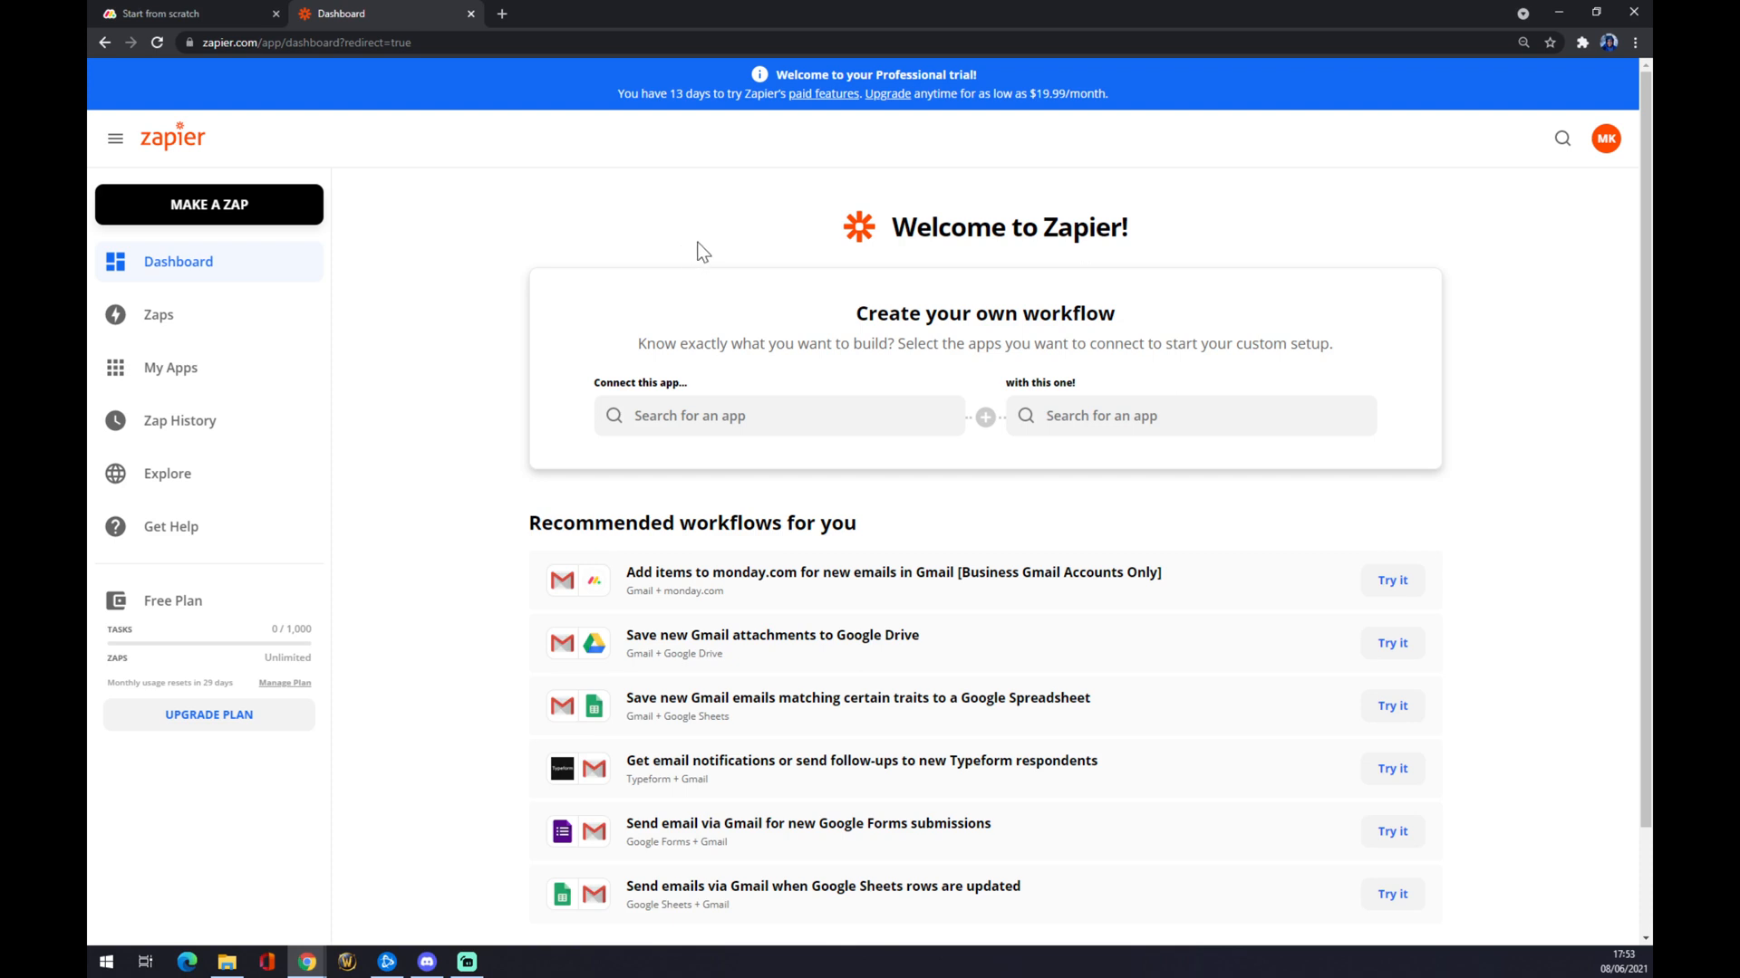
pyautogui.moveTo(686, 242)
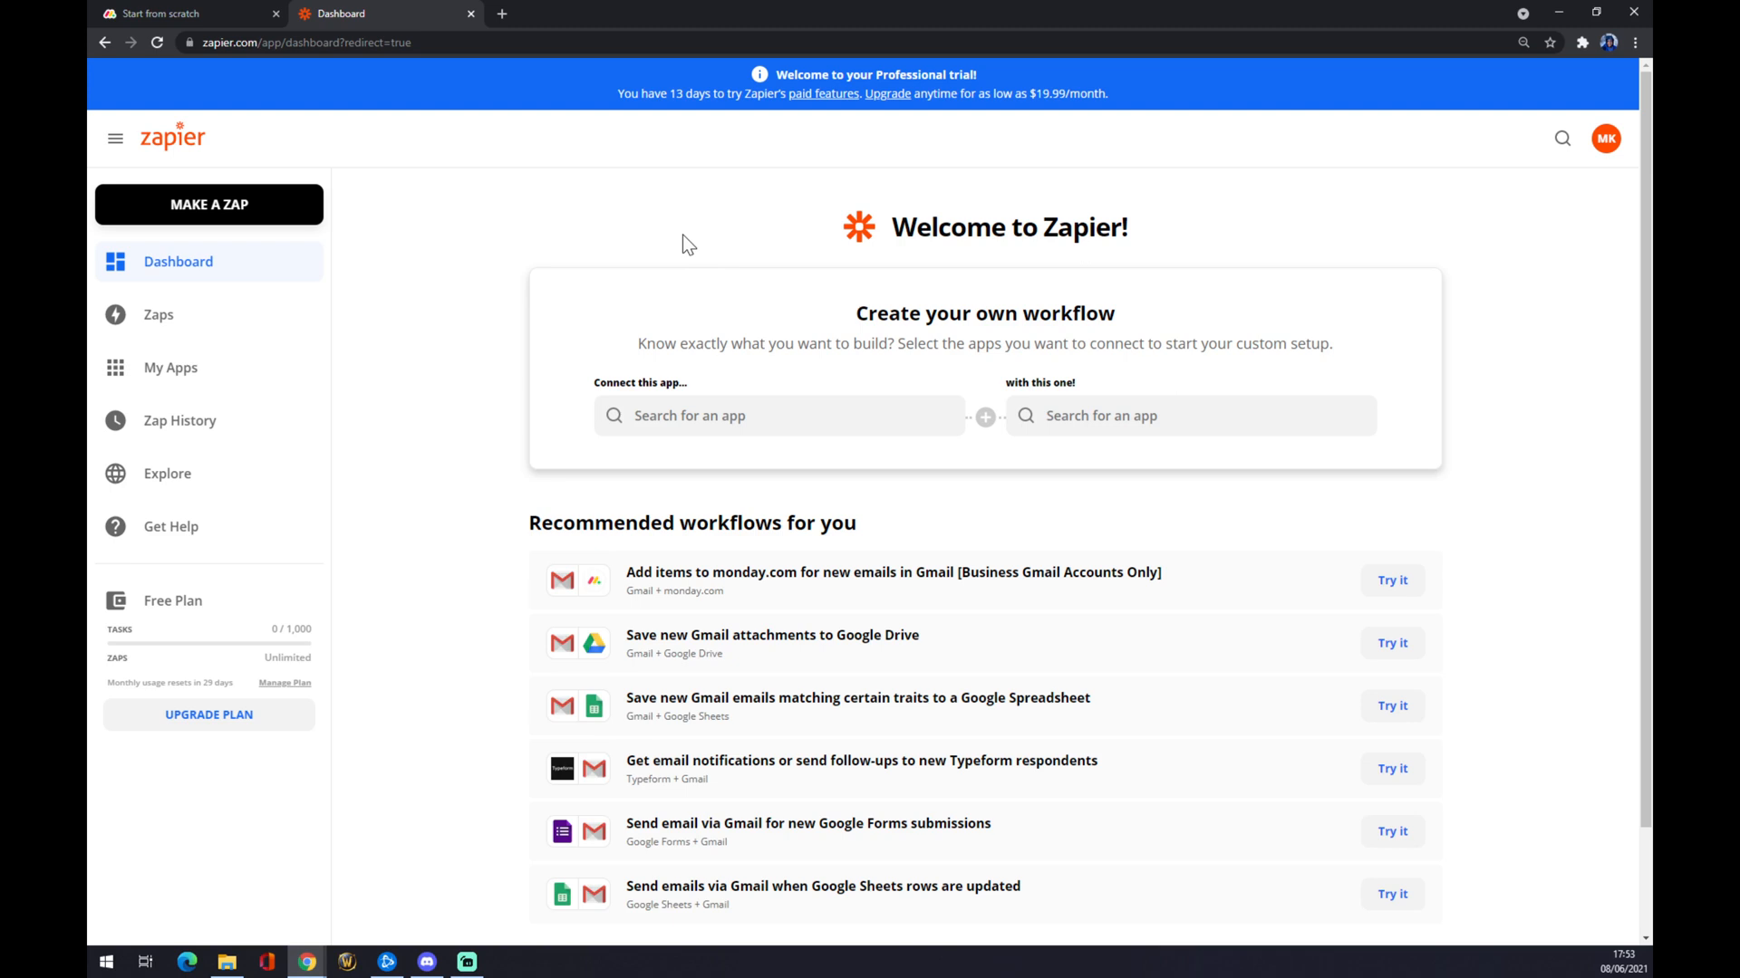
pyautogui.moveTo(229, 219)
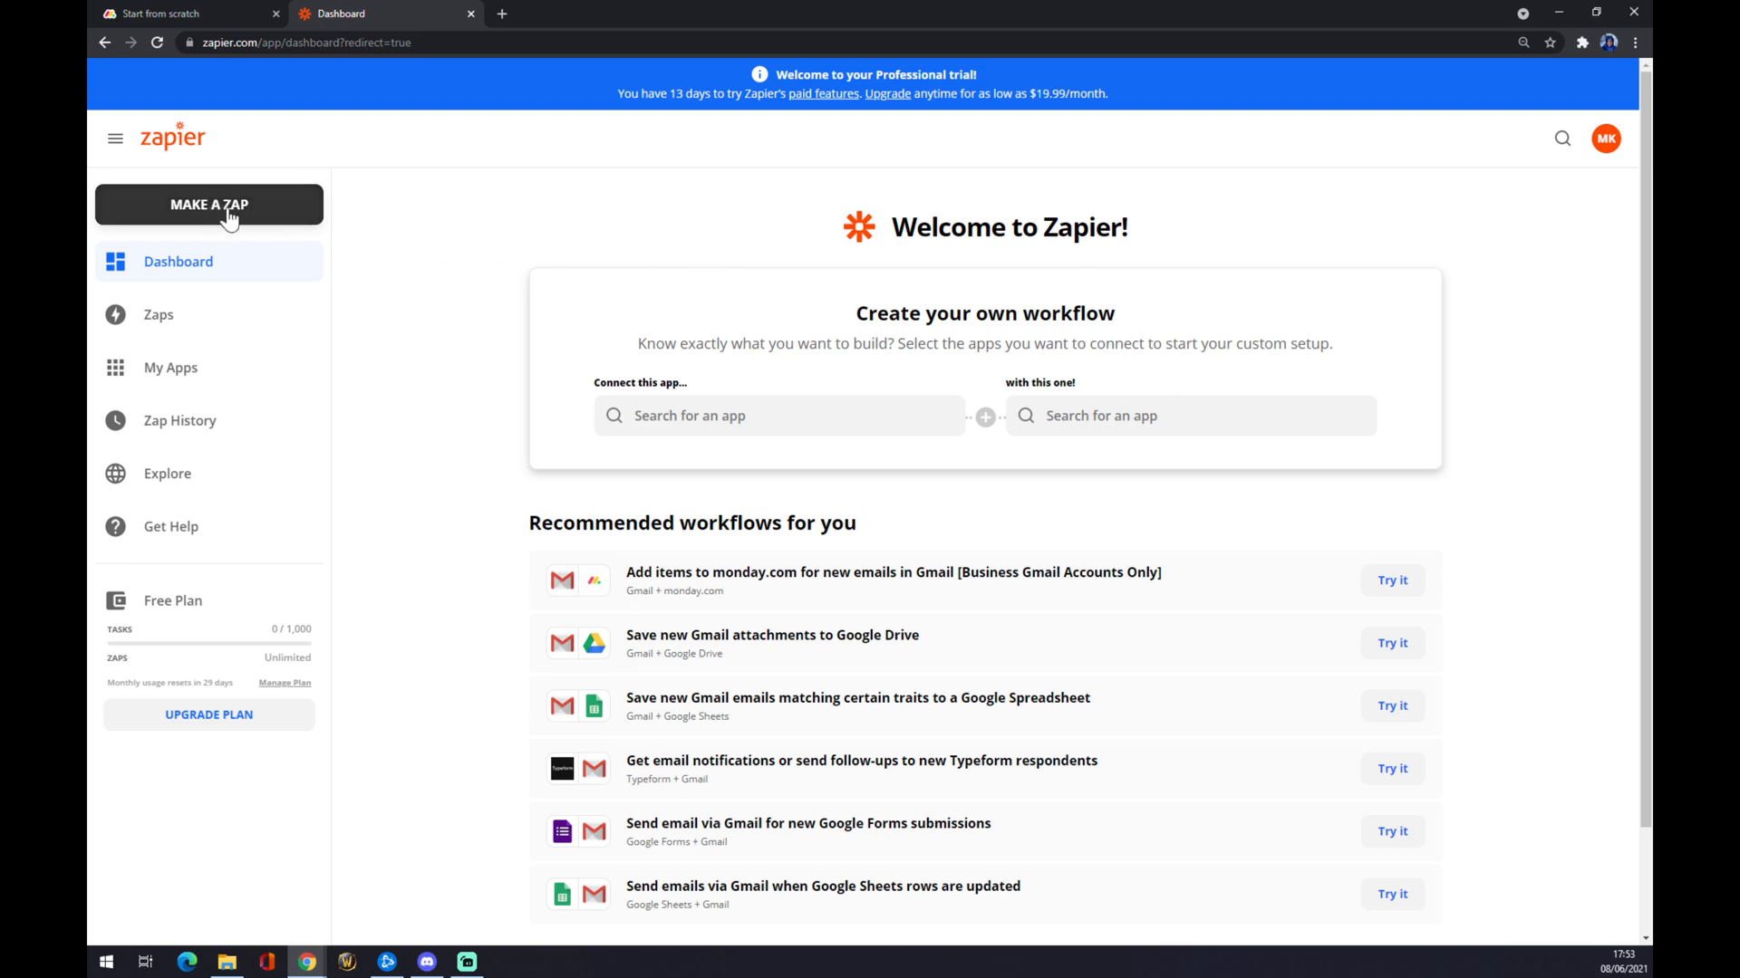
# Start a new zap and name it 'Monday to Xero'.
pyautogui.click(209, 204)
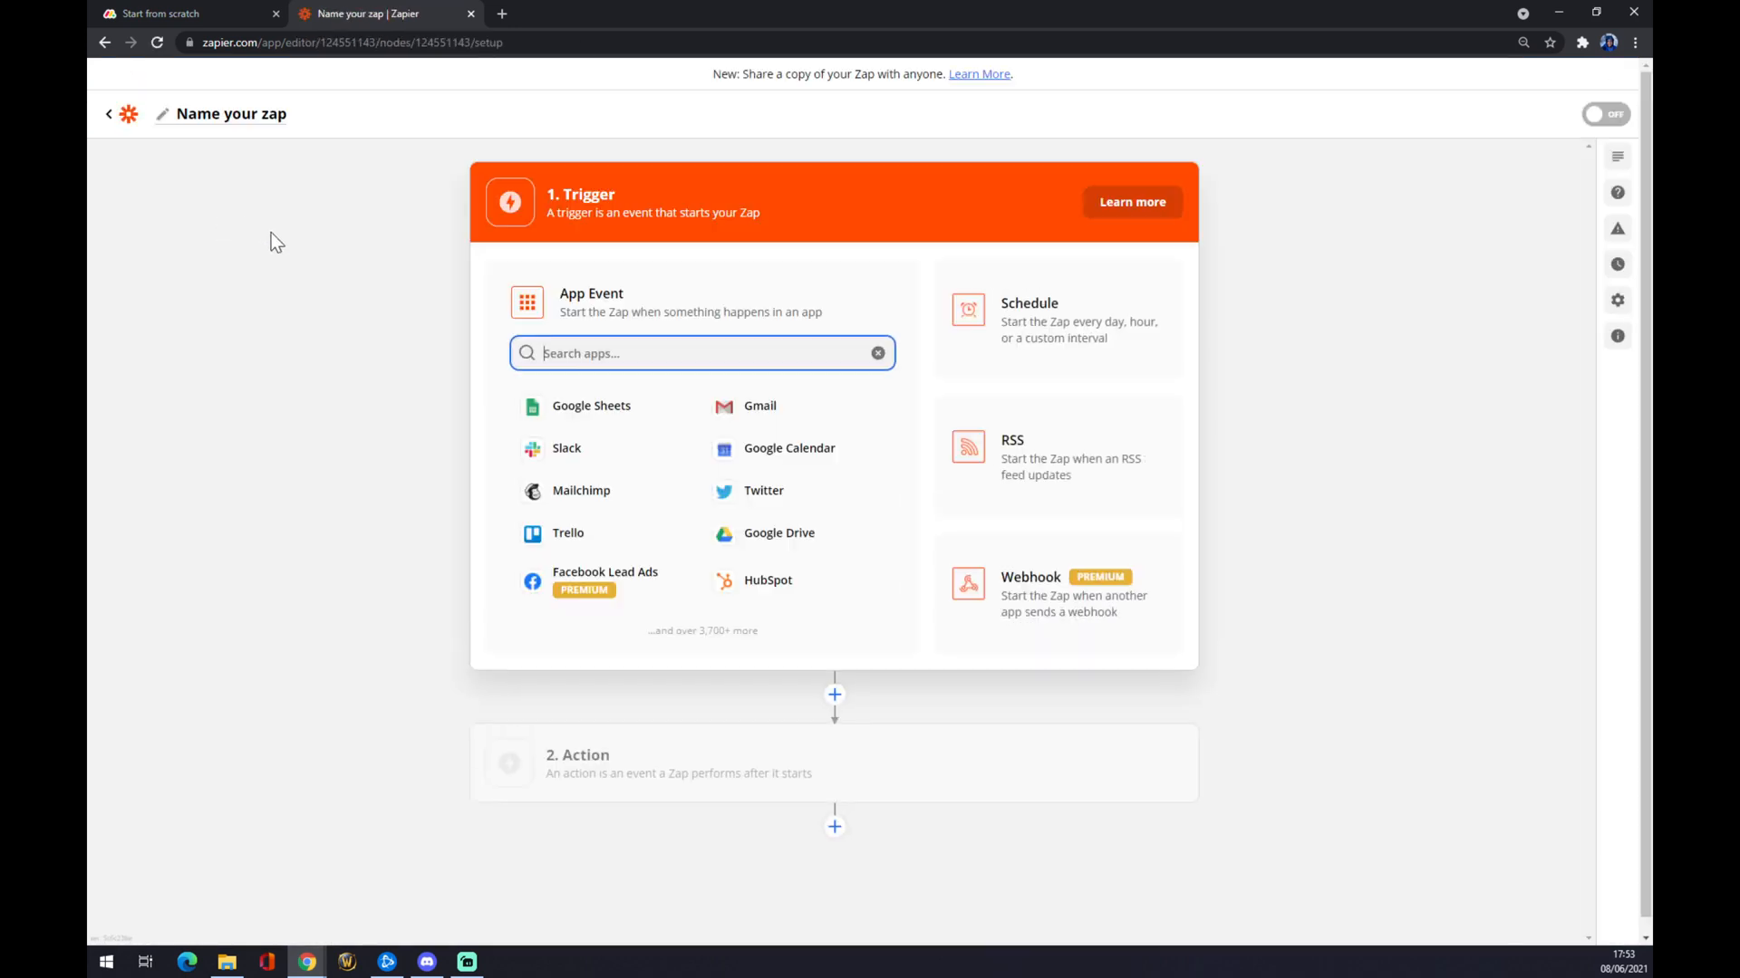
pyautogui.click(222, 113)
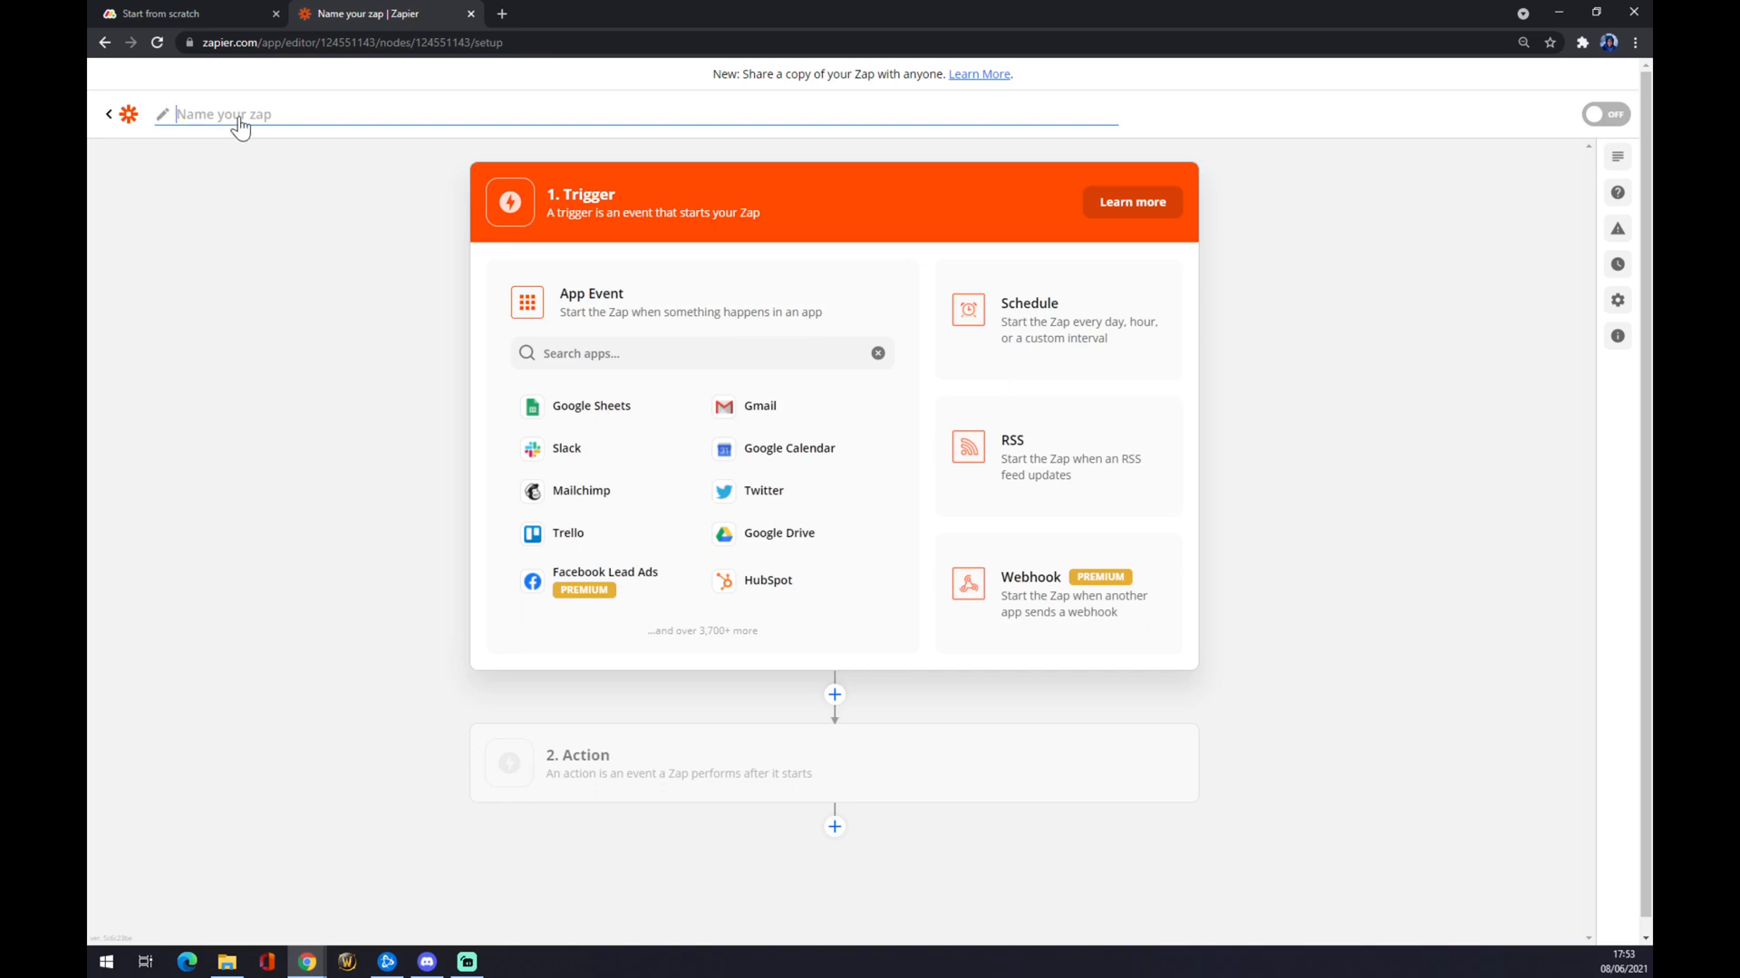
pyautogui.write('Monday to Xero')
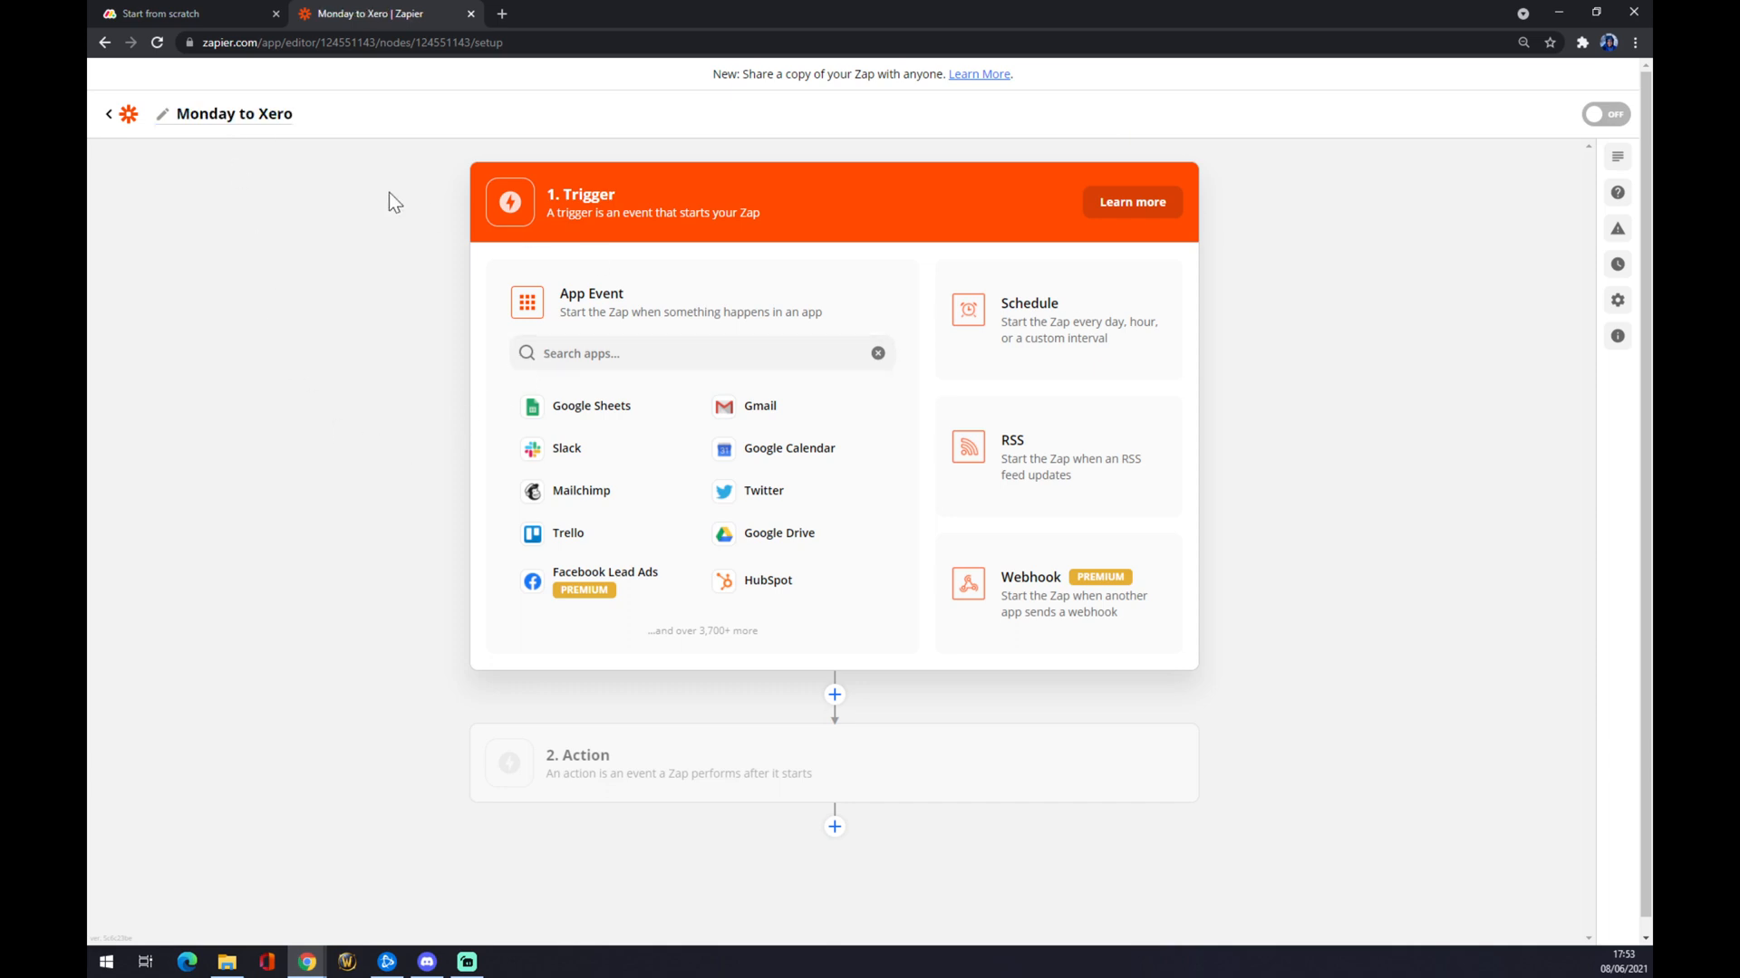
pyautogui.moveTo(679, 248)
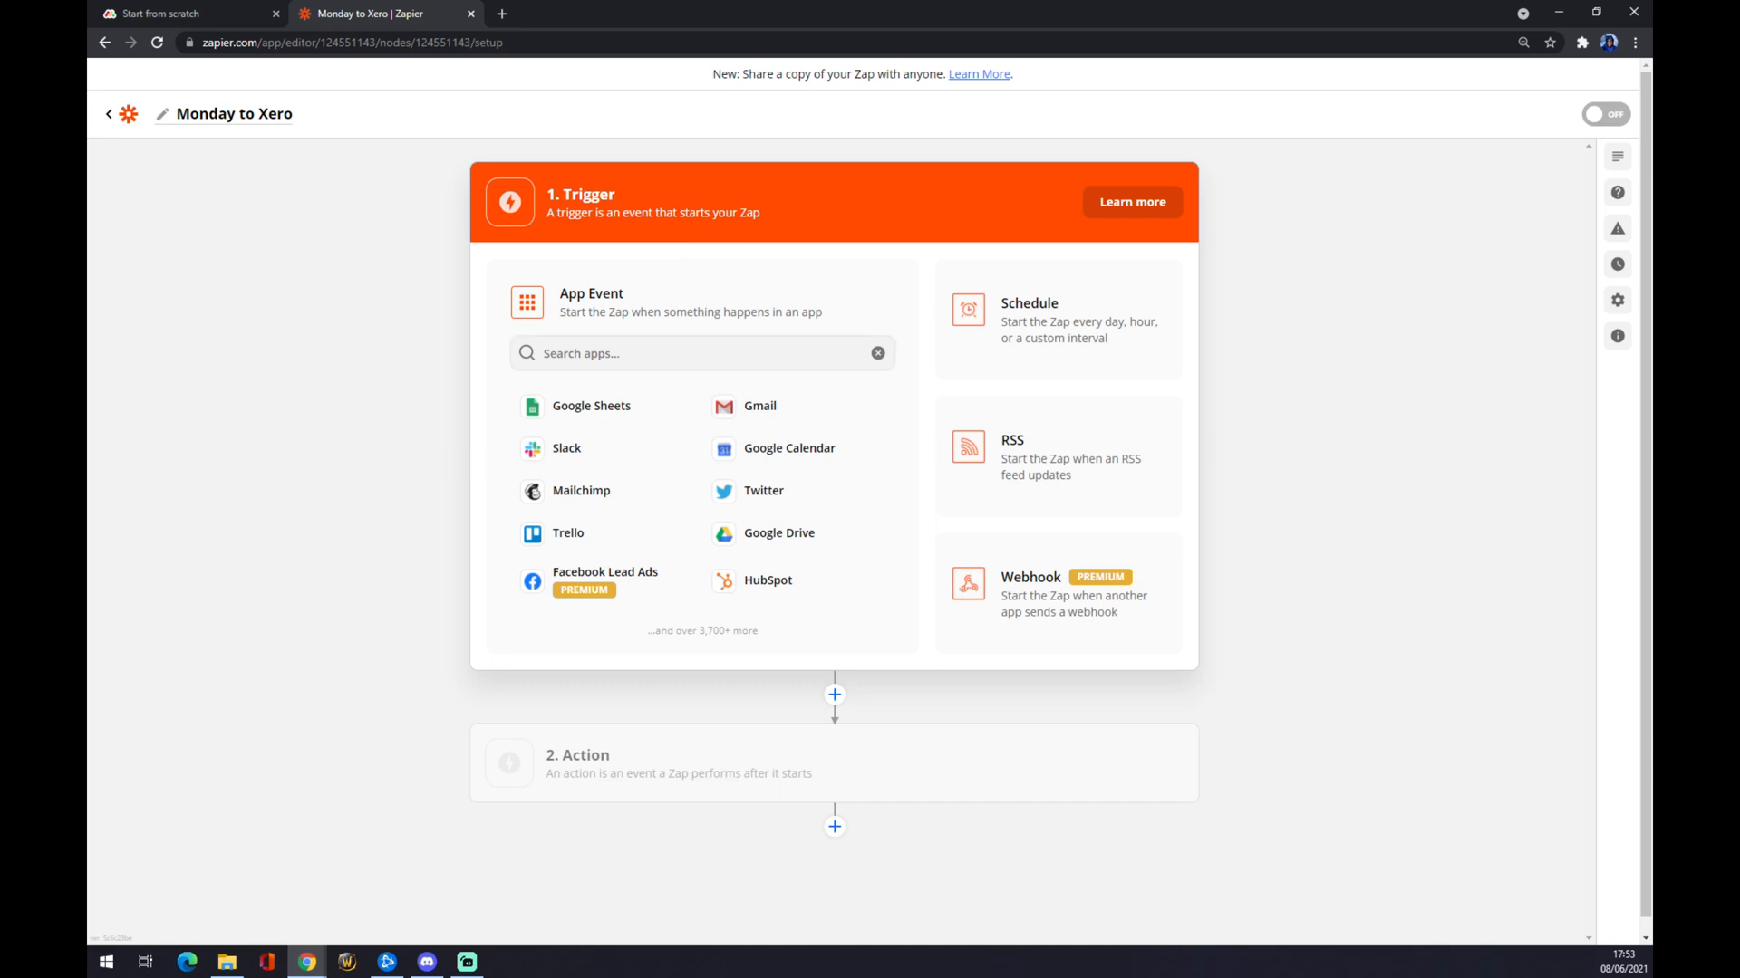
# Search for 'monday', choose monday.com as trigger app with the New Item event.
pyautogui.click(702, 352)
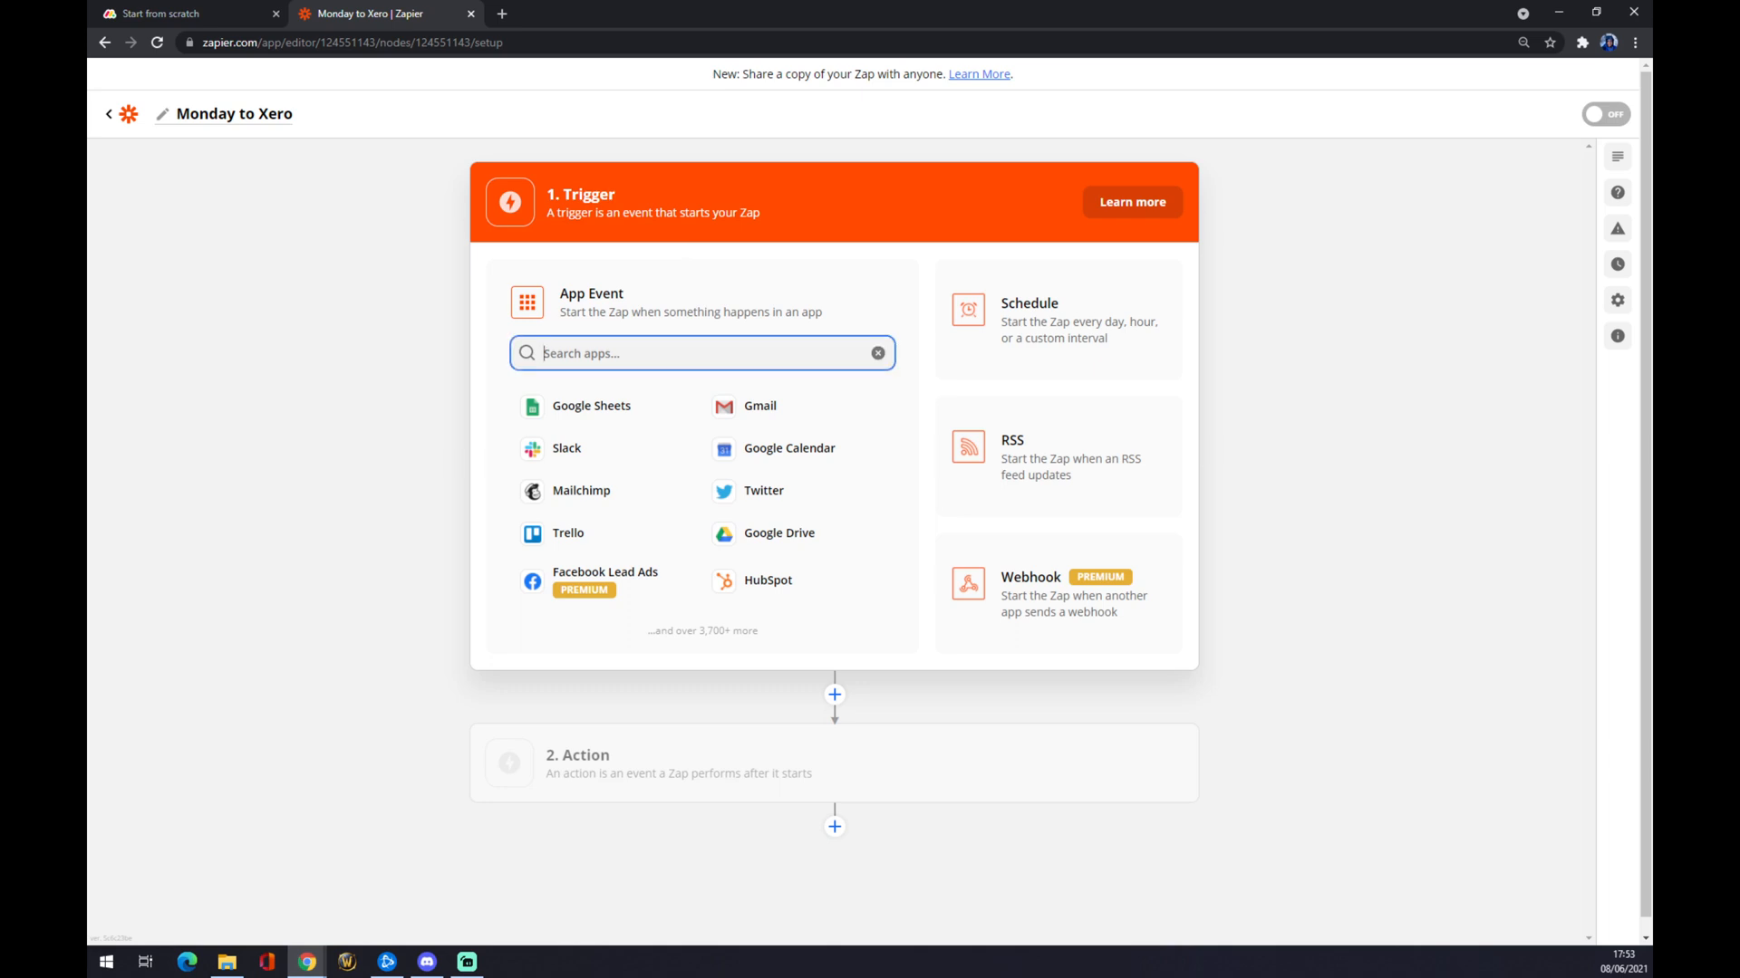
pyautogui.write('monday')
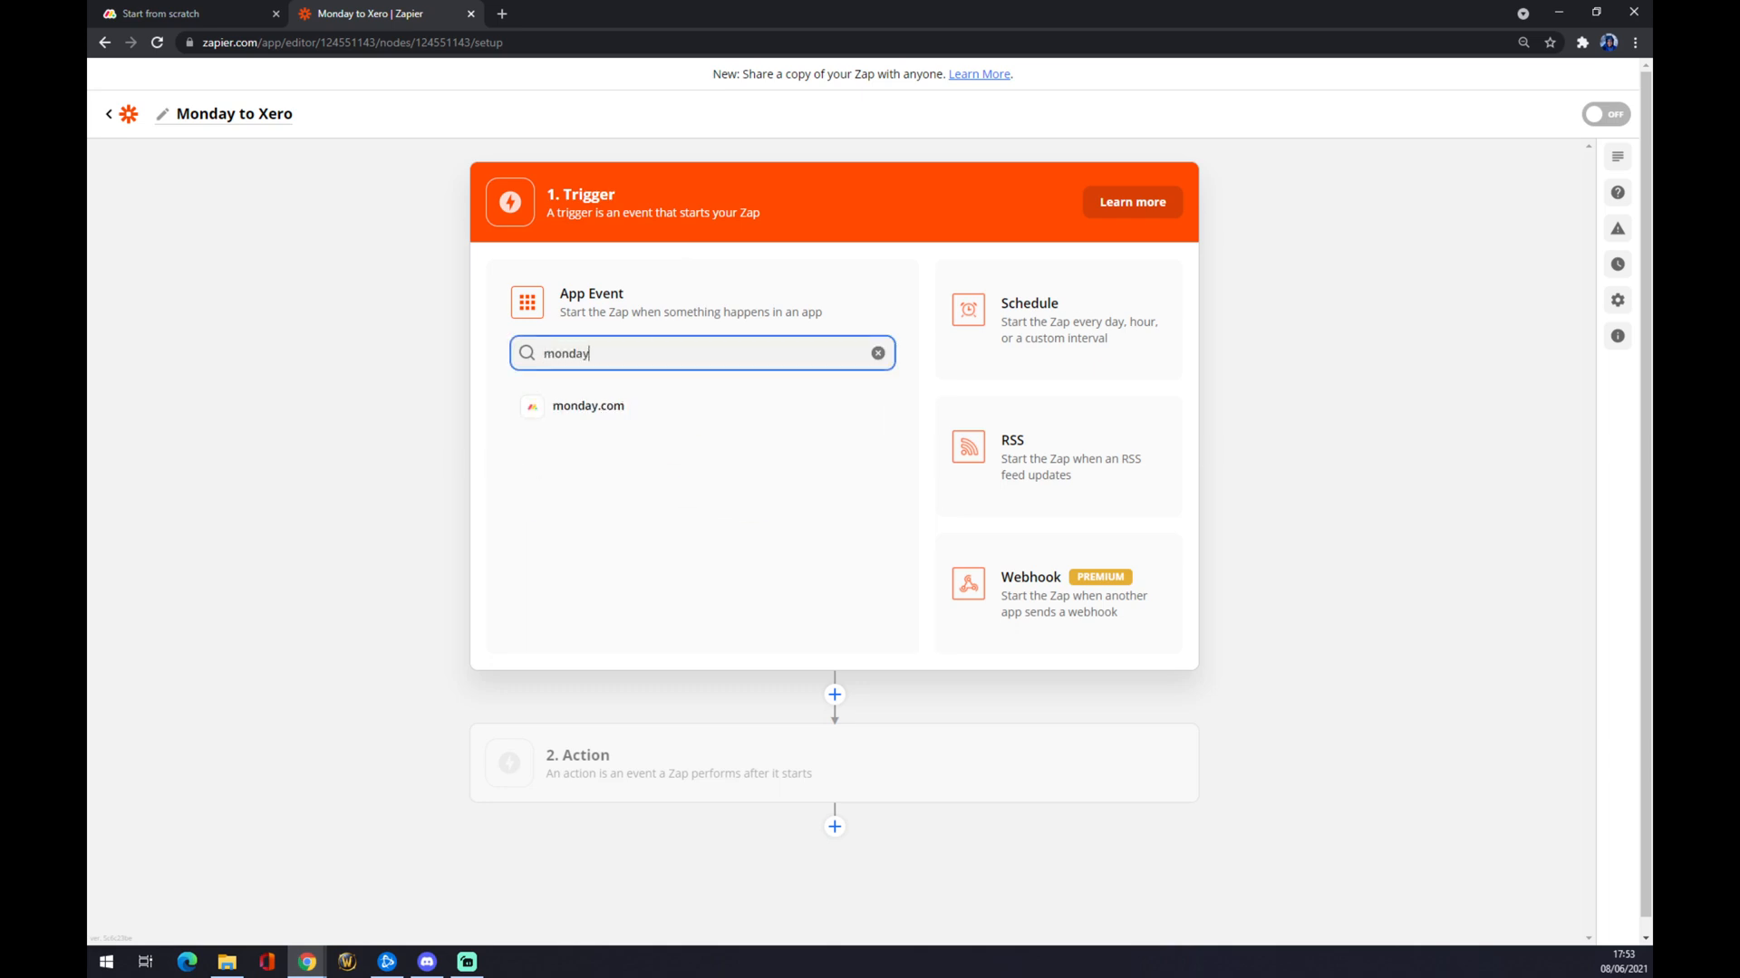
pyautogui.click(588, 405)
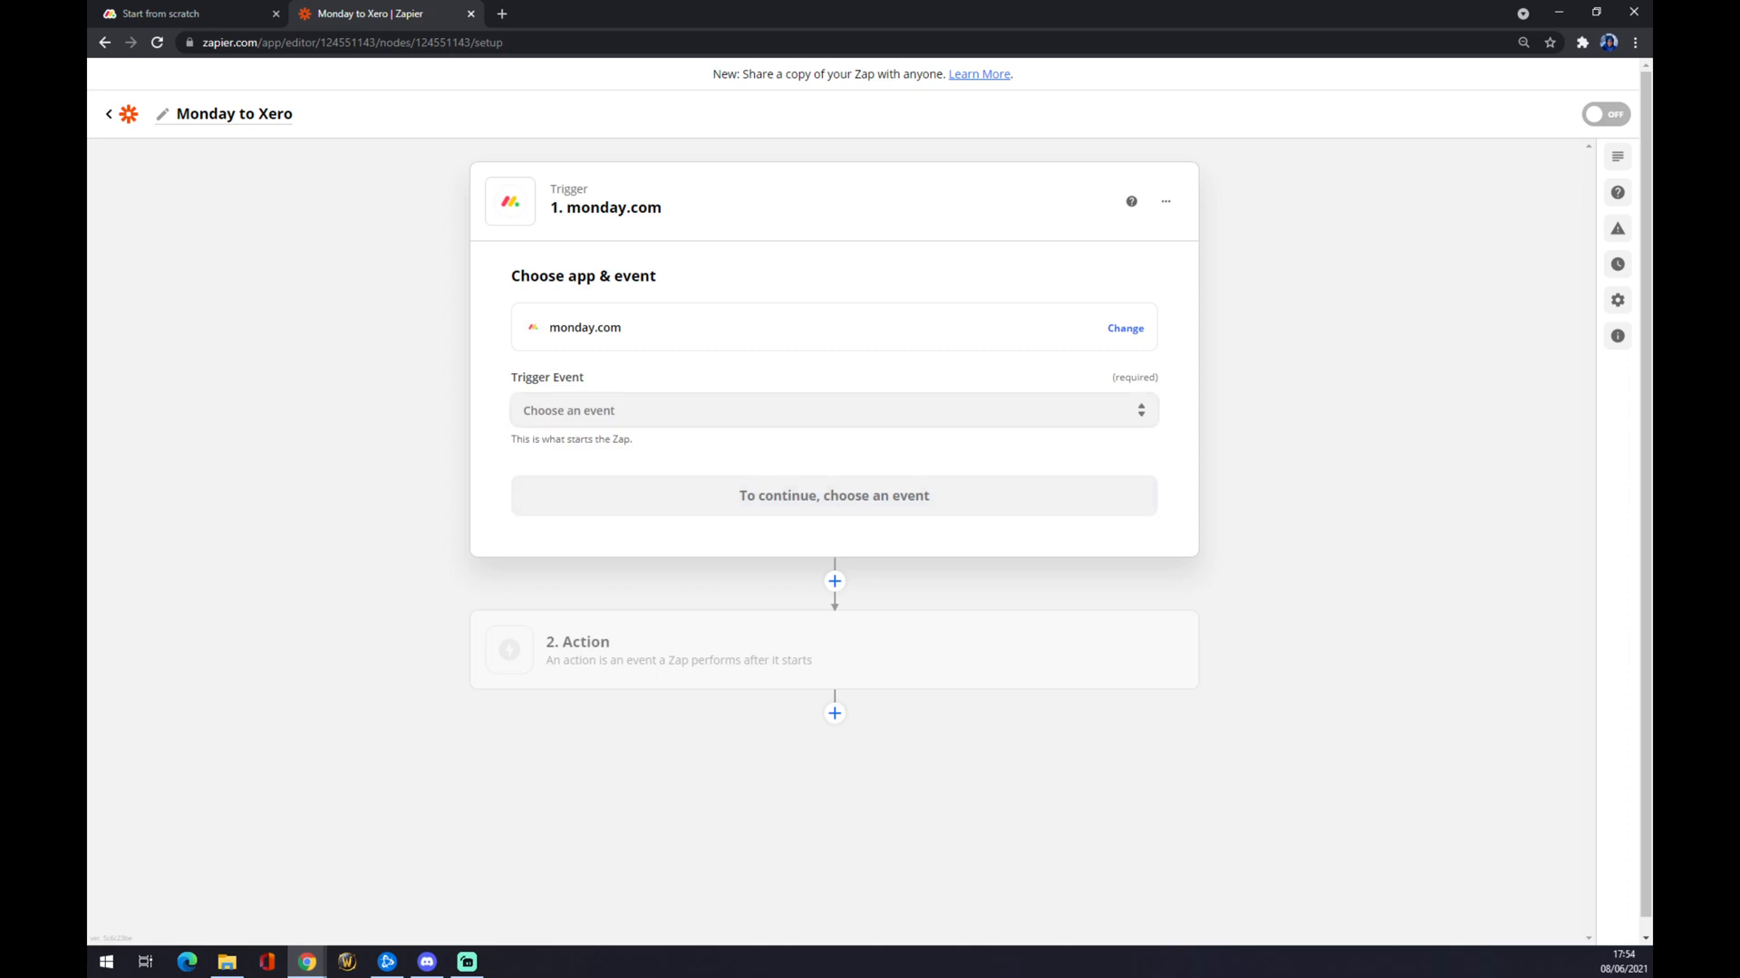
pyautogui.click(834, 409)
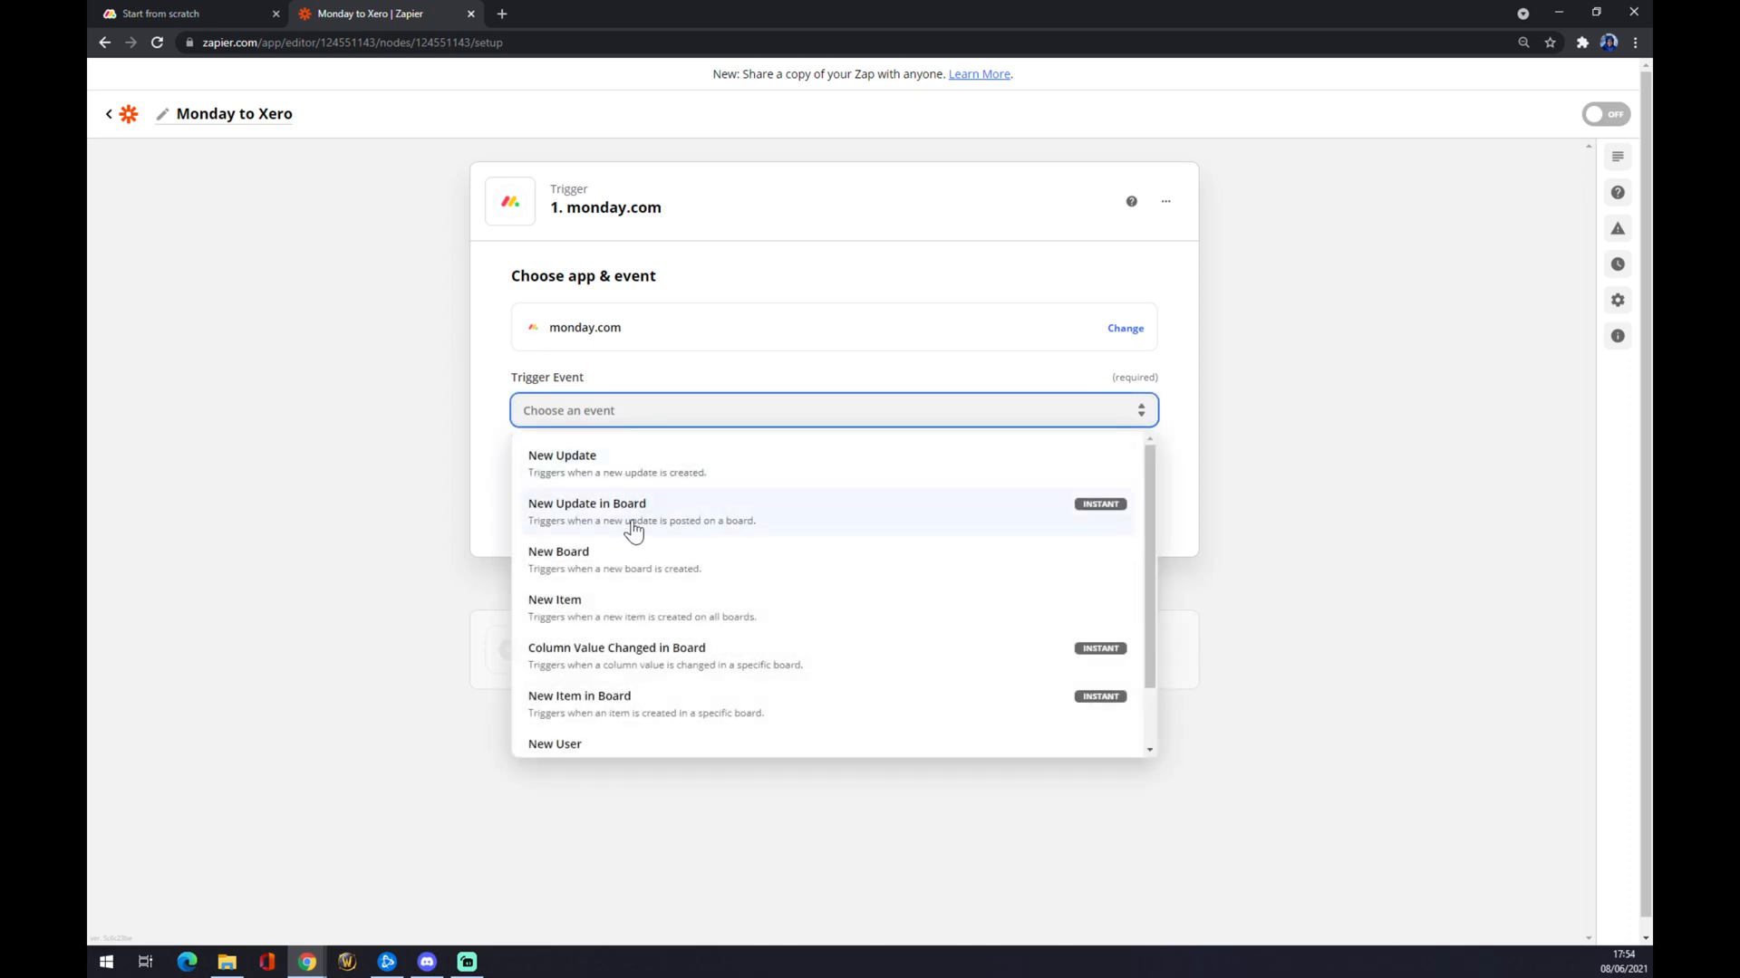
pyautogui.moveTo(631, 627)
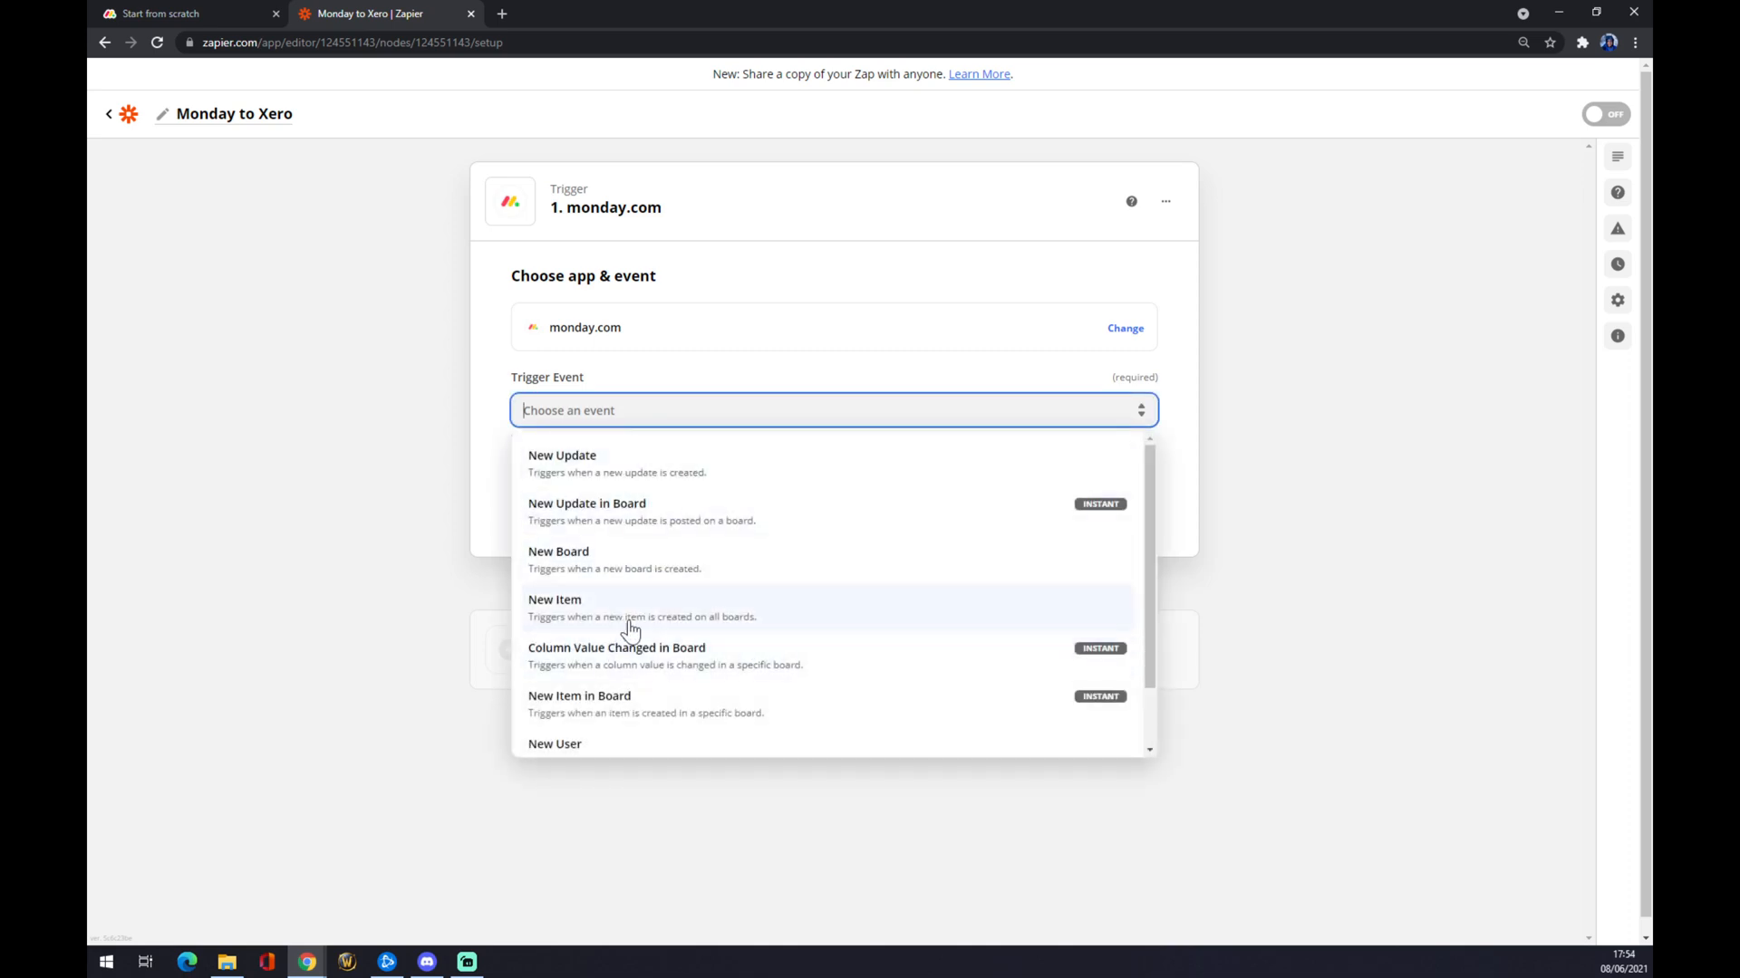
pyautogui.moveTo(588, 610)
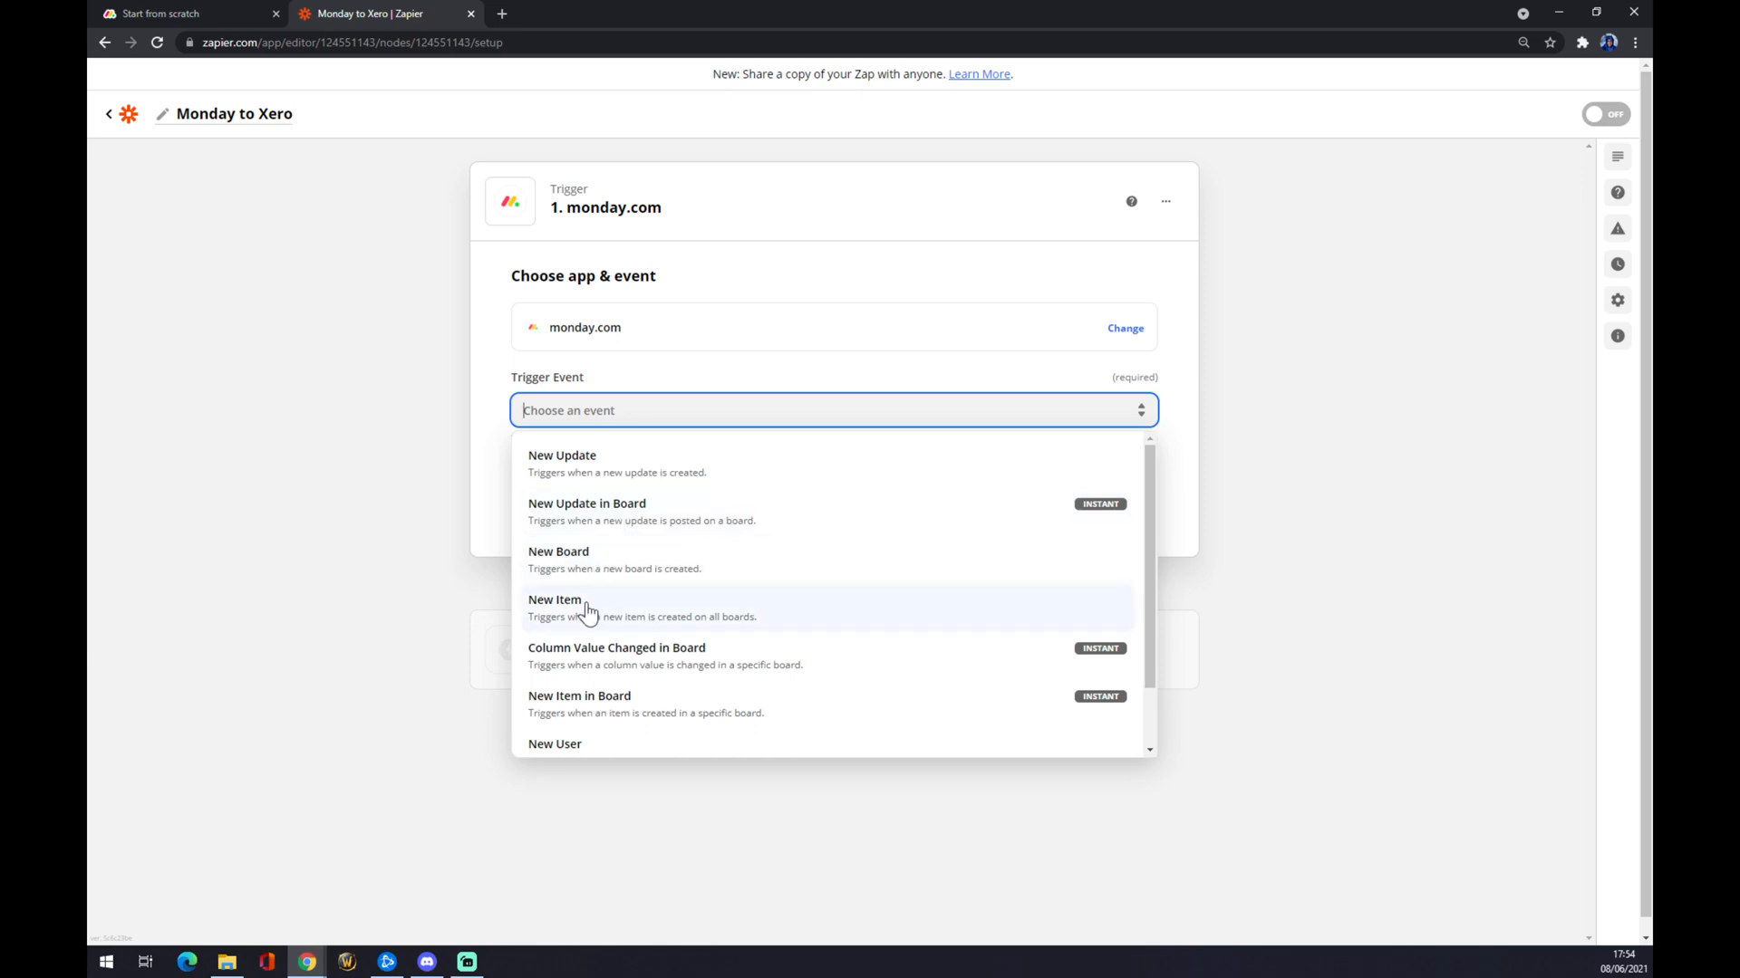
pyautogui.click(554, 600)
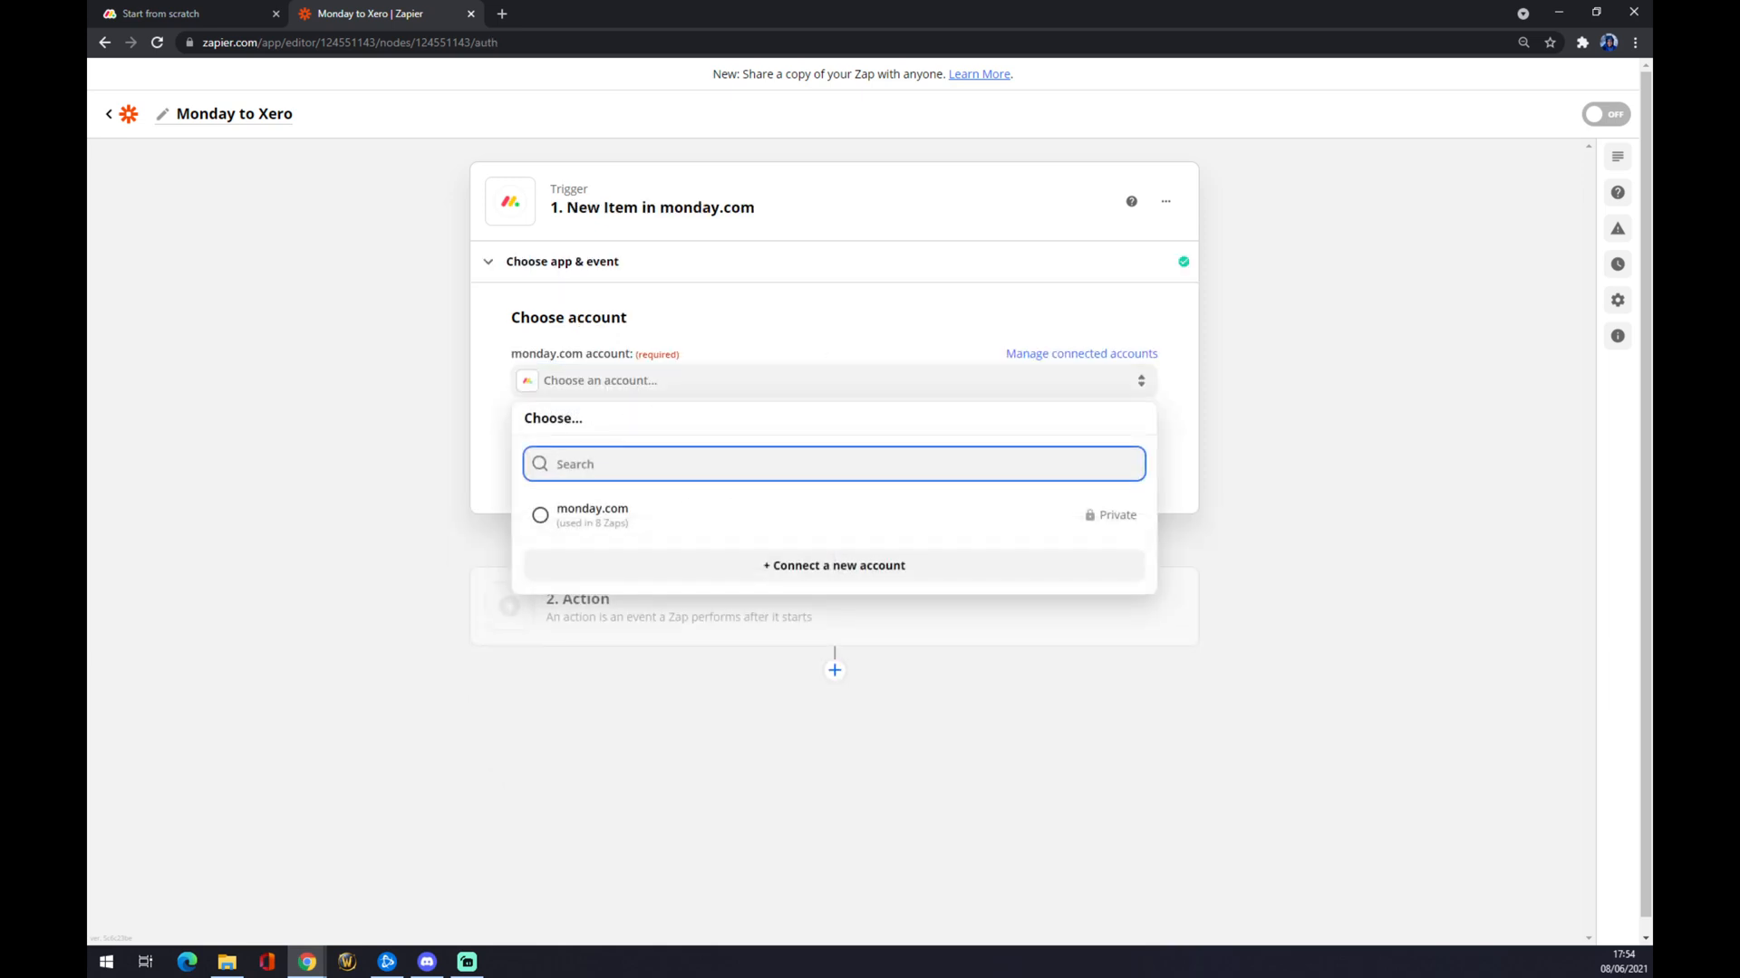
# Select the existing monday.com account for the New Item trigger.
pyautogui.click(540, 515)
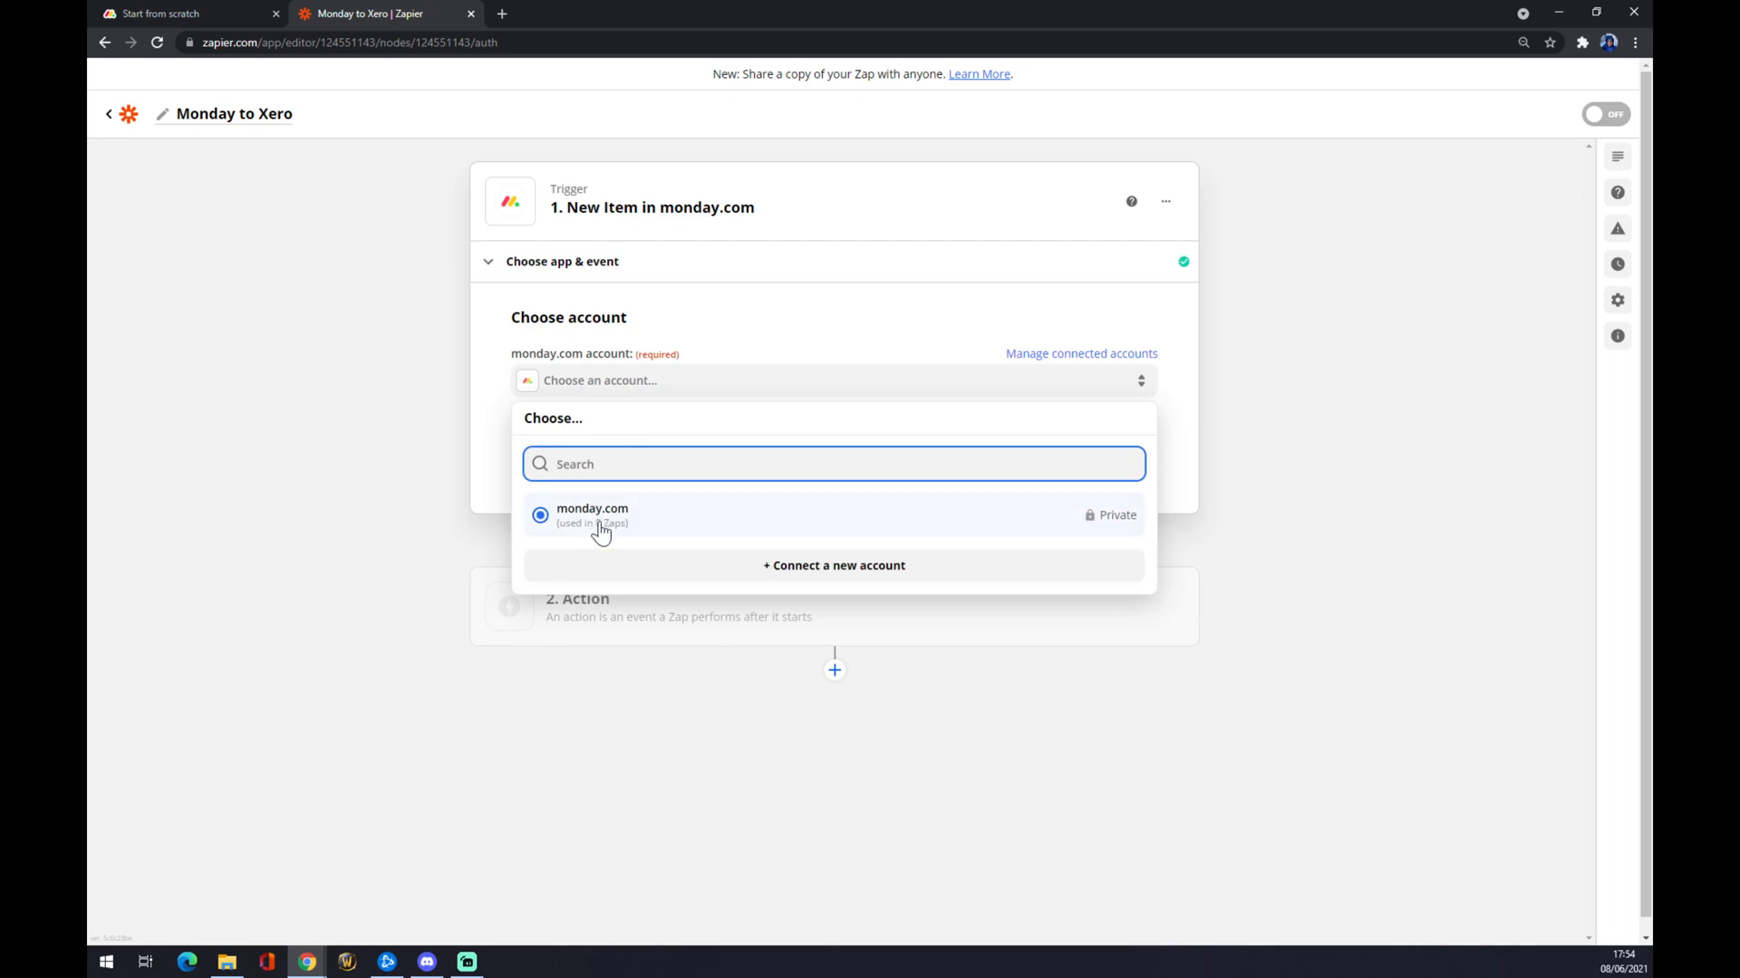
pyautogui.click(592, 514)
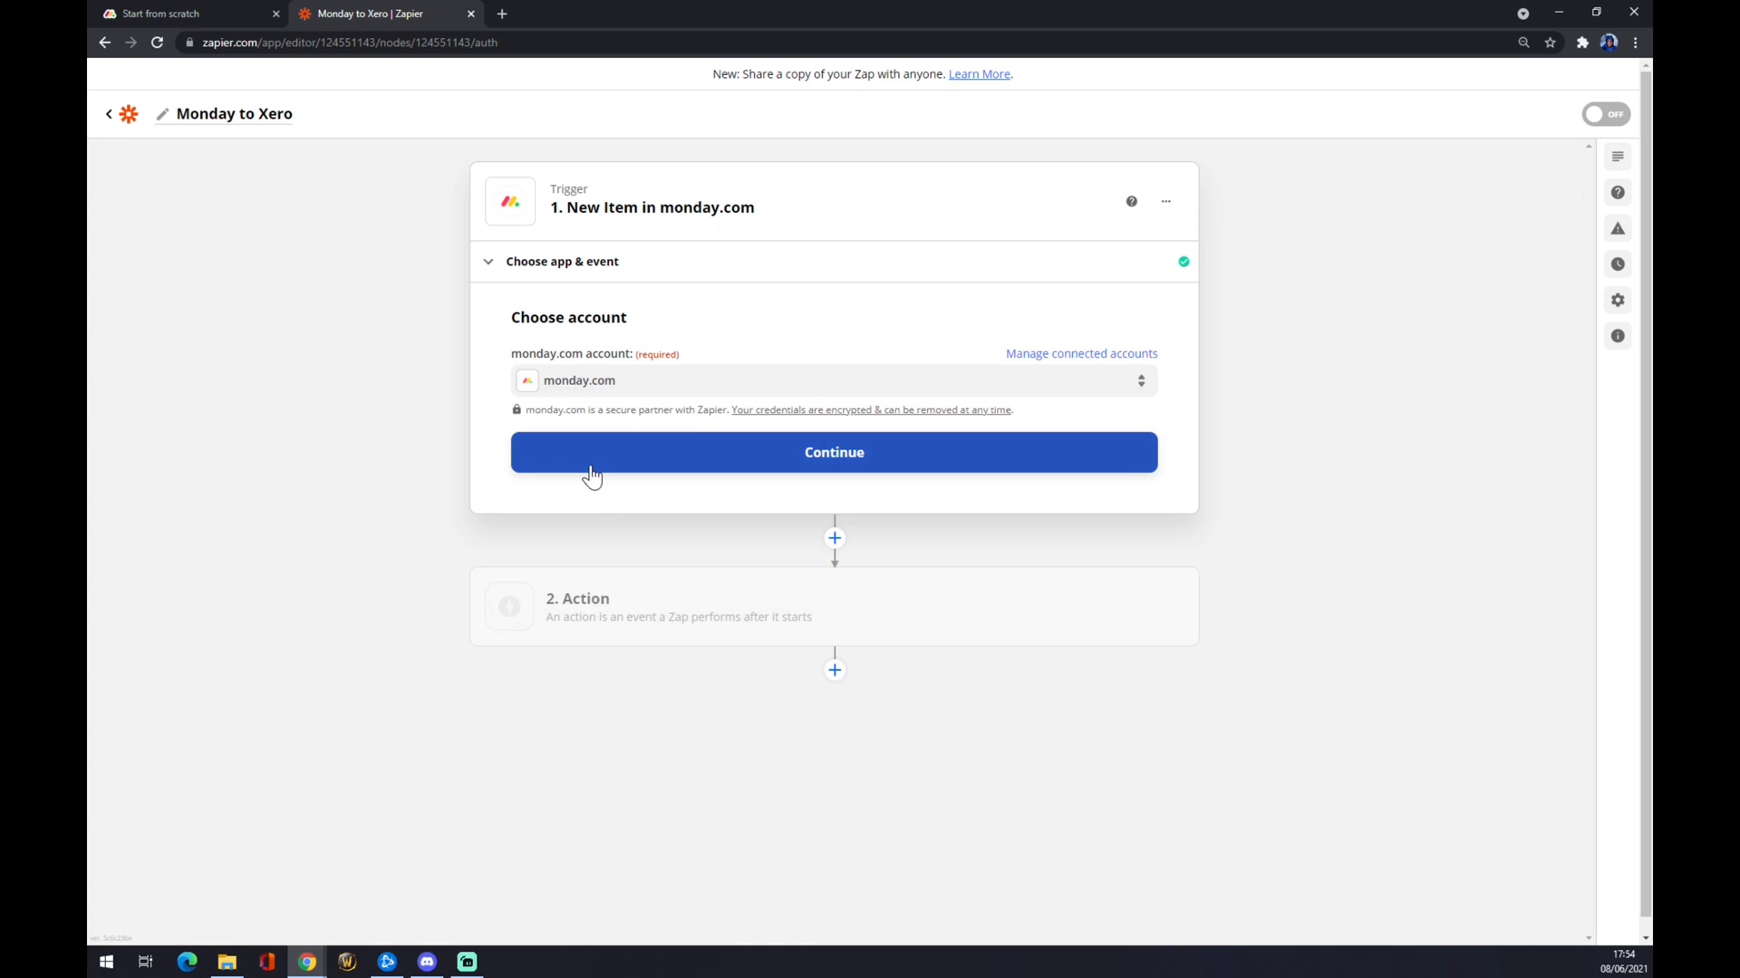
pyautogui.moveTo(372, 529)
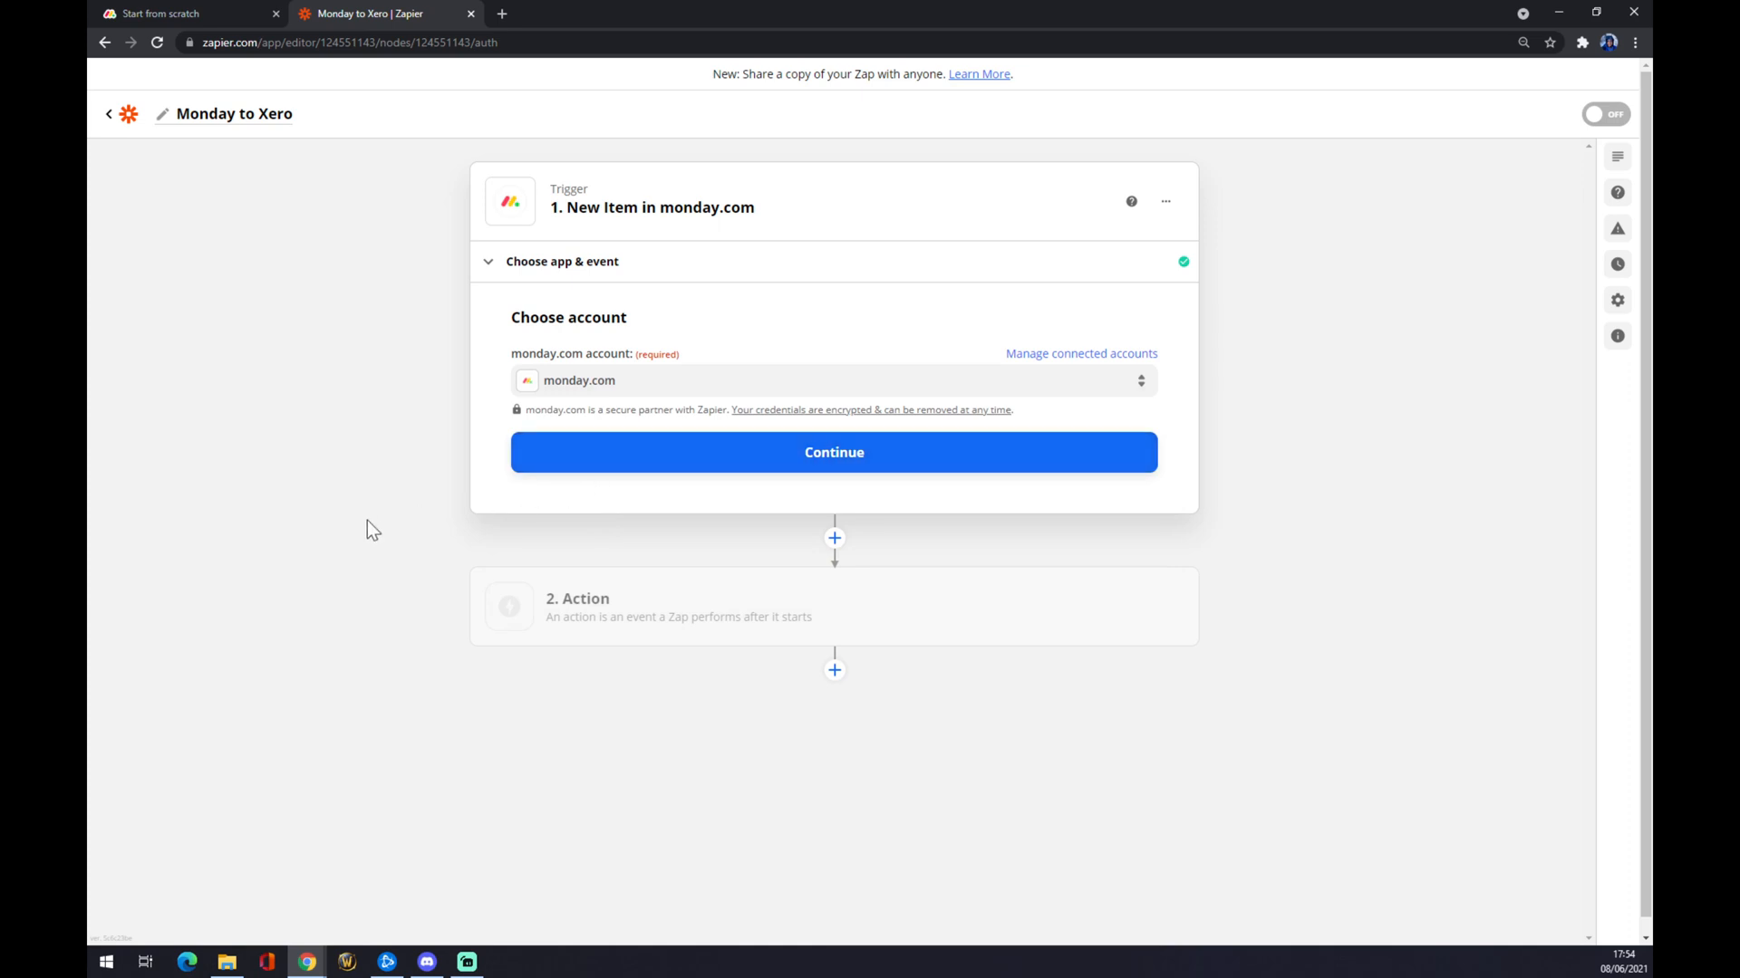
pyautogui.moveTo(372, 14)
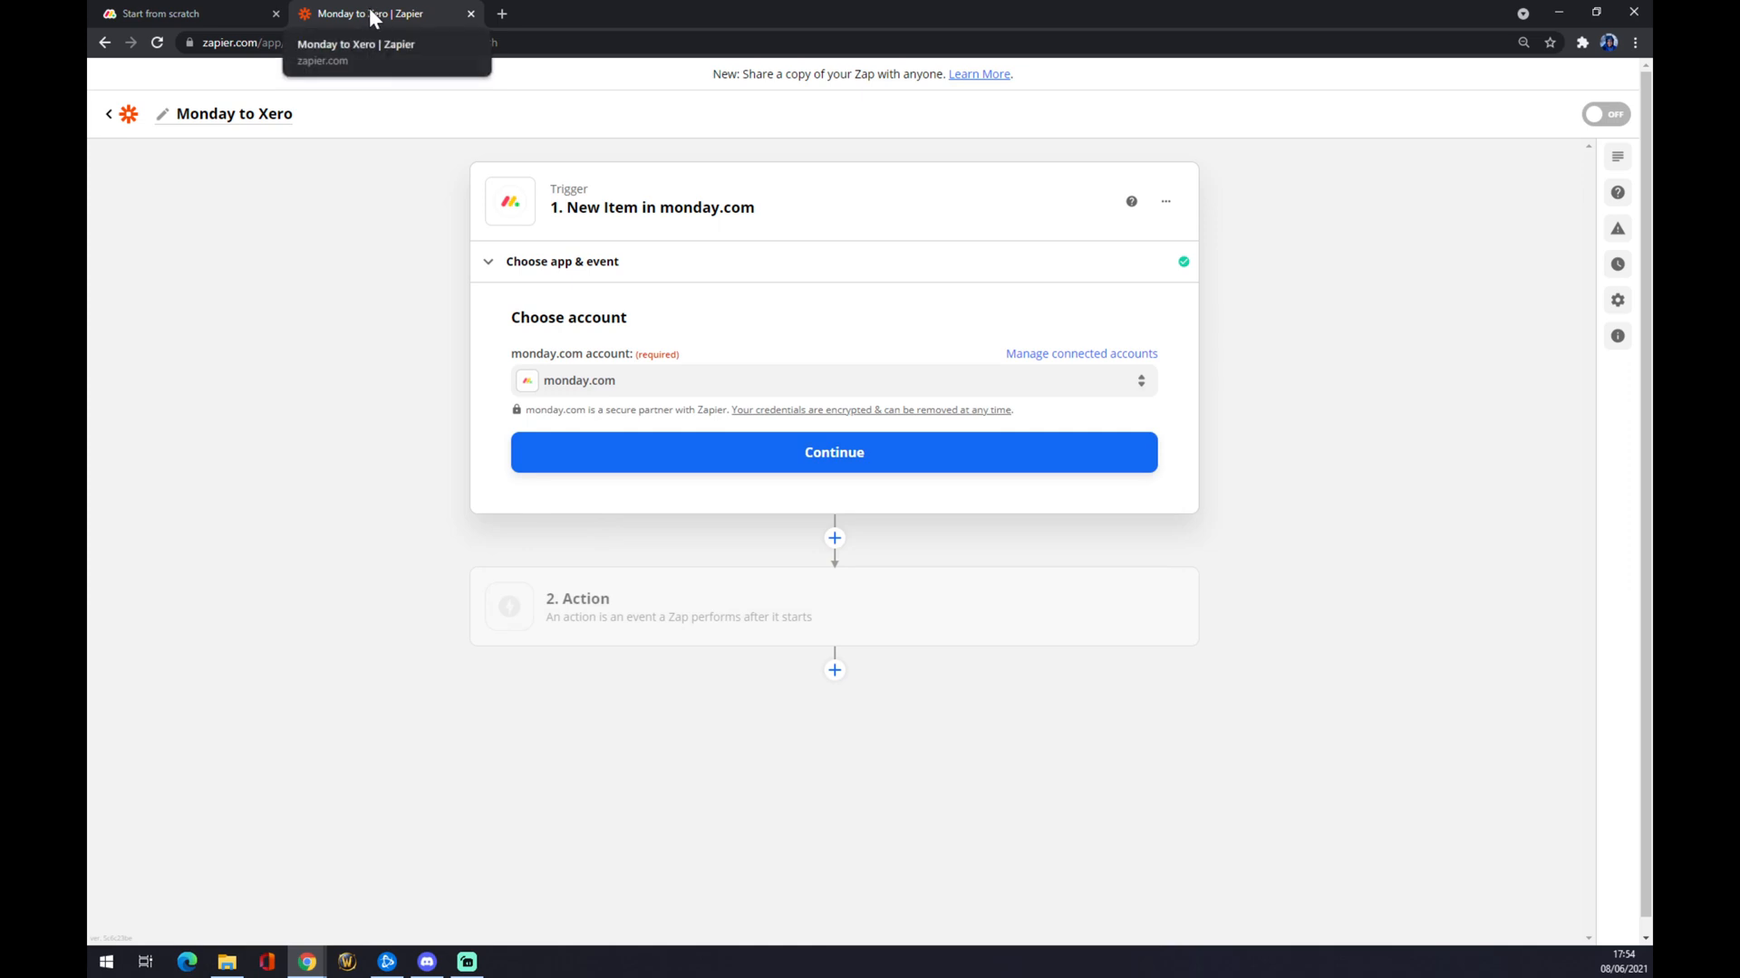
# In monday.com, go to Admin > API and copy the personal API token.
pyautogui.click(183, 13)
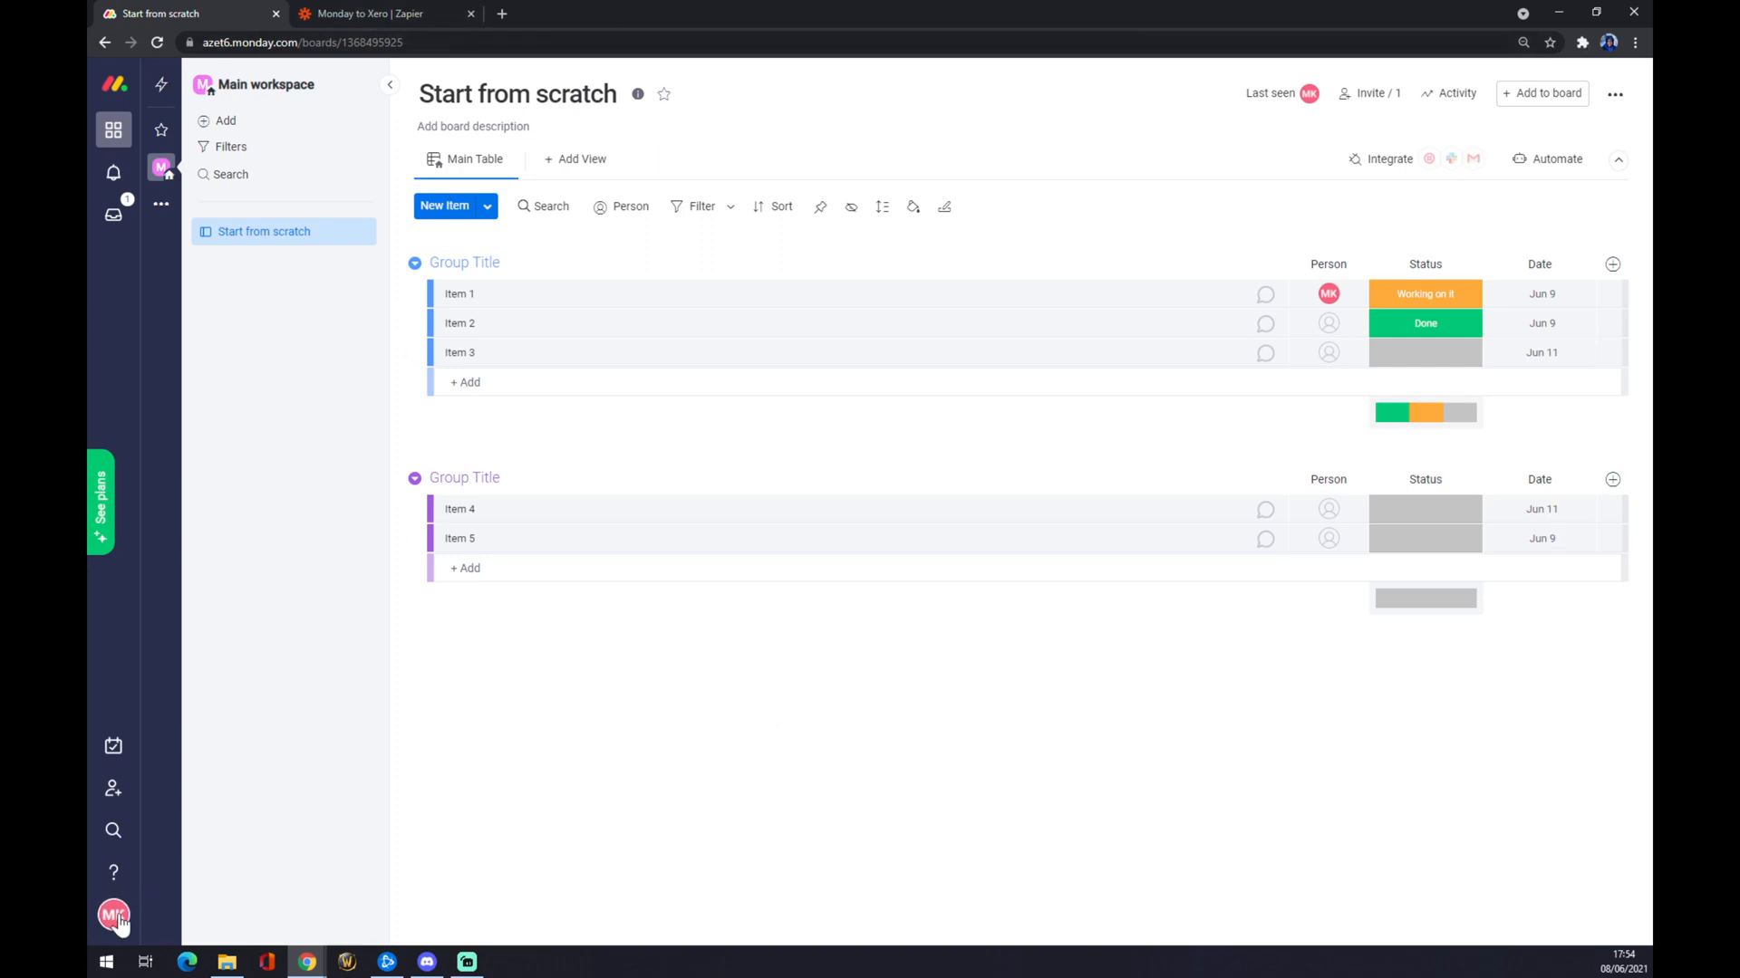
pyautogui.moveTo(113, 915)
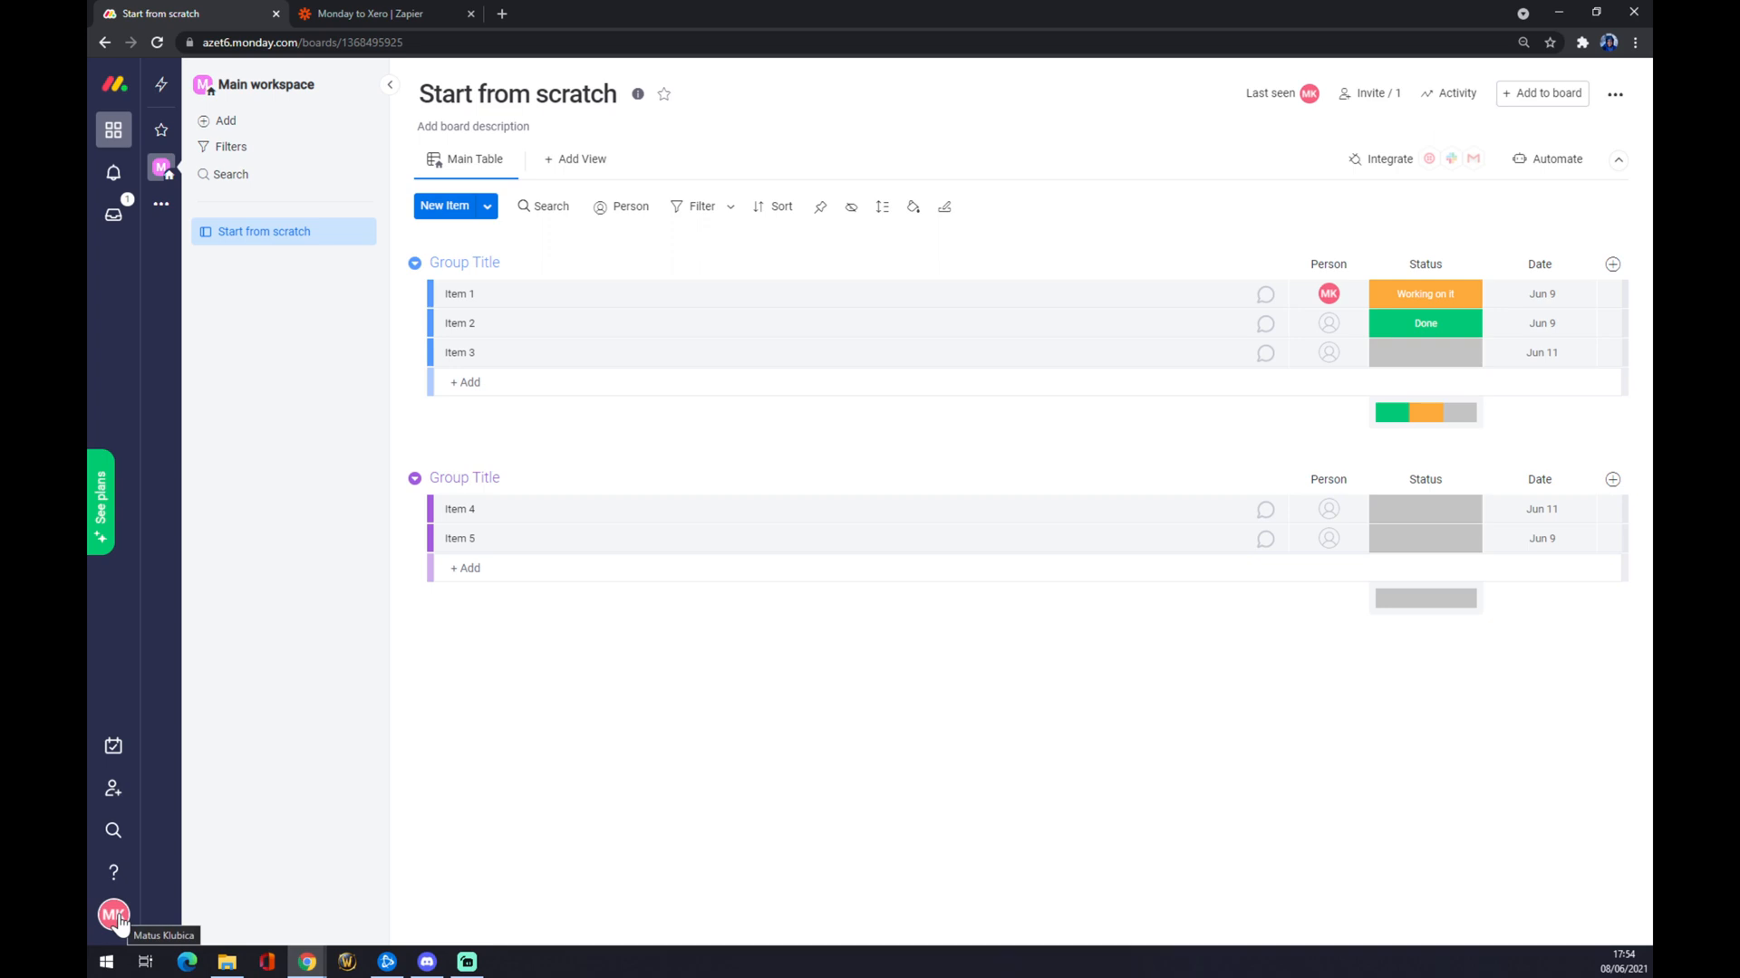
pyautogui.click(113, 914)
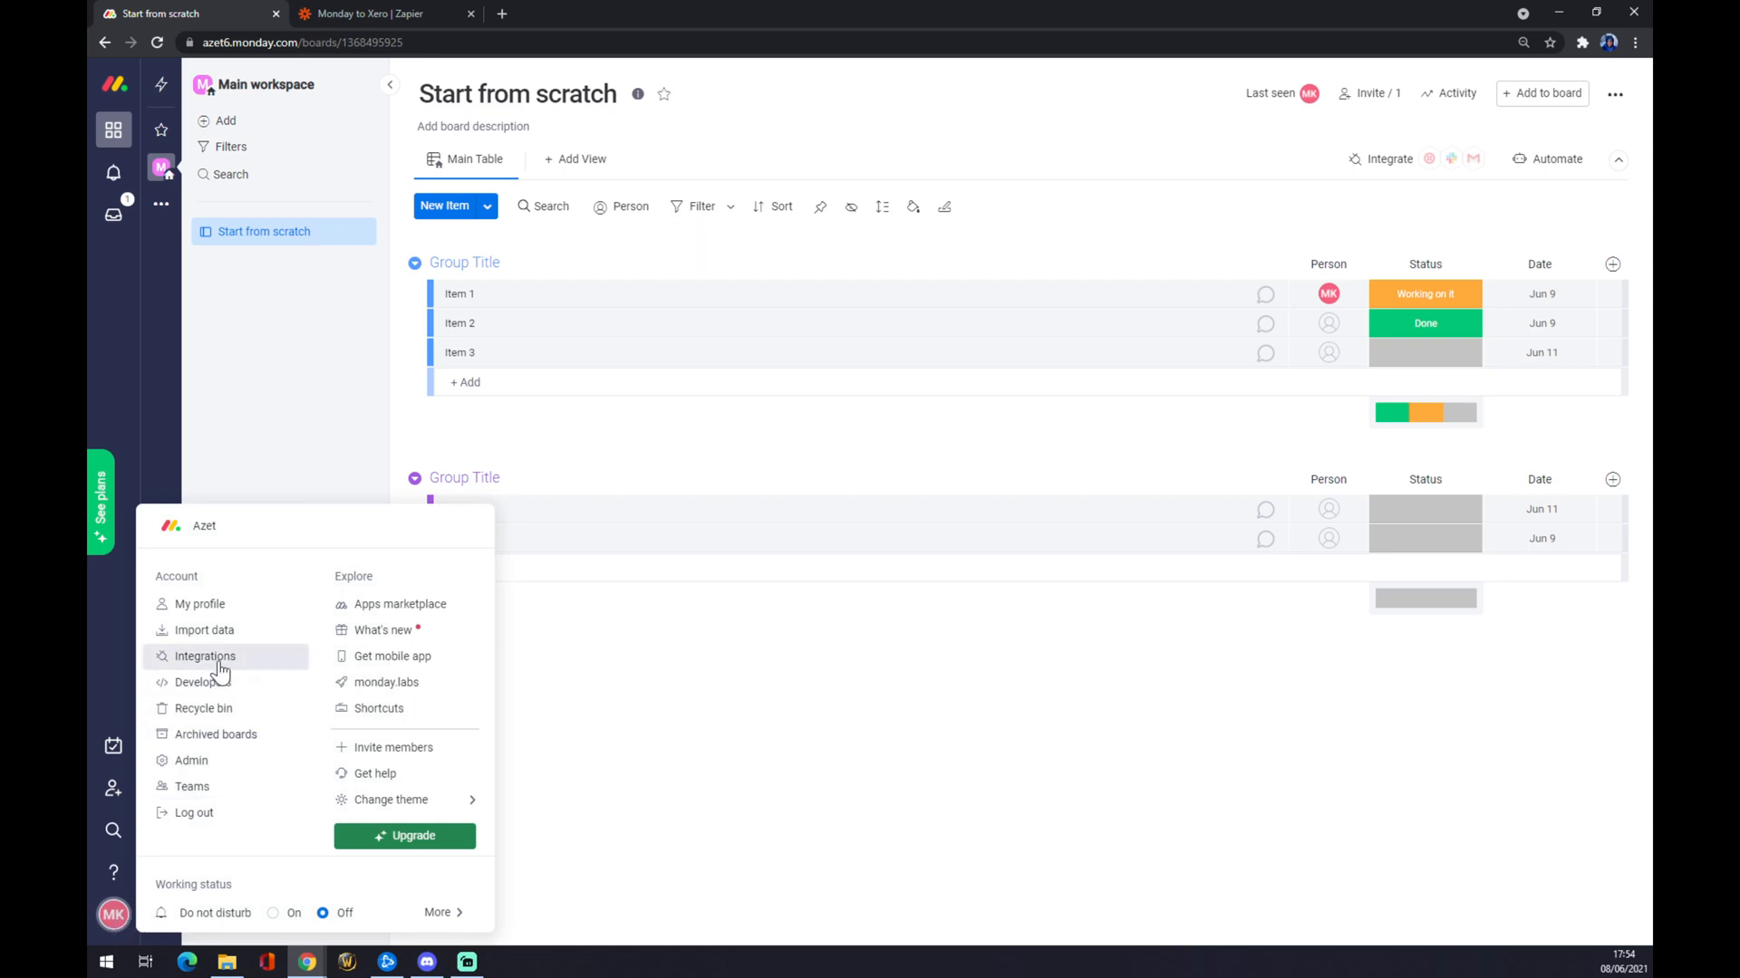
pyautogui.moveTo(234, 666)
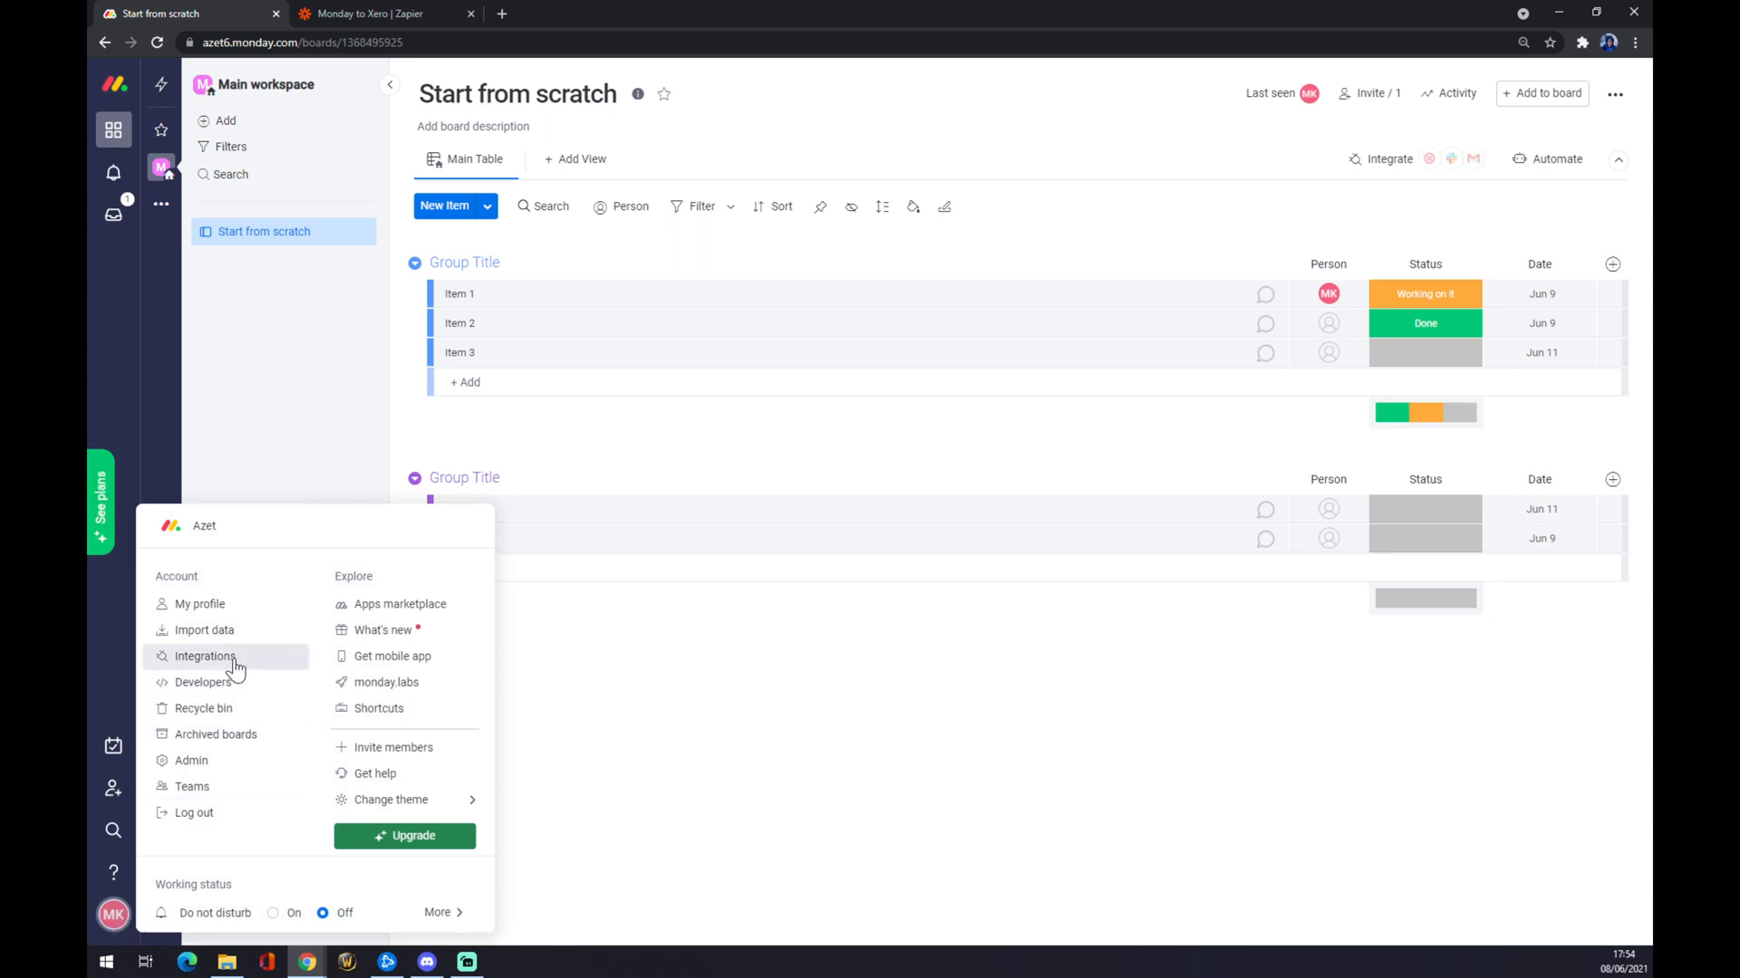
pyautogui.moveTo(217, 765)
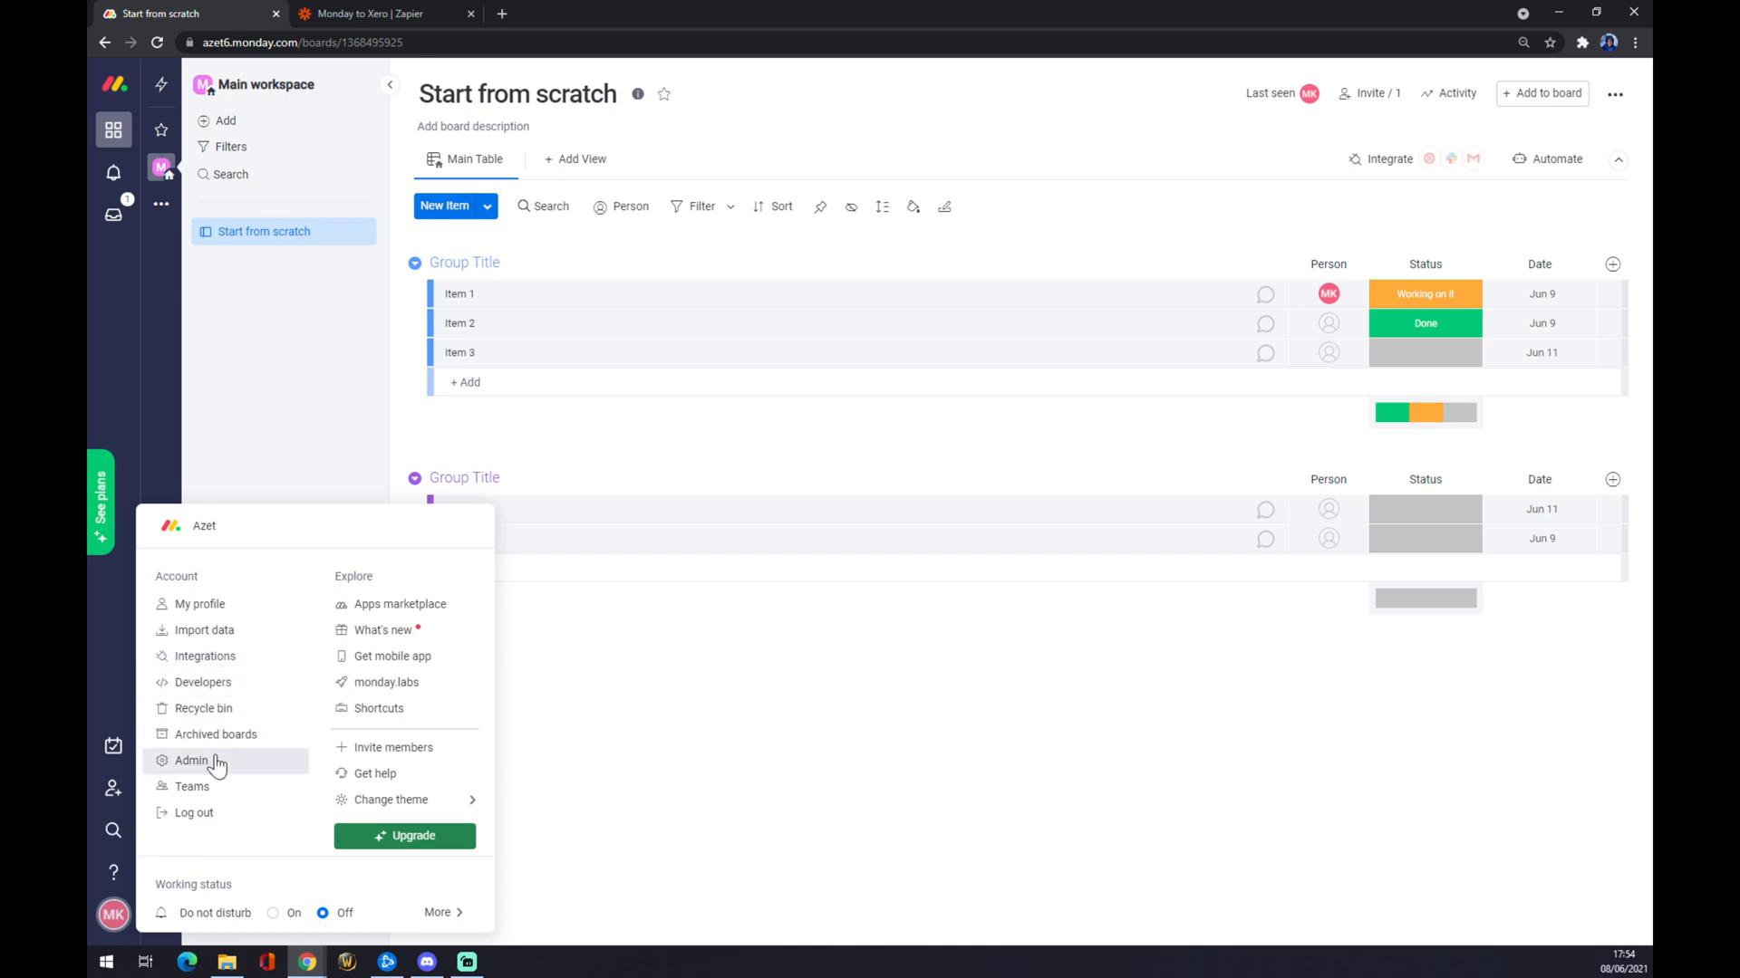
pyautogui.click(191, 761)
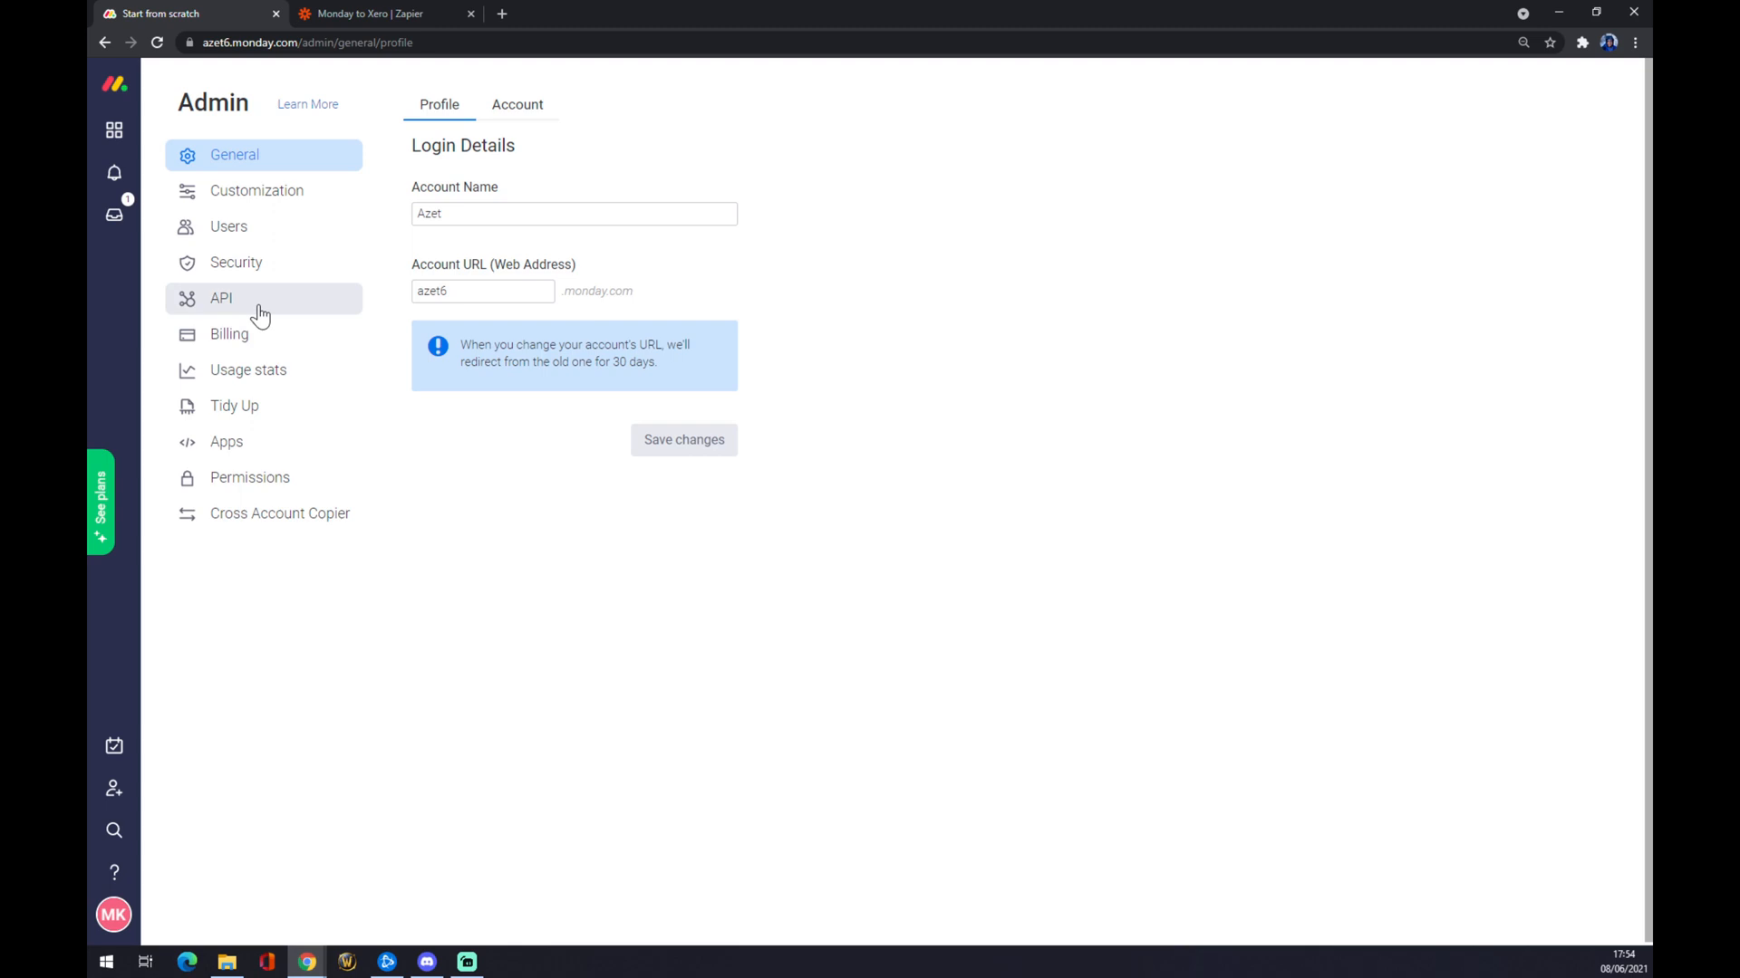
pyautogui.click(220, 297)
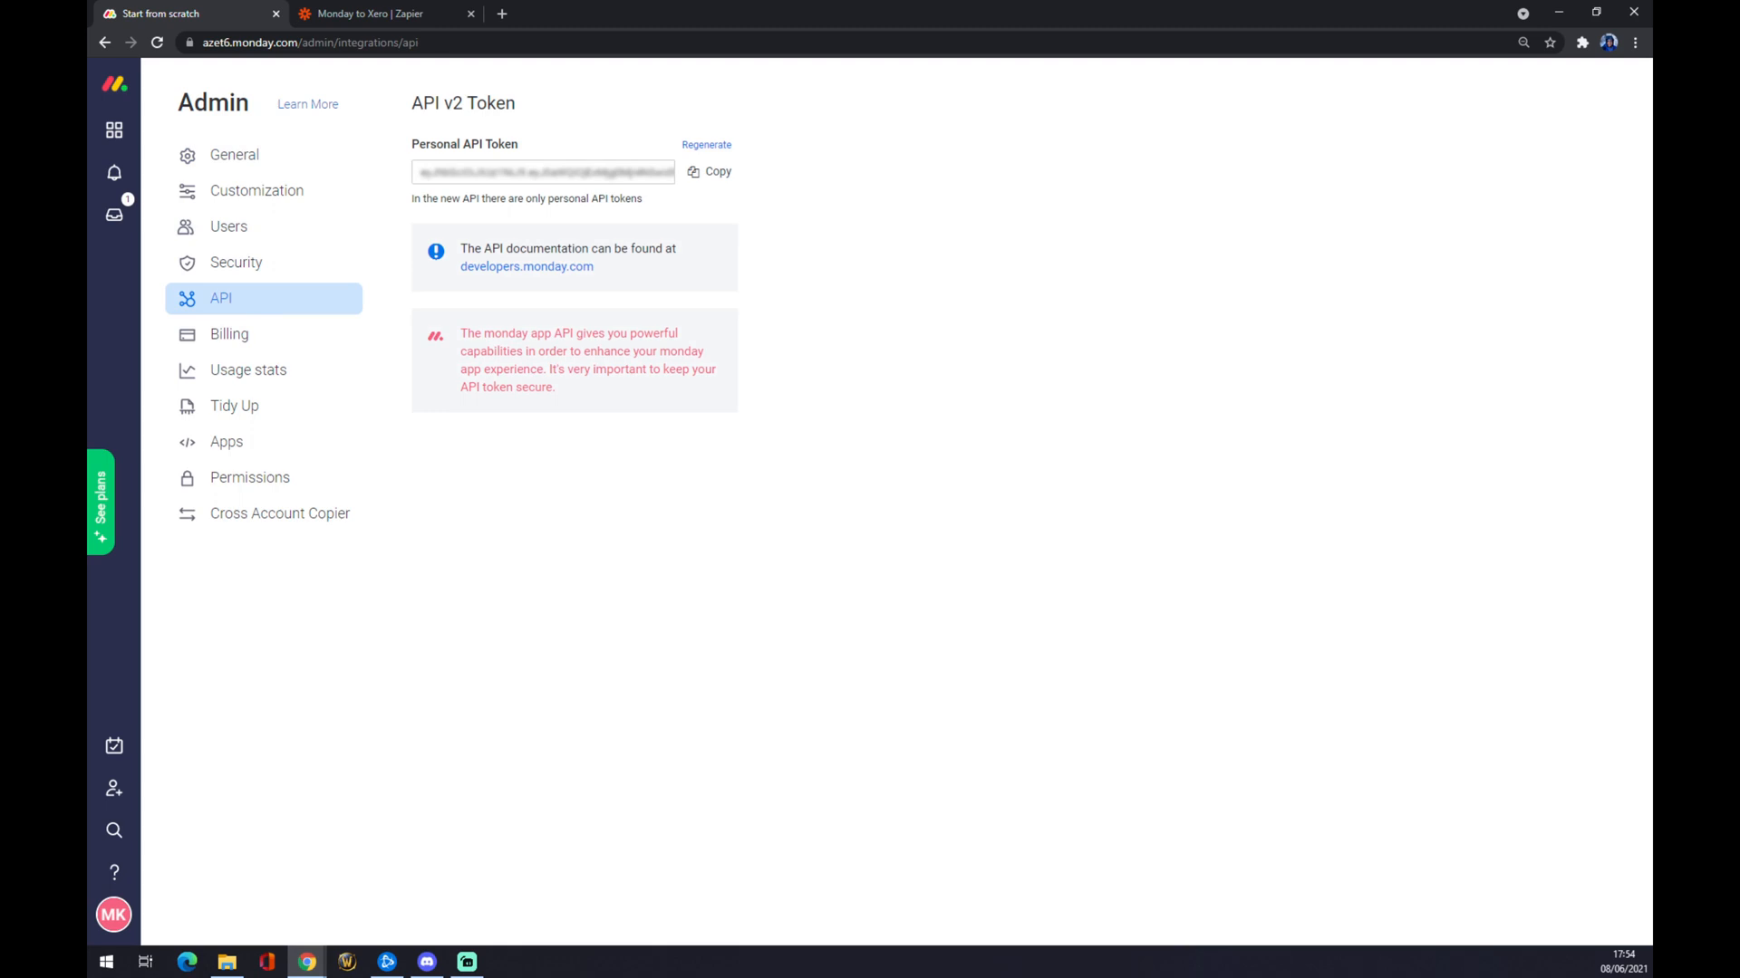
pyautogui.click(382, 13)
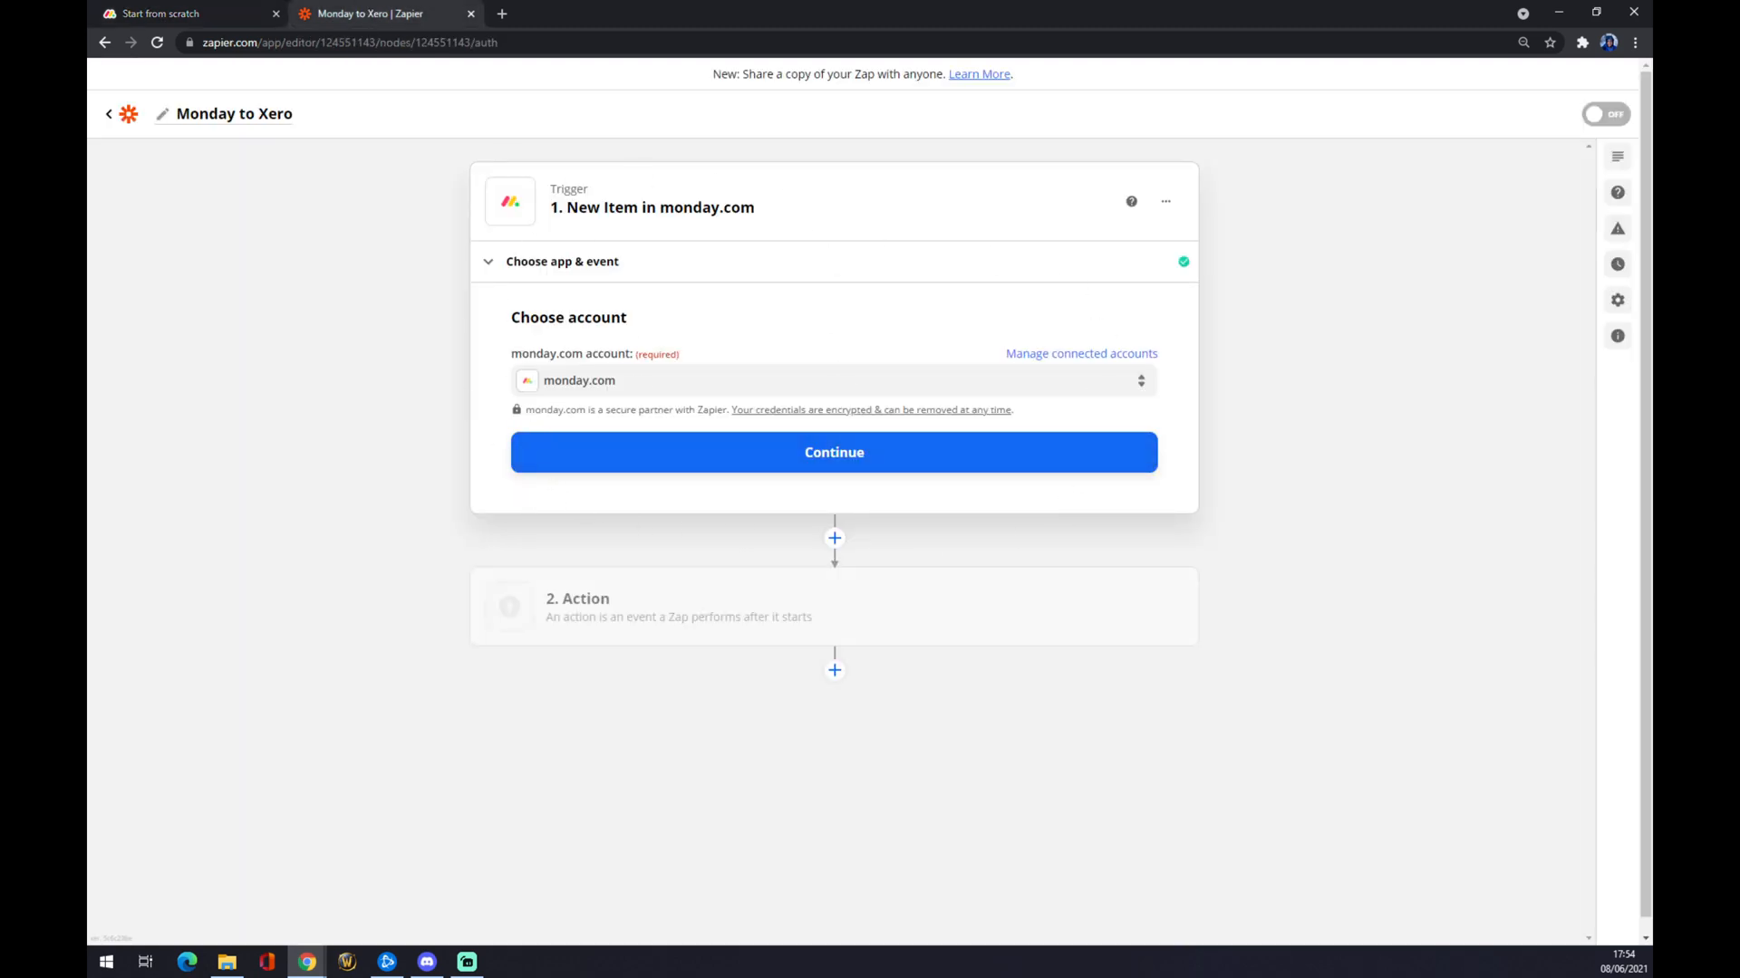
pyautogui.moveTo(737, 509)
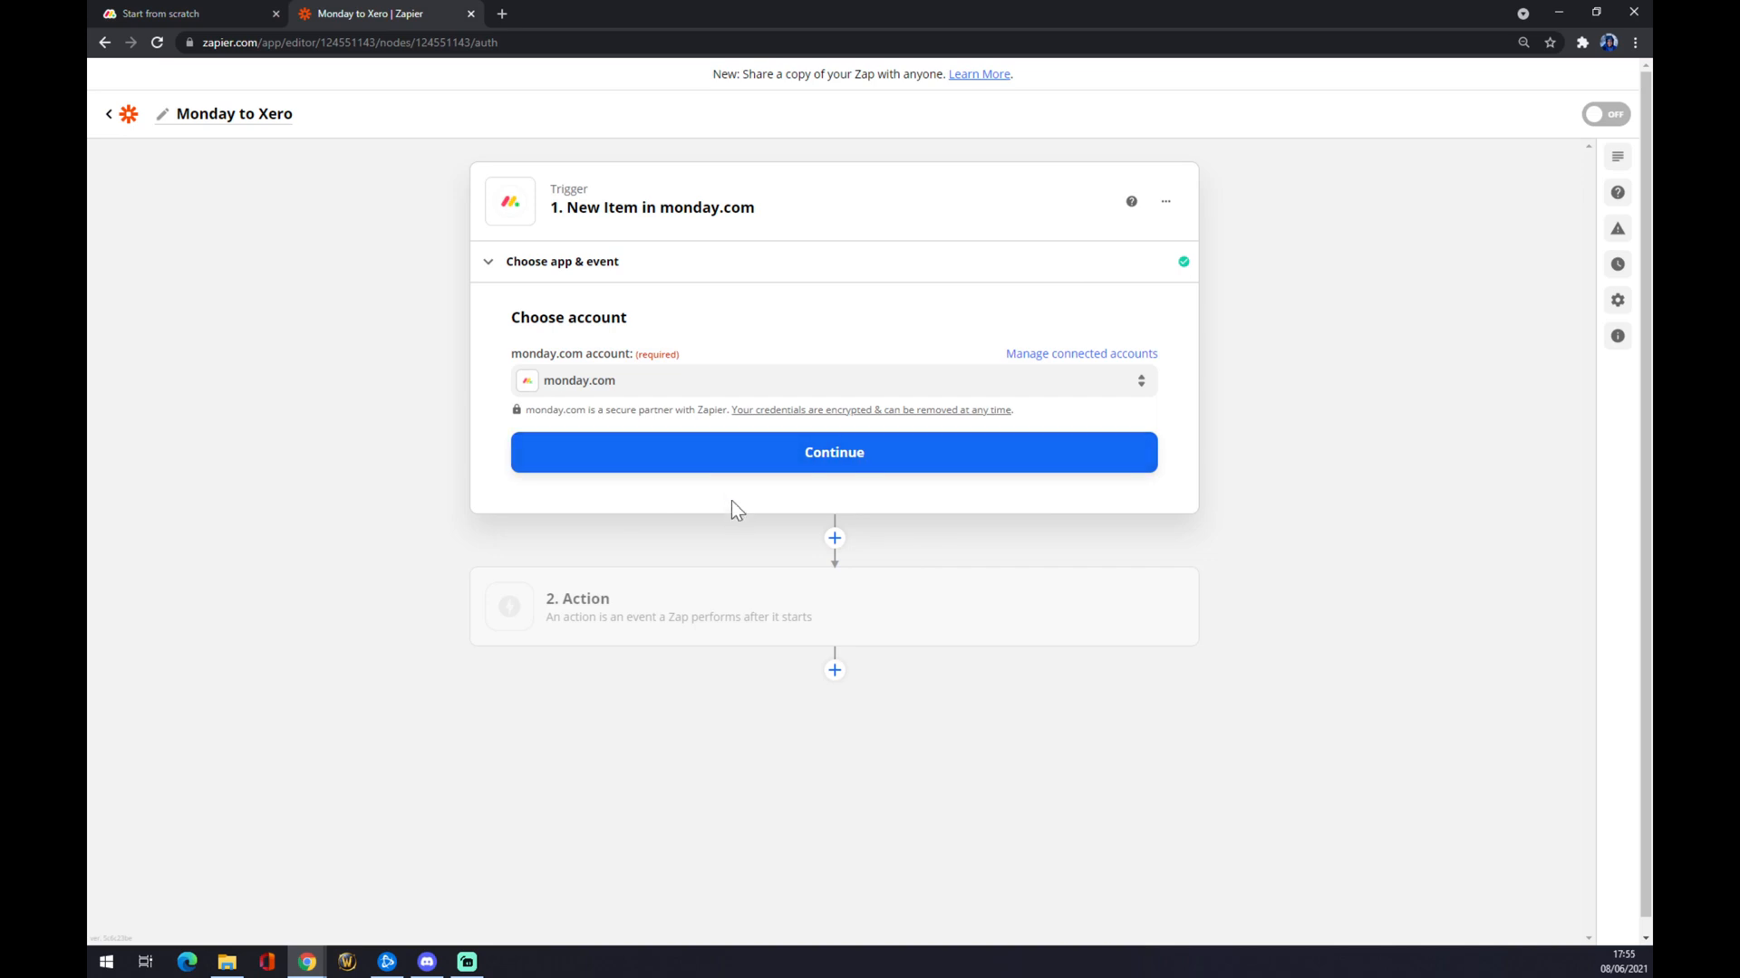
# Continue past the monday.com account step to Test trigger.
pyautogui.click(834, 451)
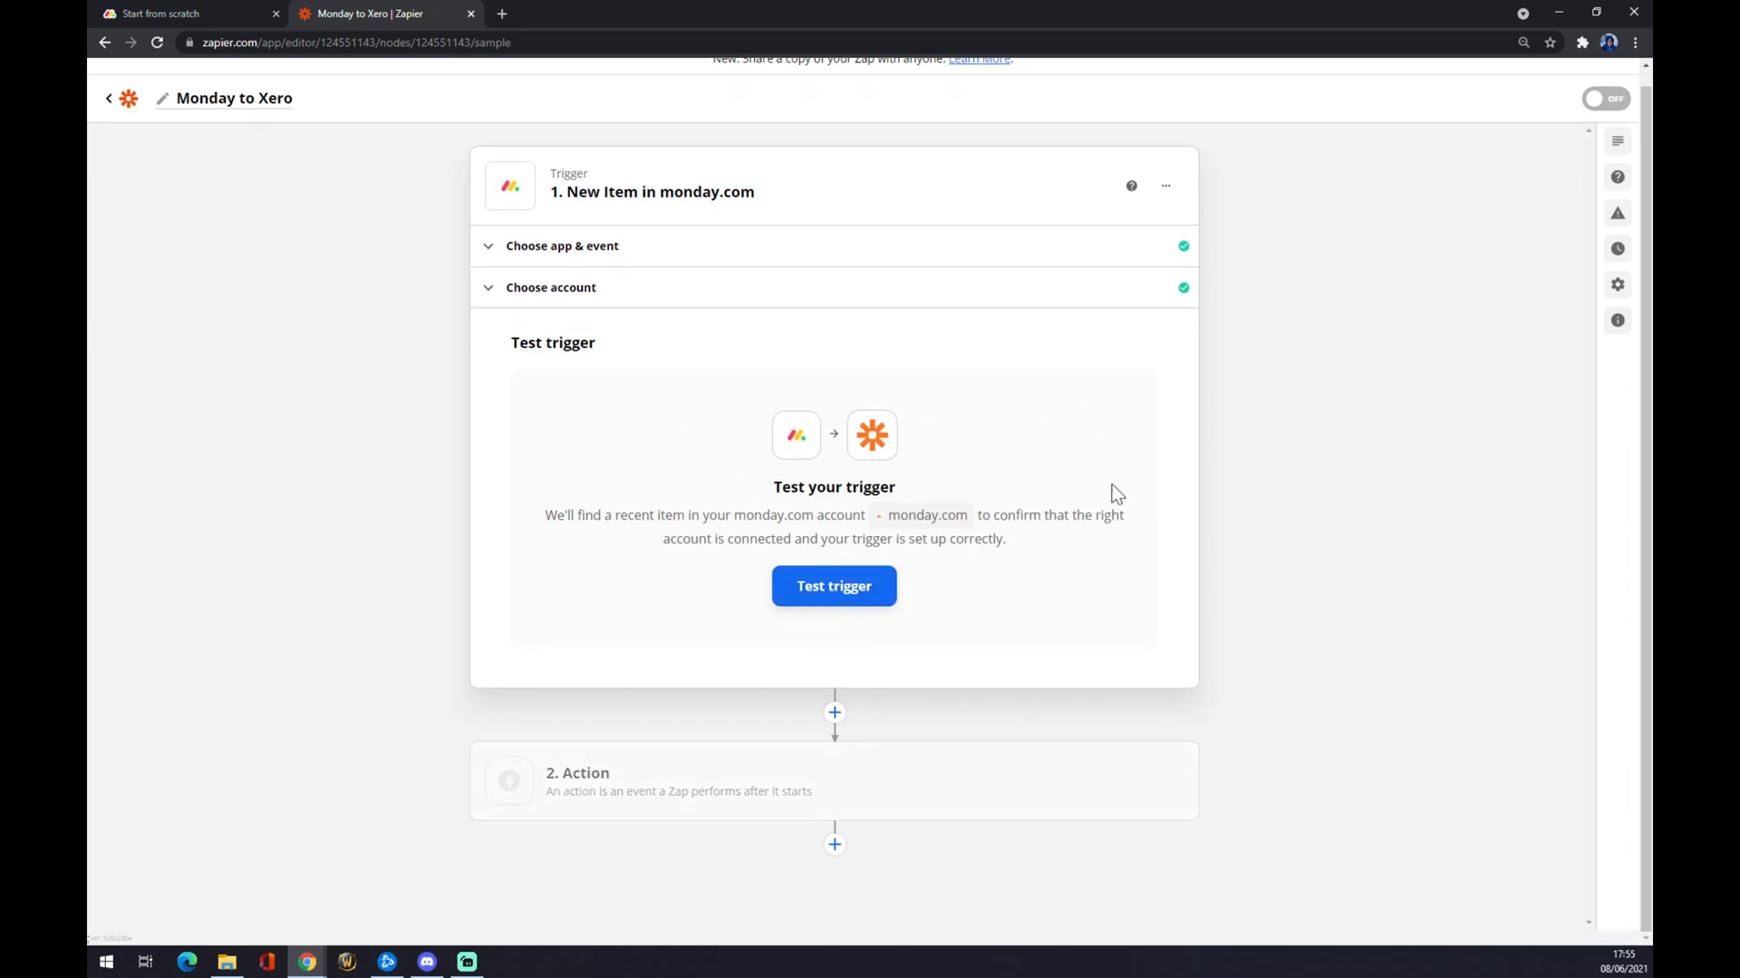
pyautogui.moveTo(878, 651)
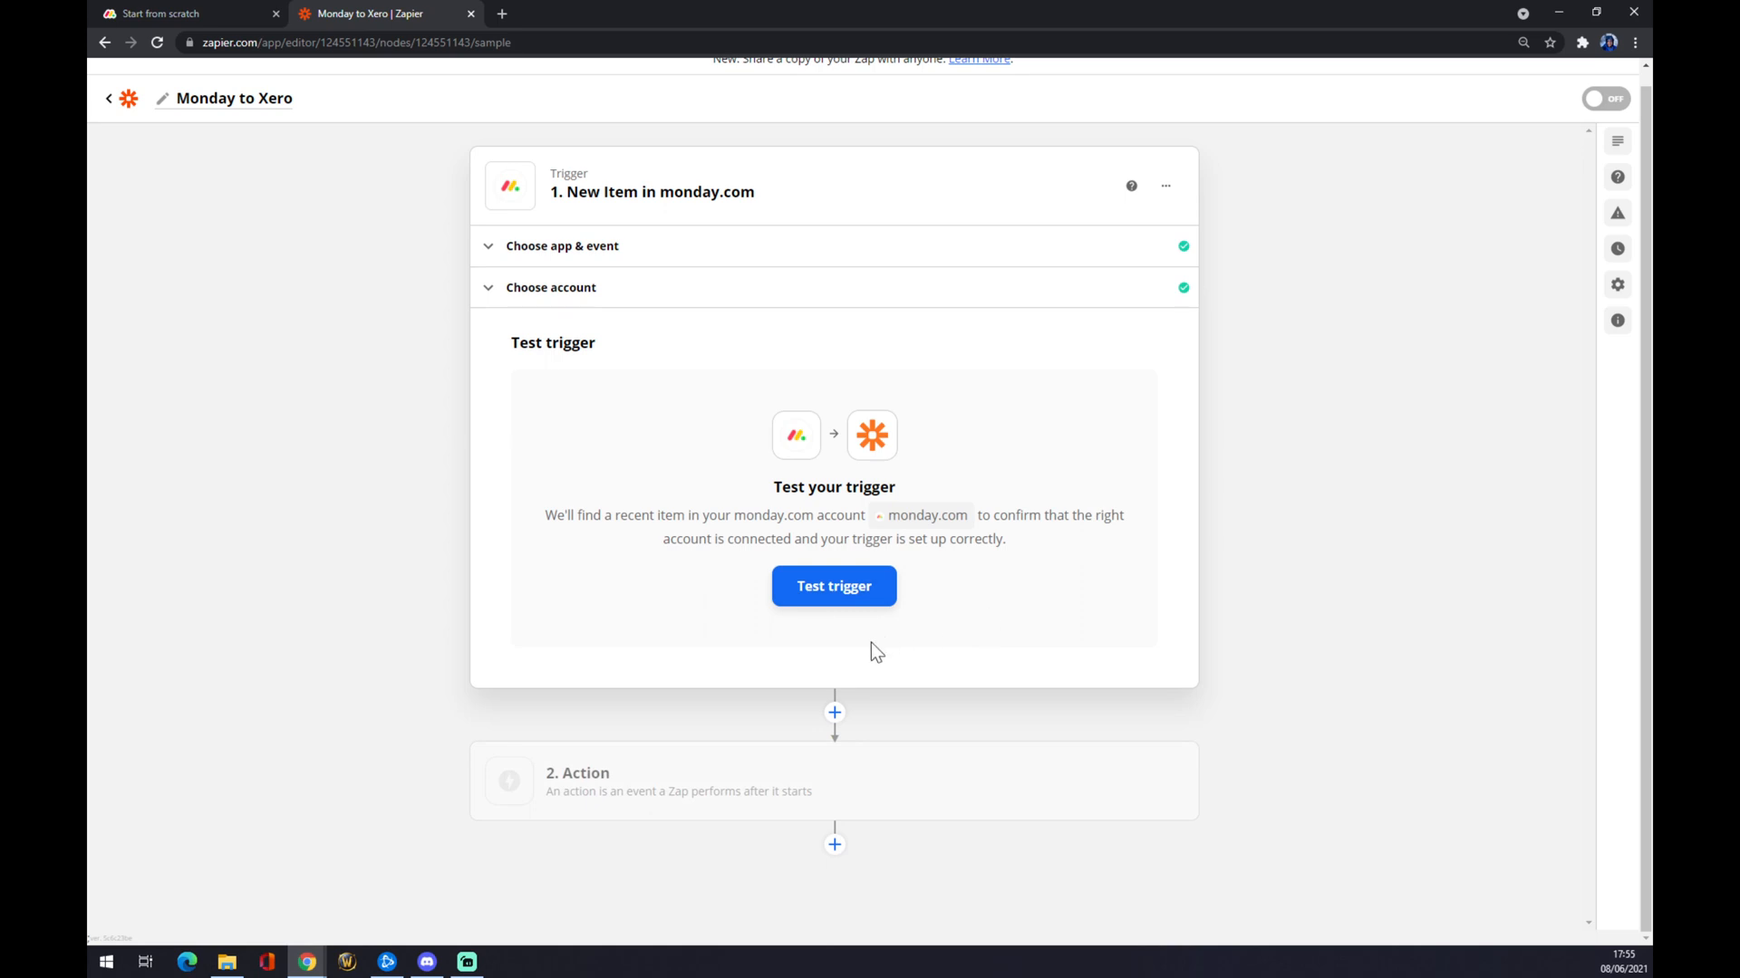
pyautogui.moveTo(752, 652)
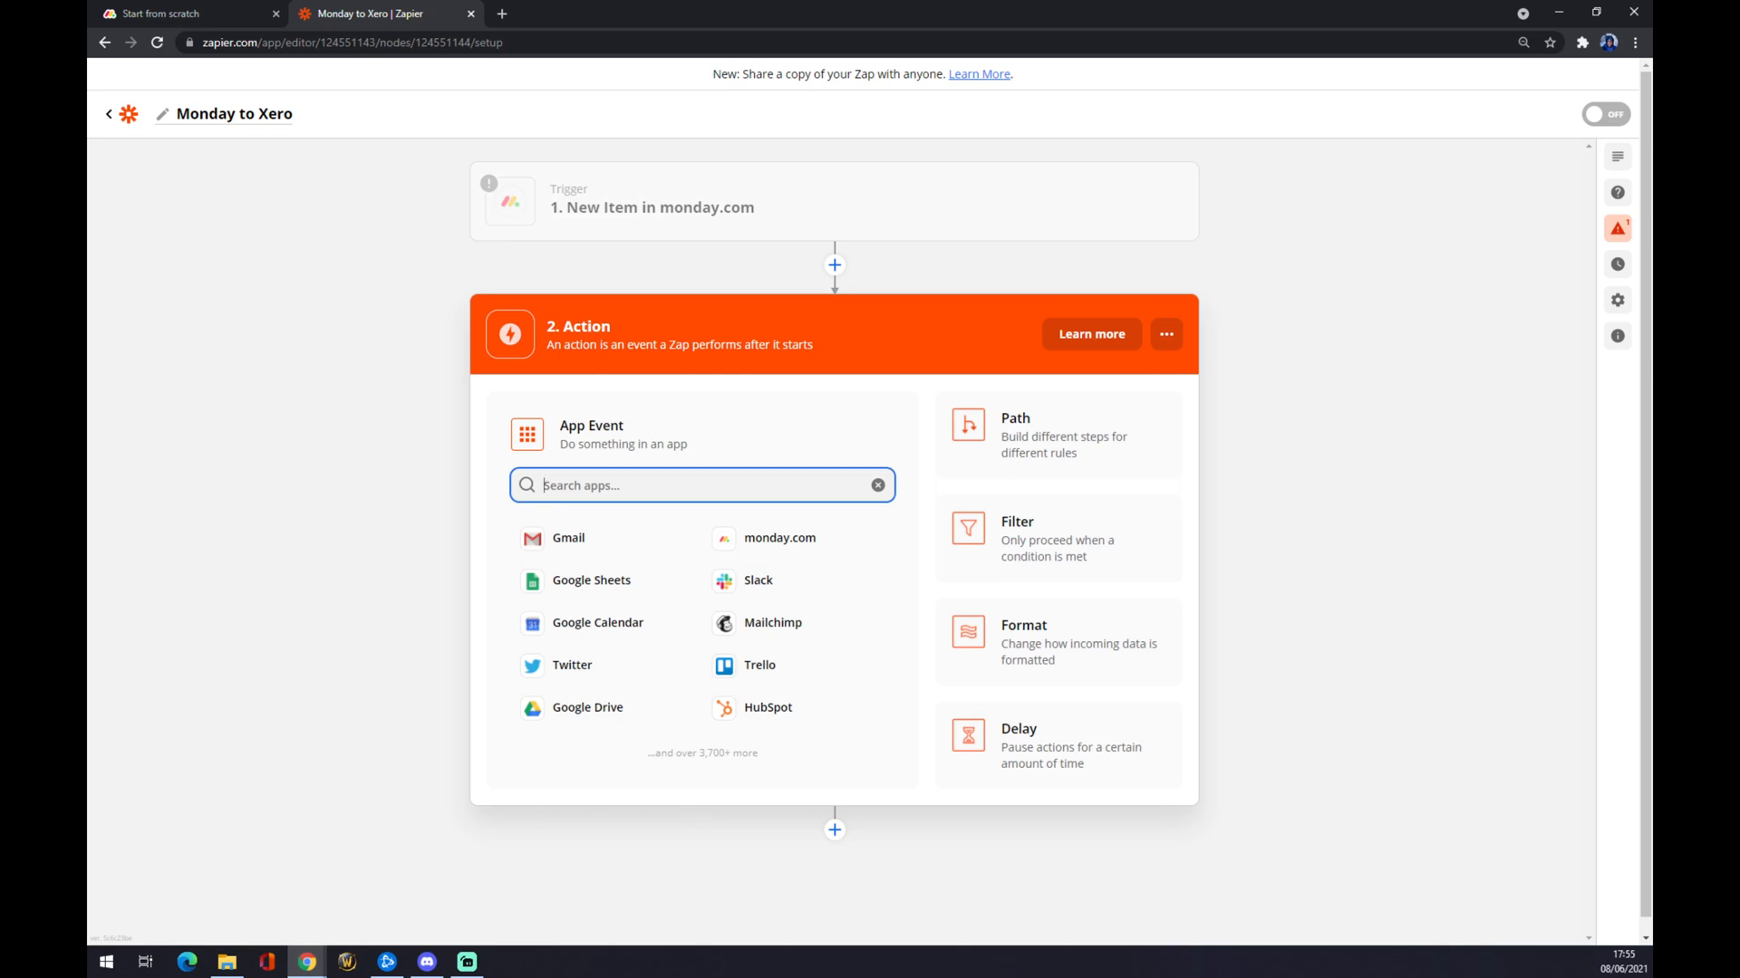
# Search 'xero', choose Xero with the Create Payment event, and continue to account sign-in.
pyautogui.write('xero')
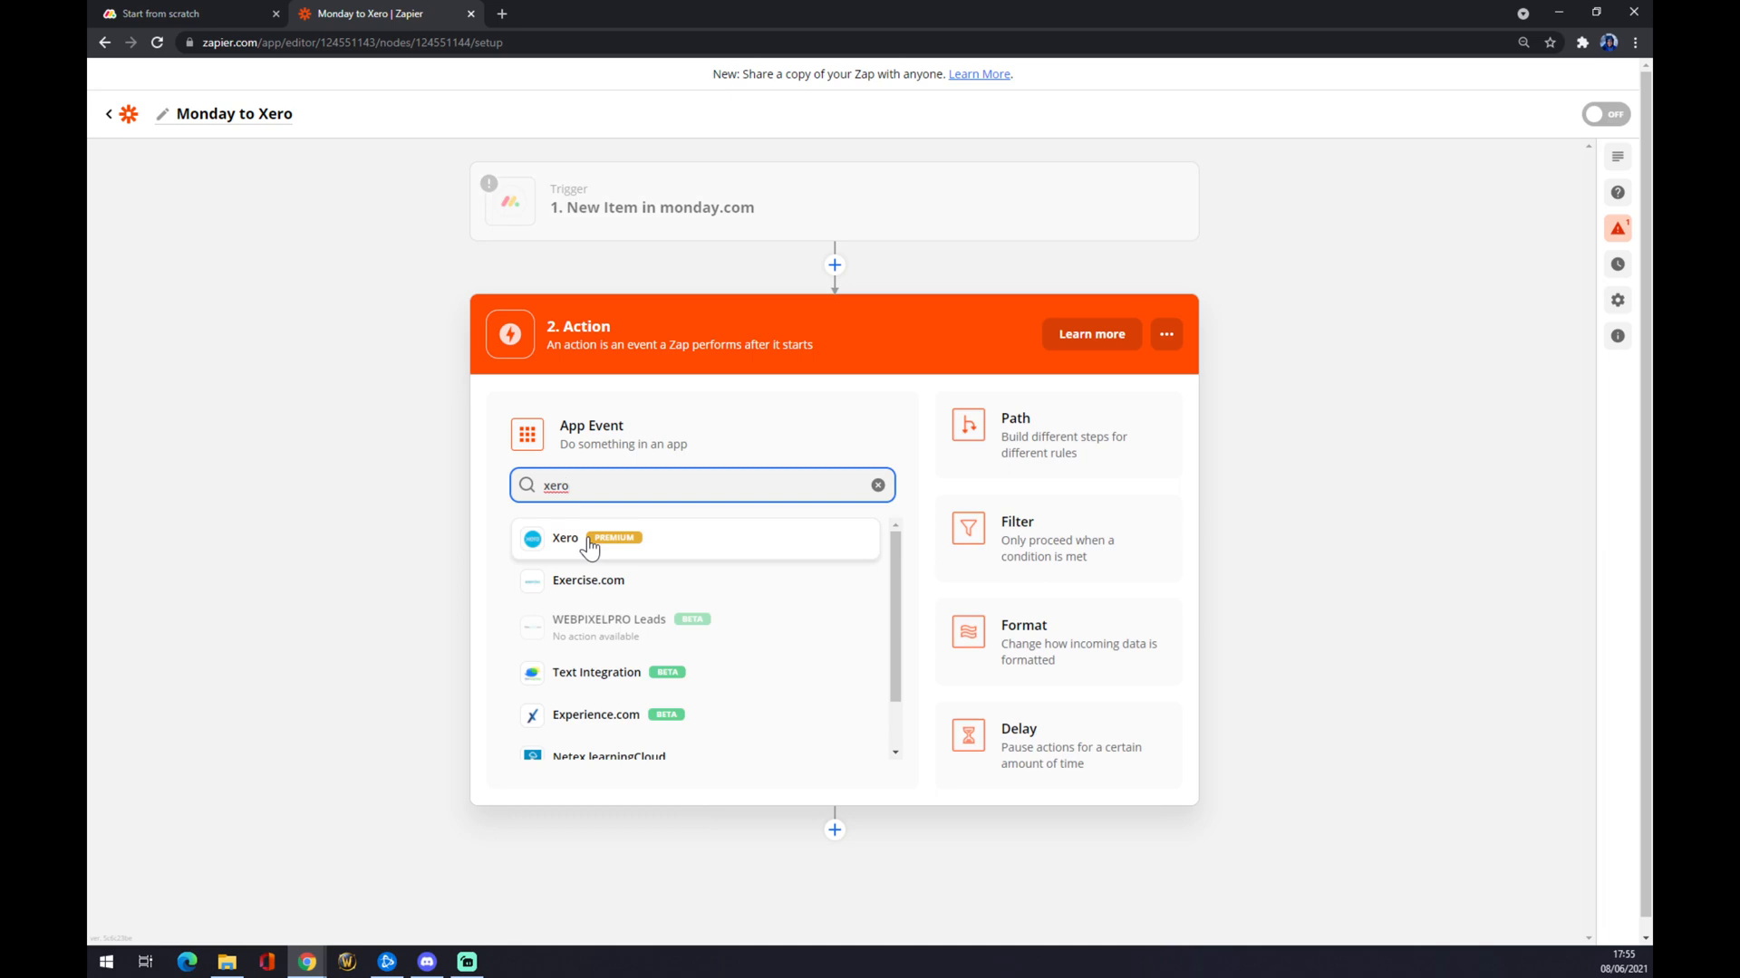
pyautogui.click(565, 538)
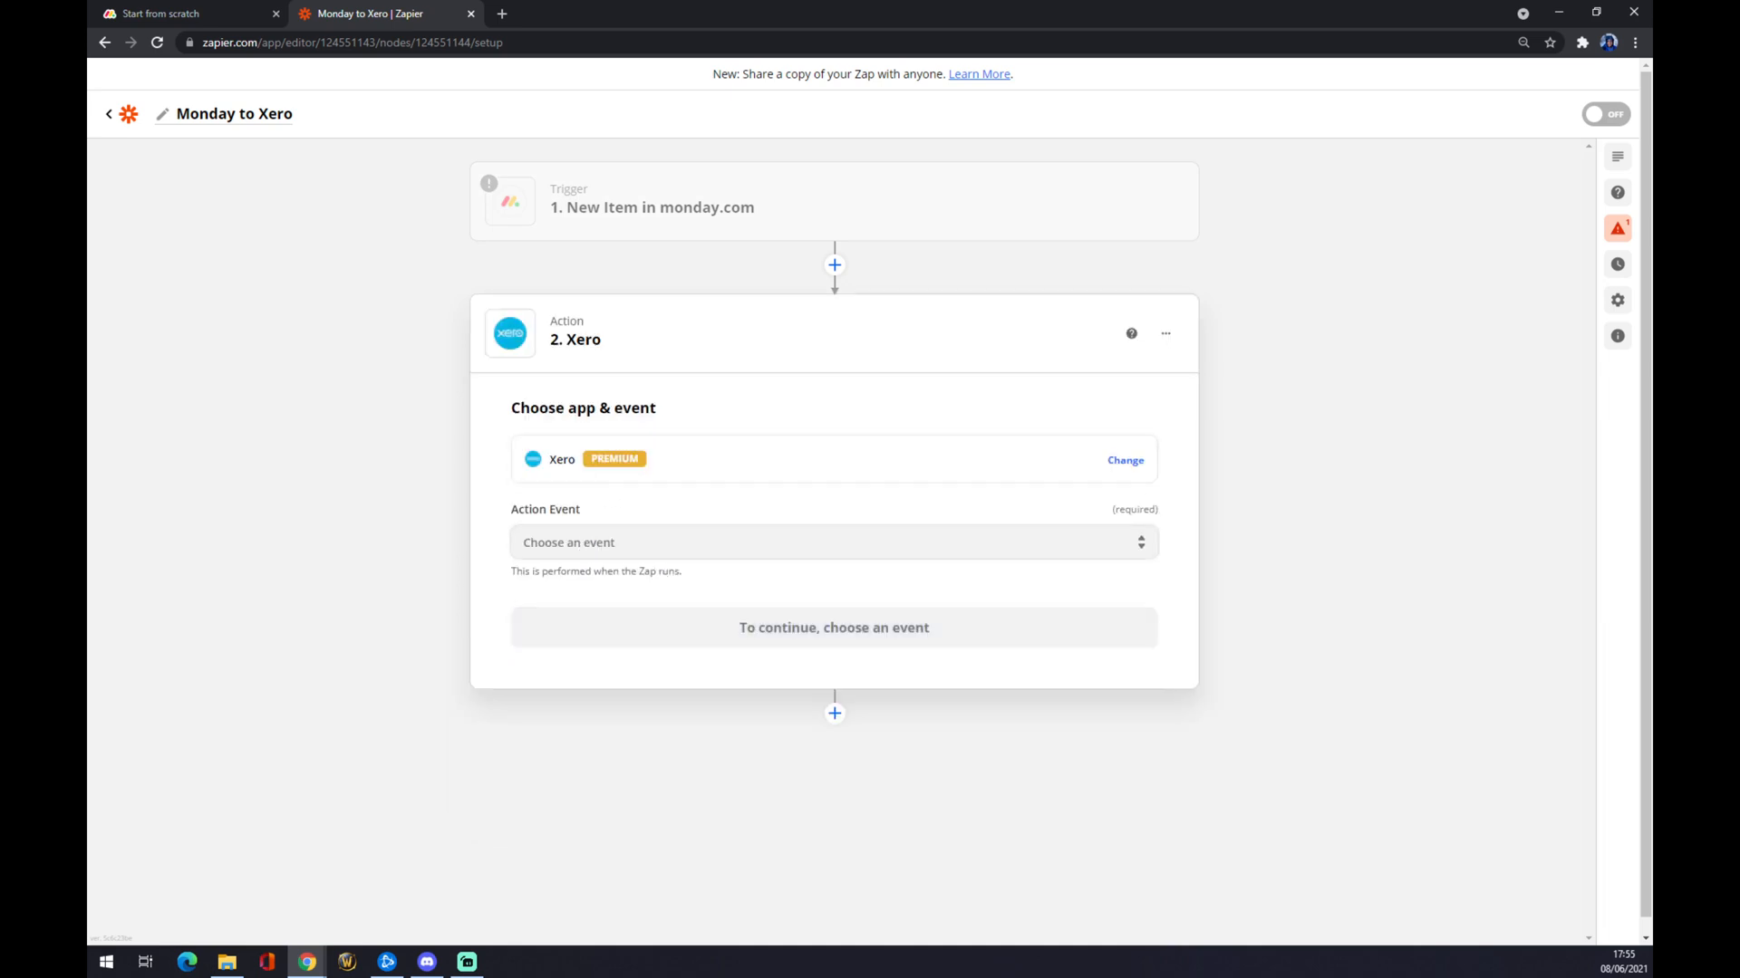
pyautogui.click(834, 542)
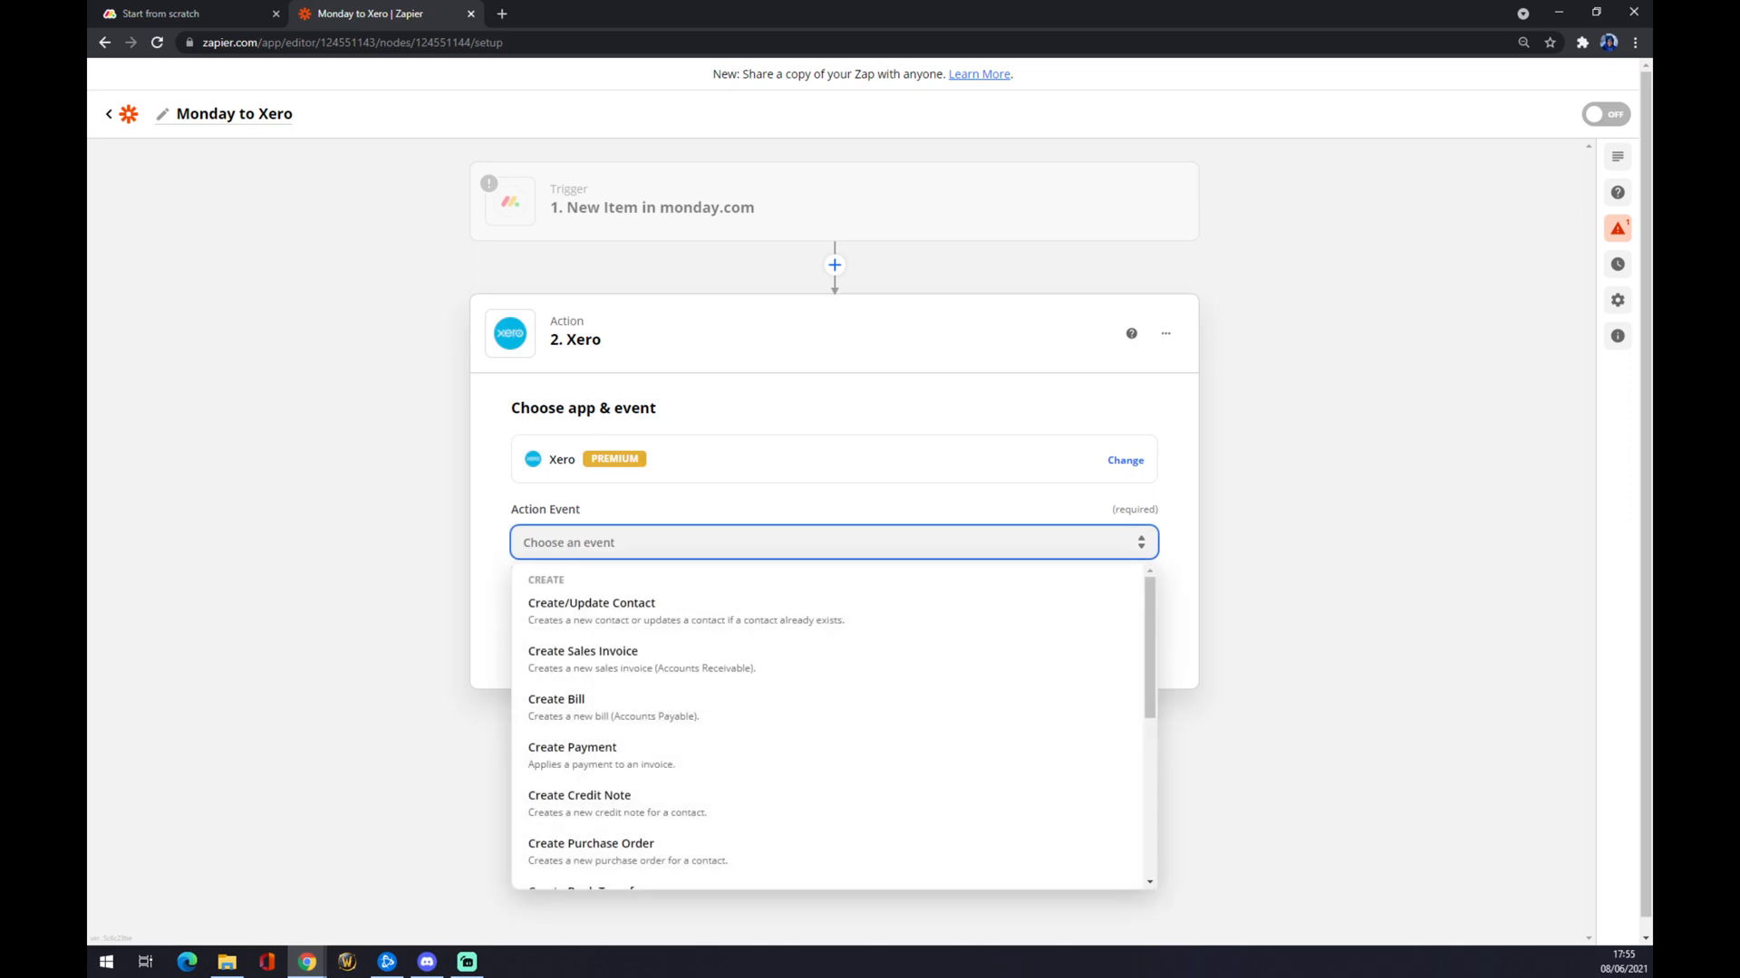
pyautogui.moveTo(659, 707)
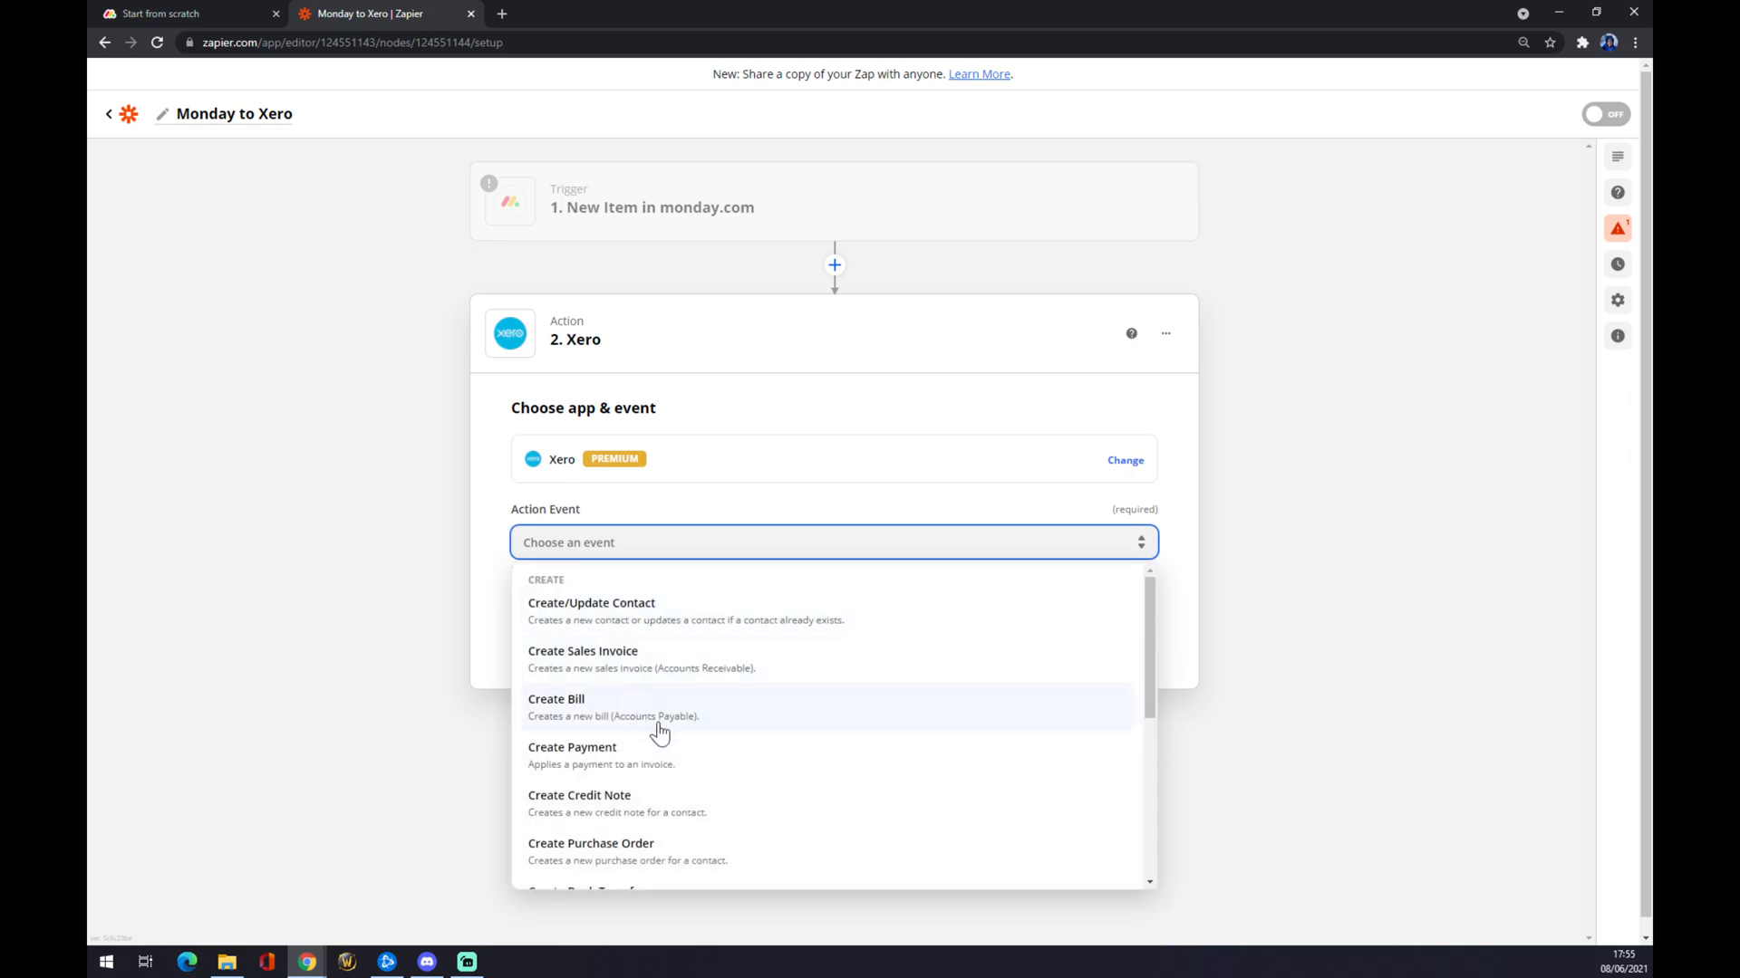
pyautogui.scroll(-3)
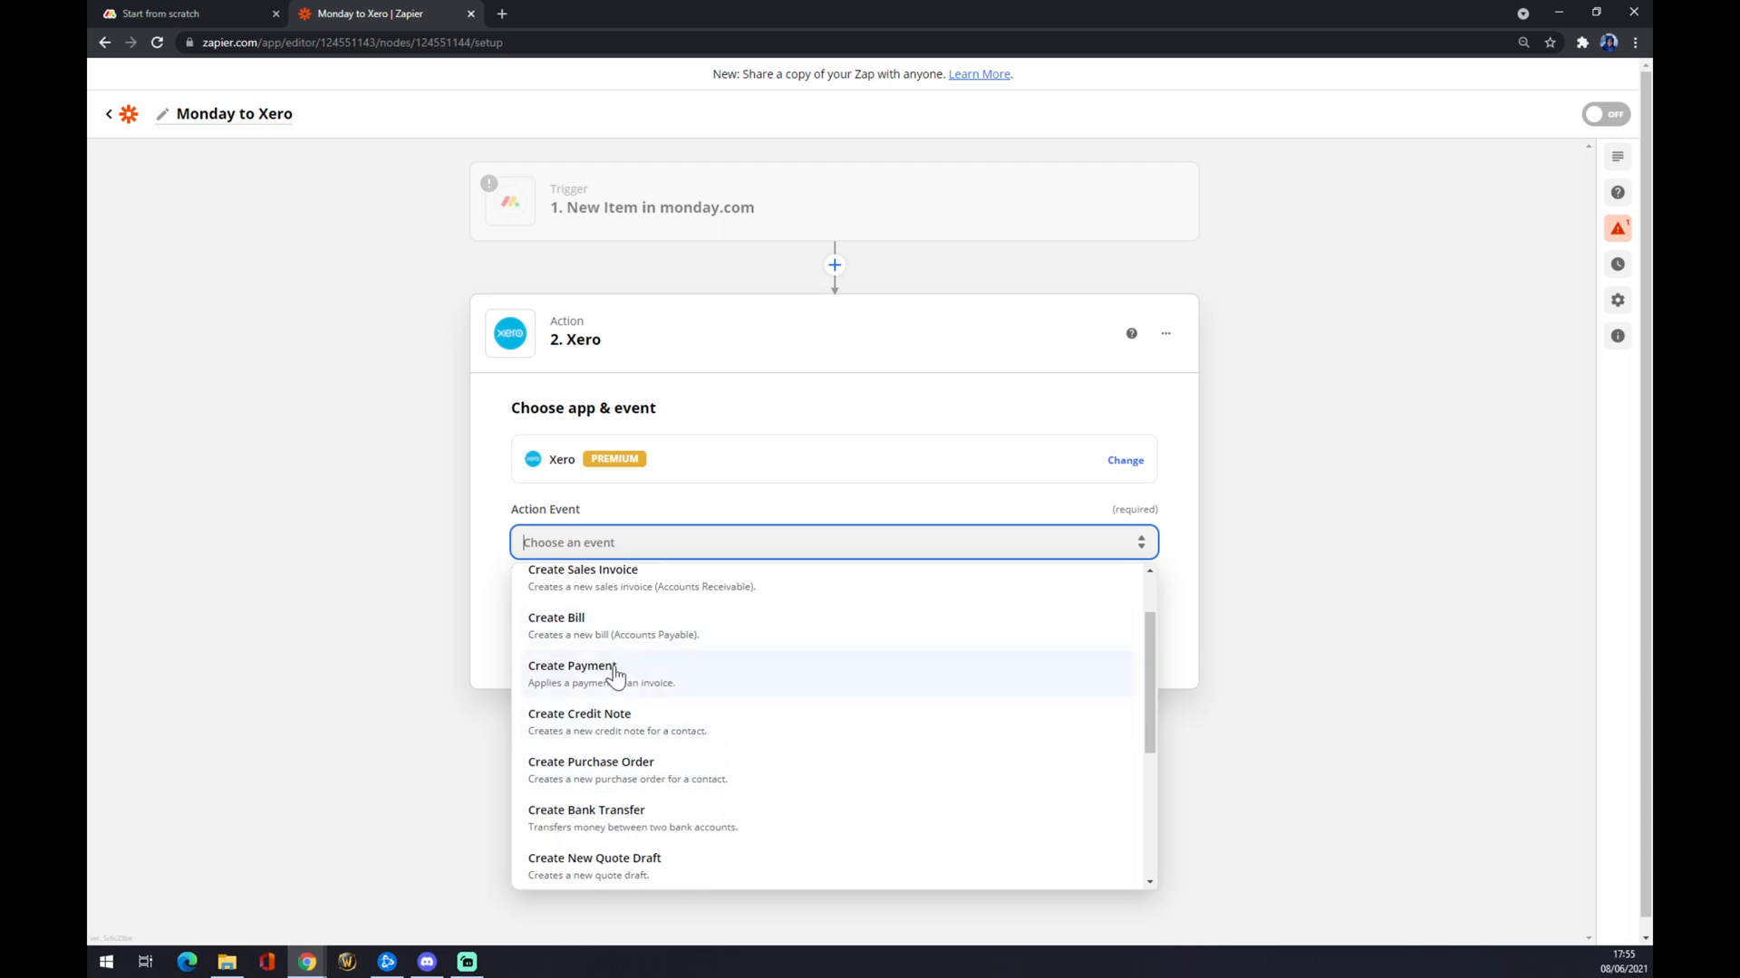
pyautogui.click(573, 666)
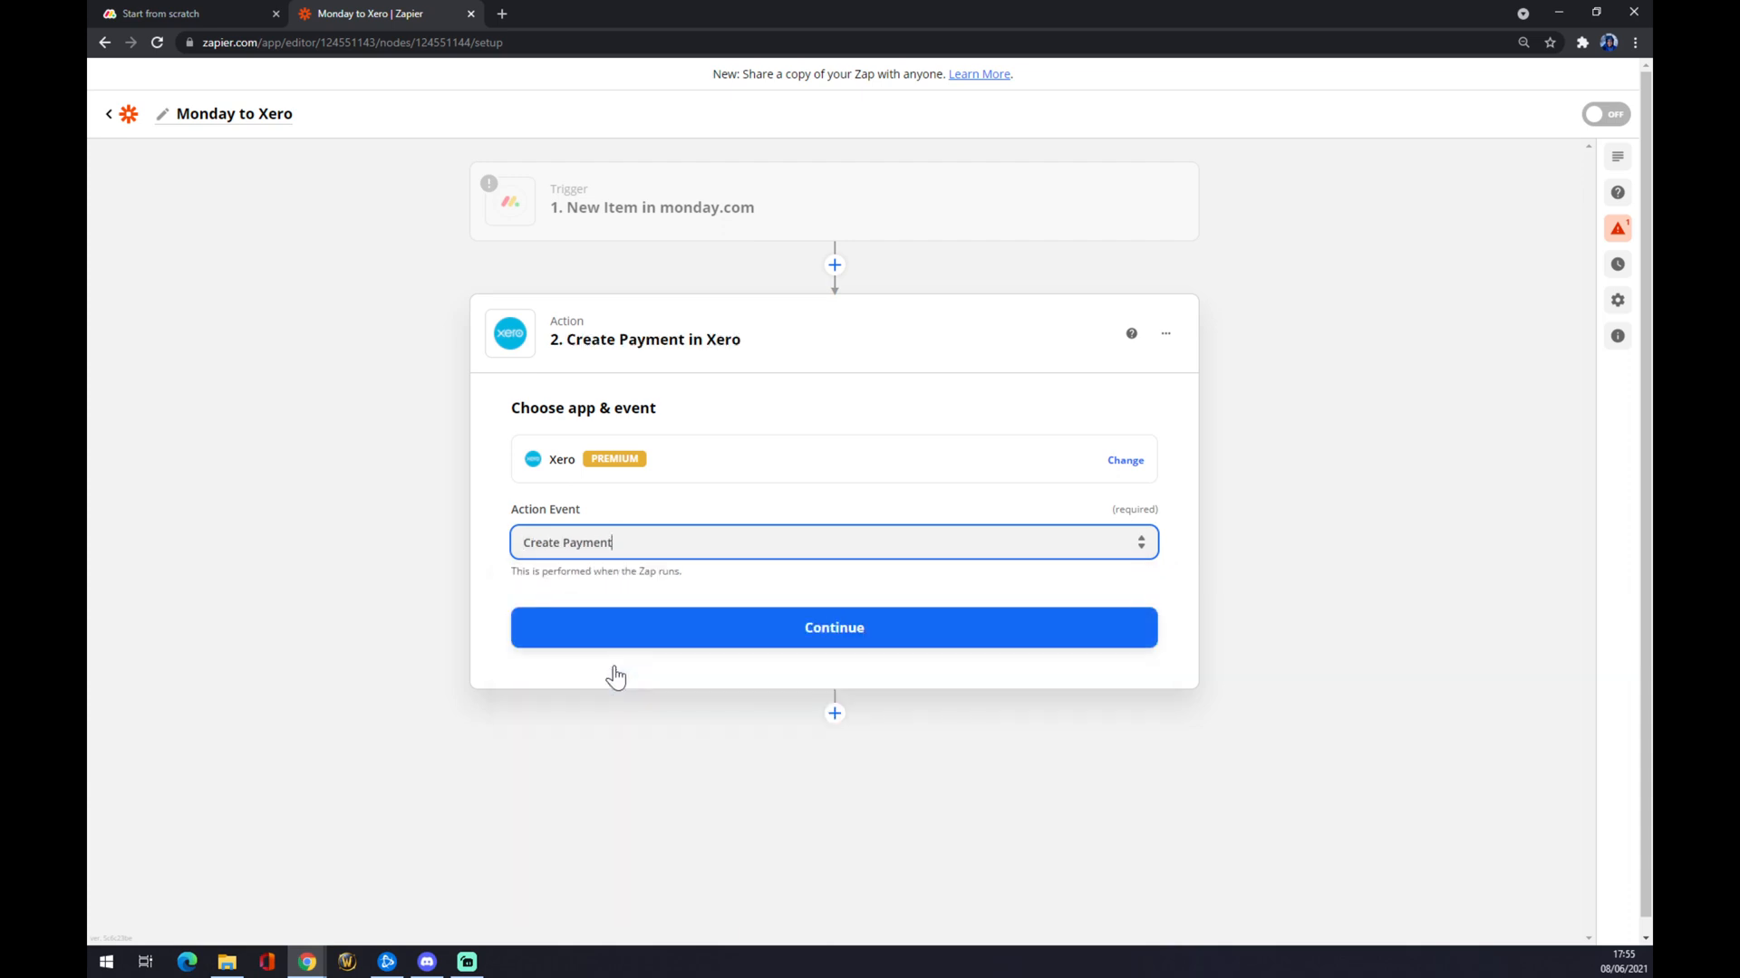
pyautogui.click(834, 627)
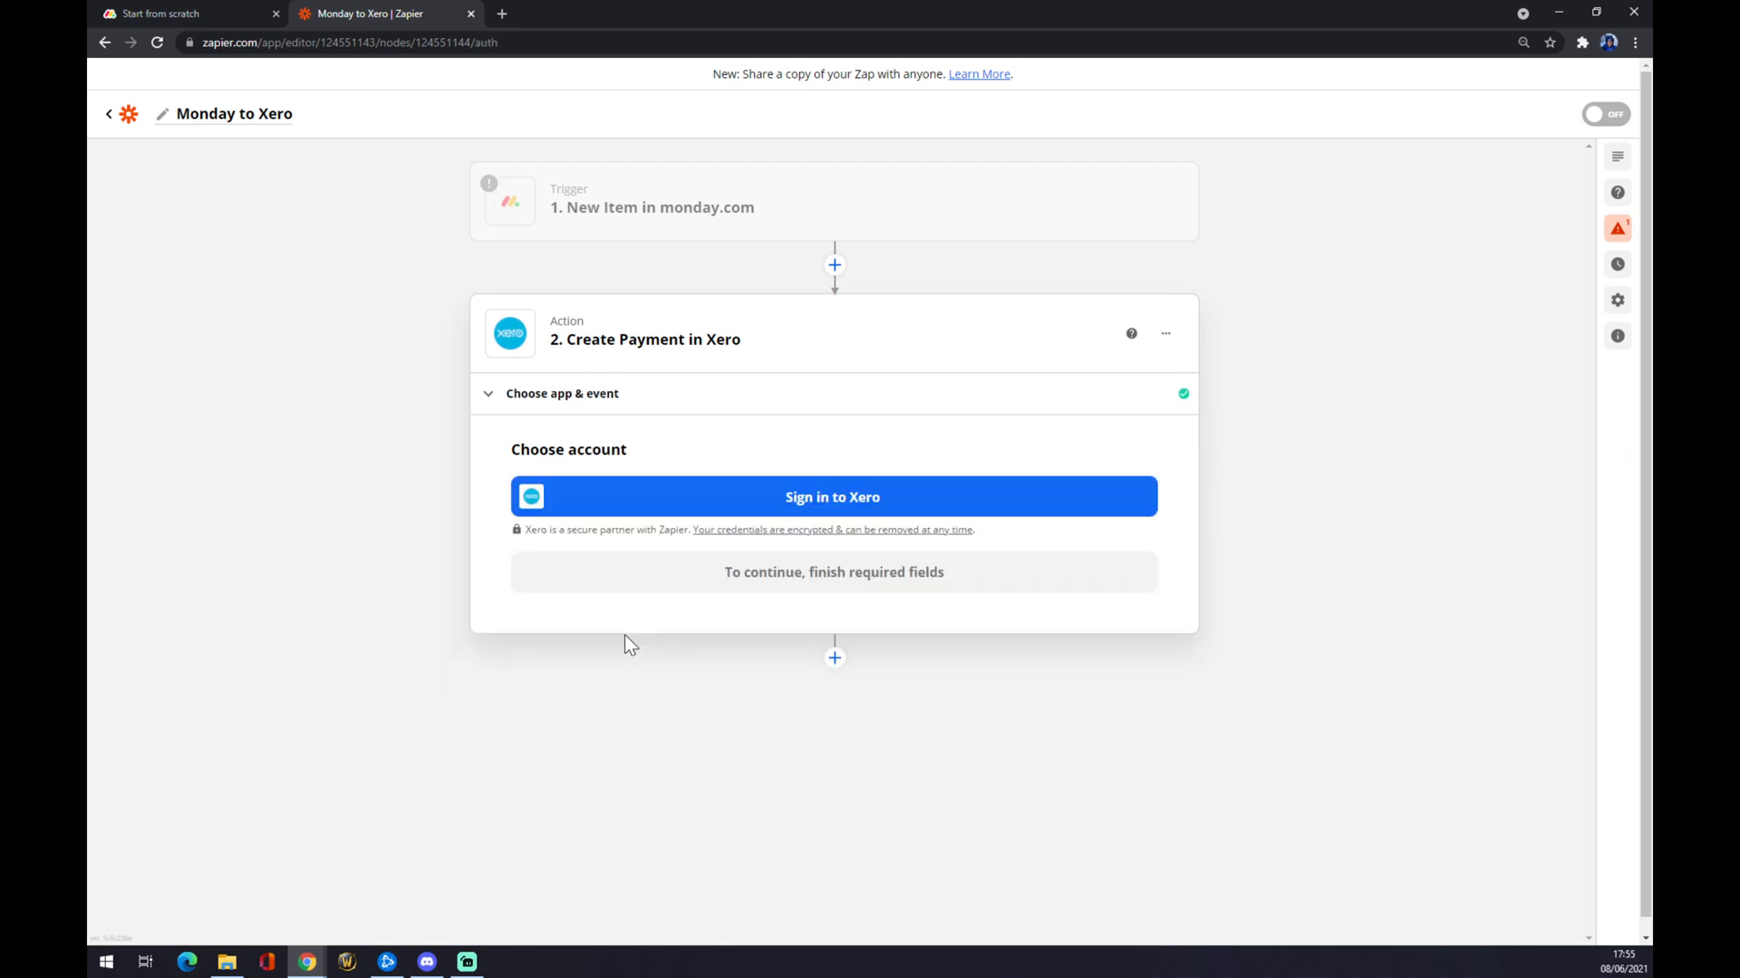
pyautogui.moveTo(629, 514)
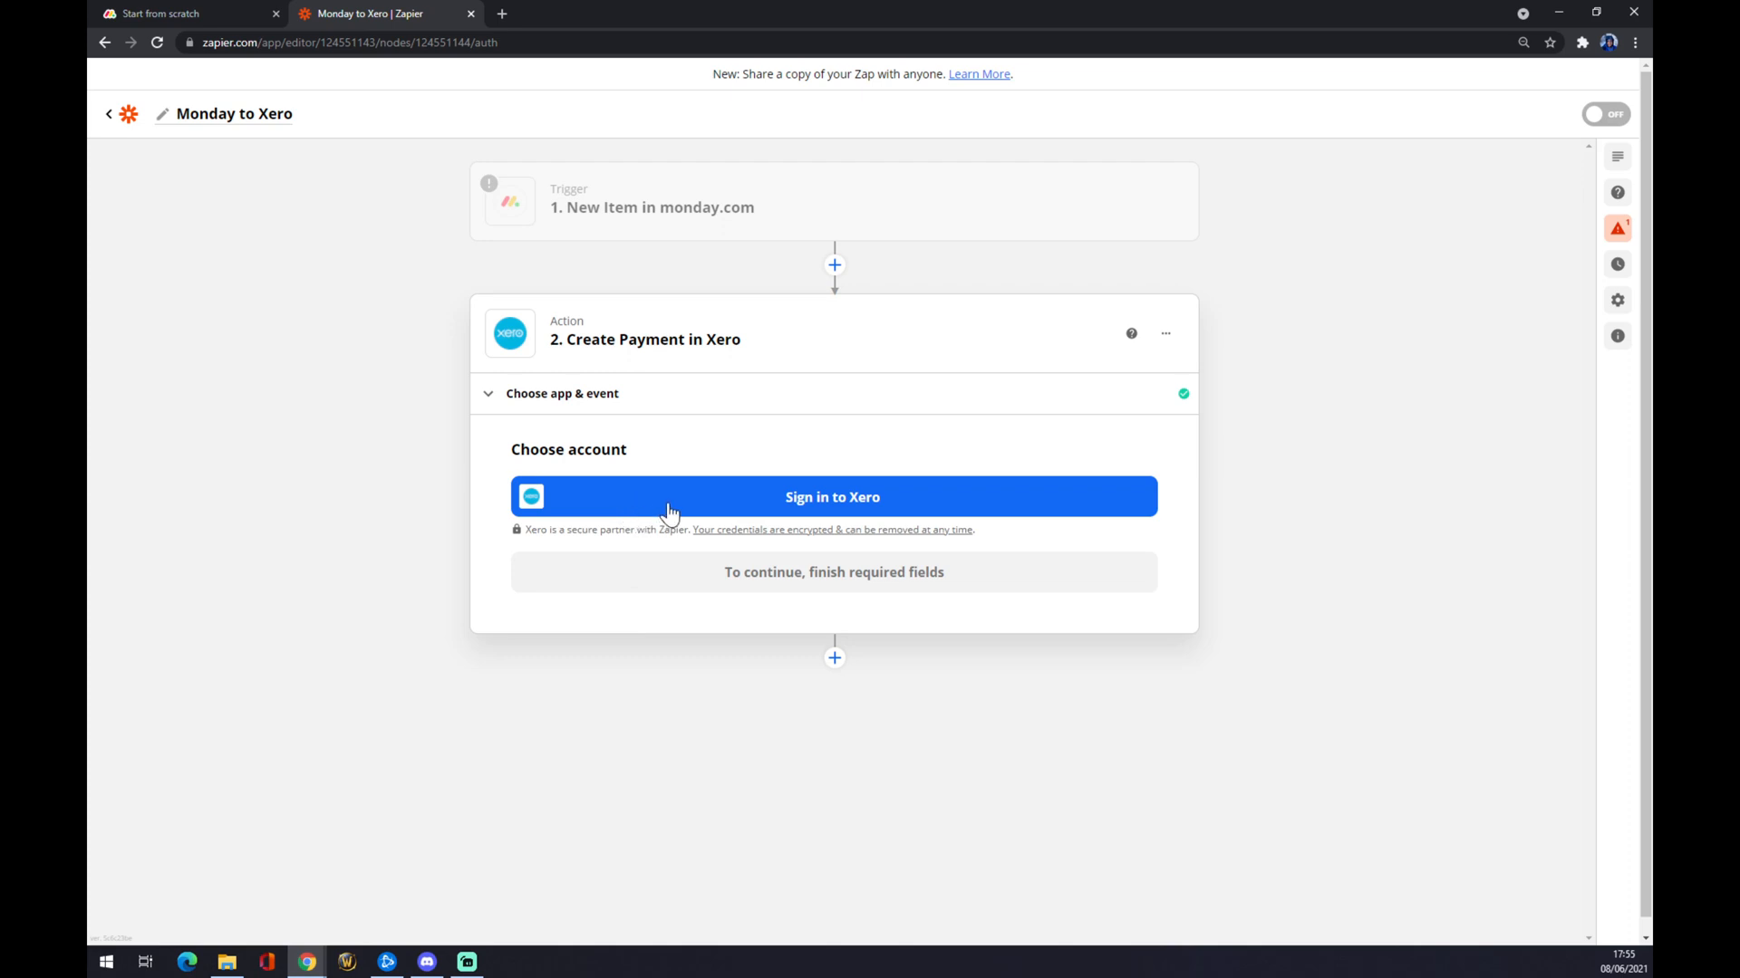
pyautogui.moveTo(686, 503)
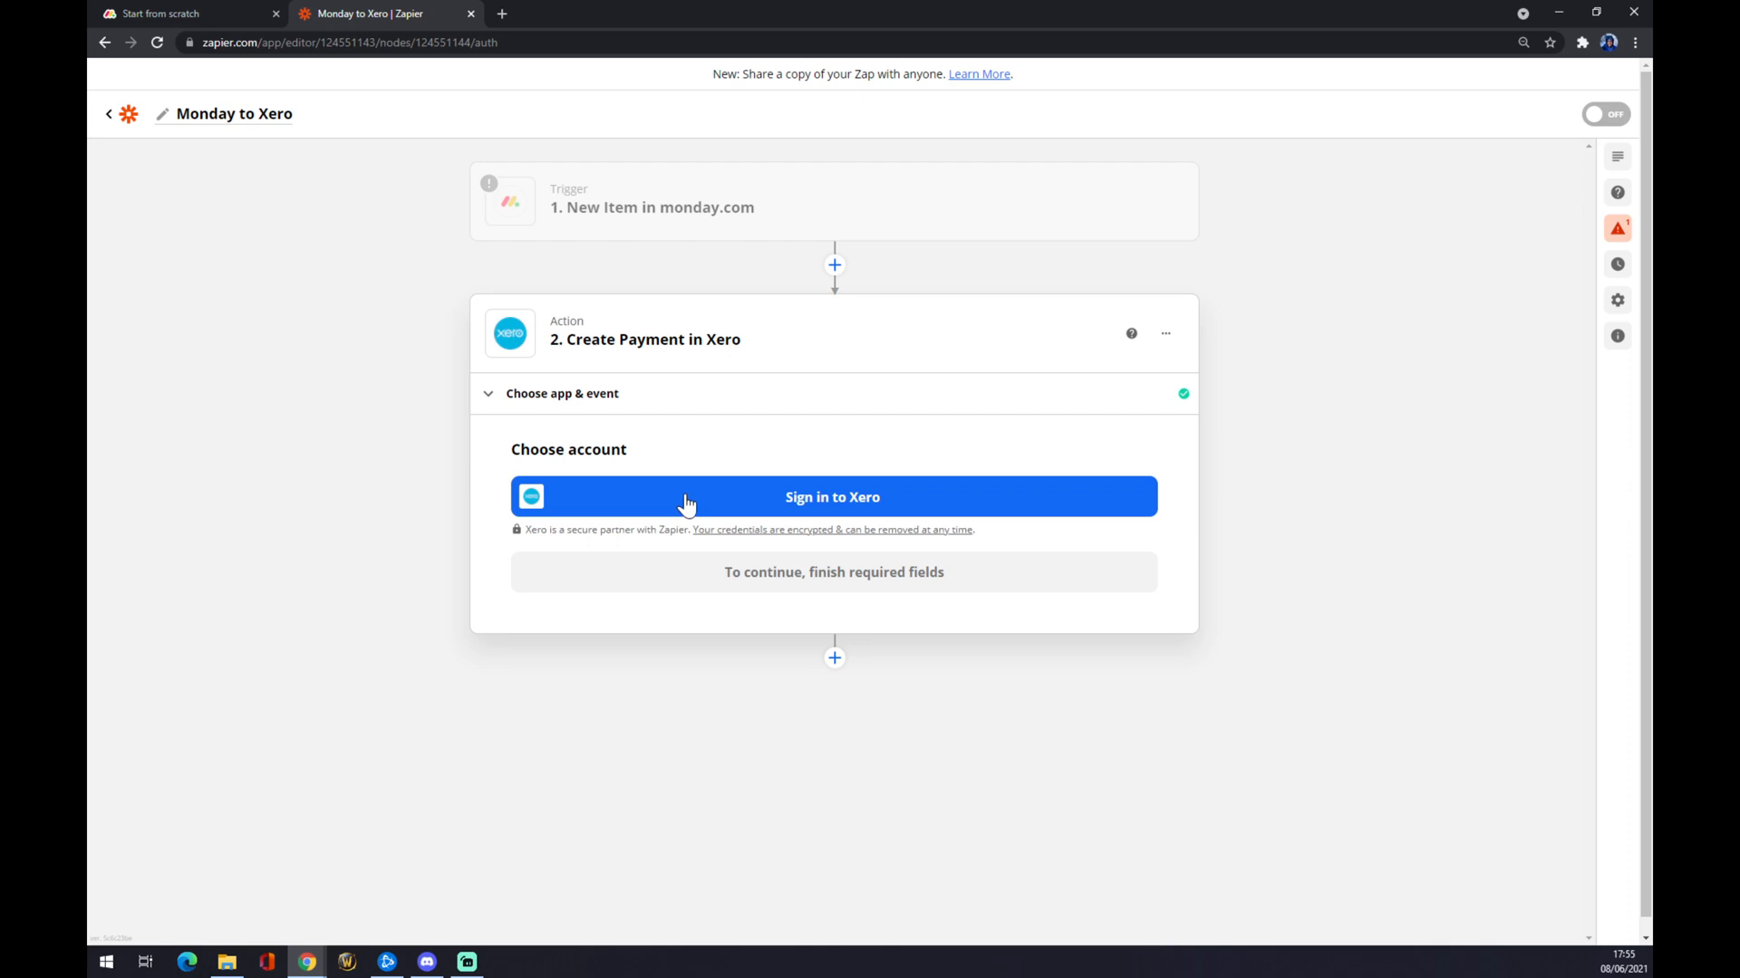
pyautogui.moveTo(686, 464)
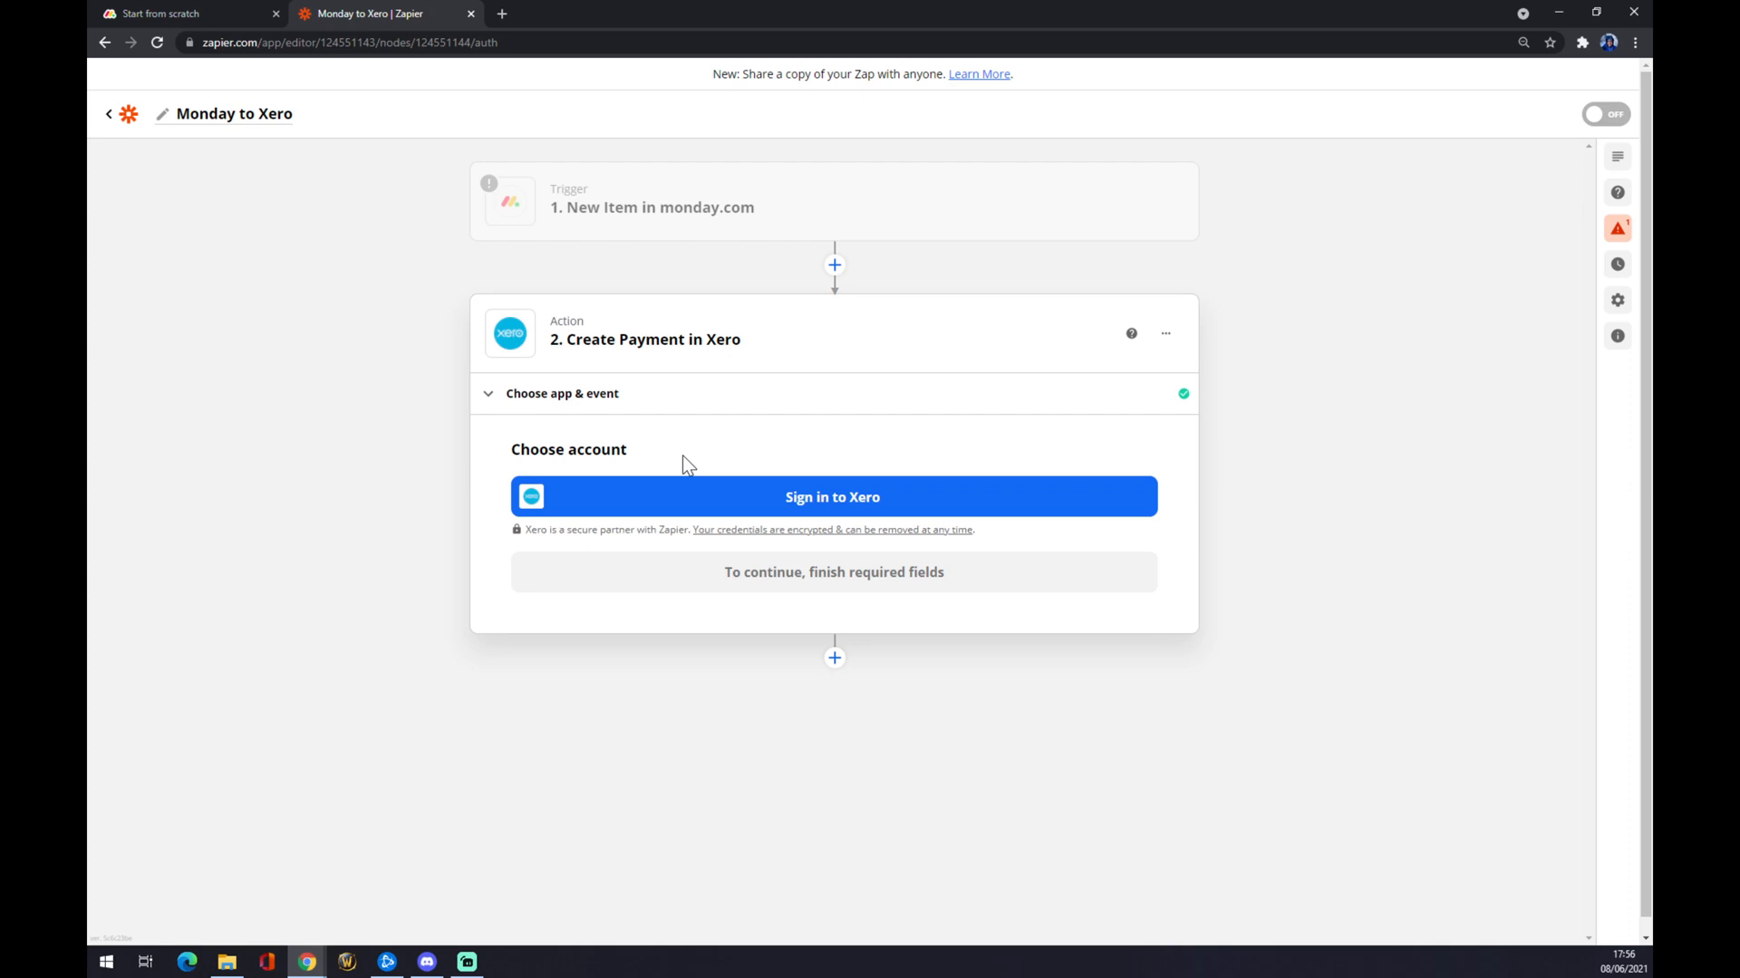
pyautogui.moveTo(677, 495)
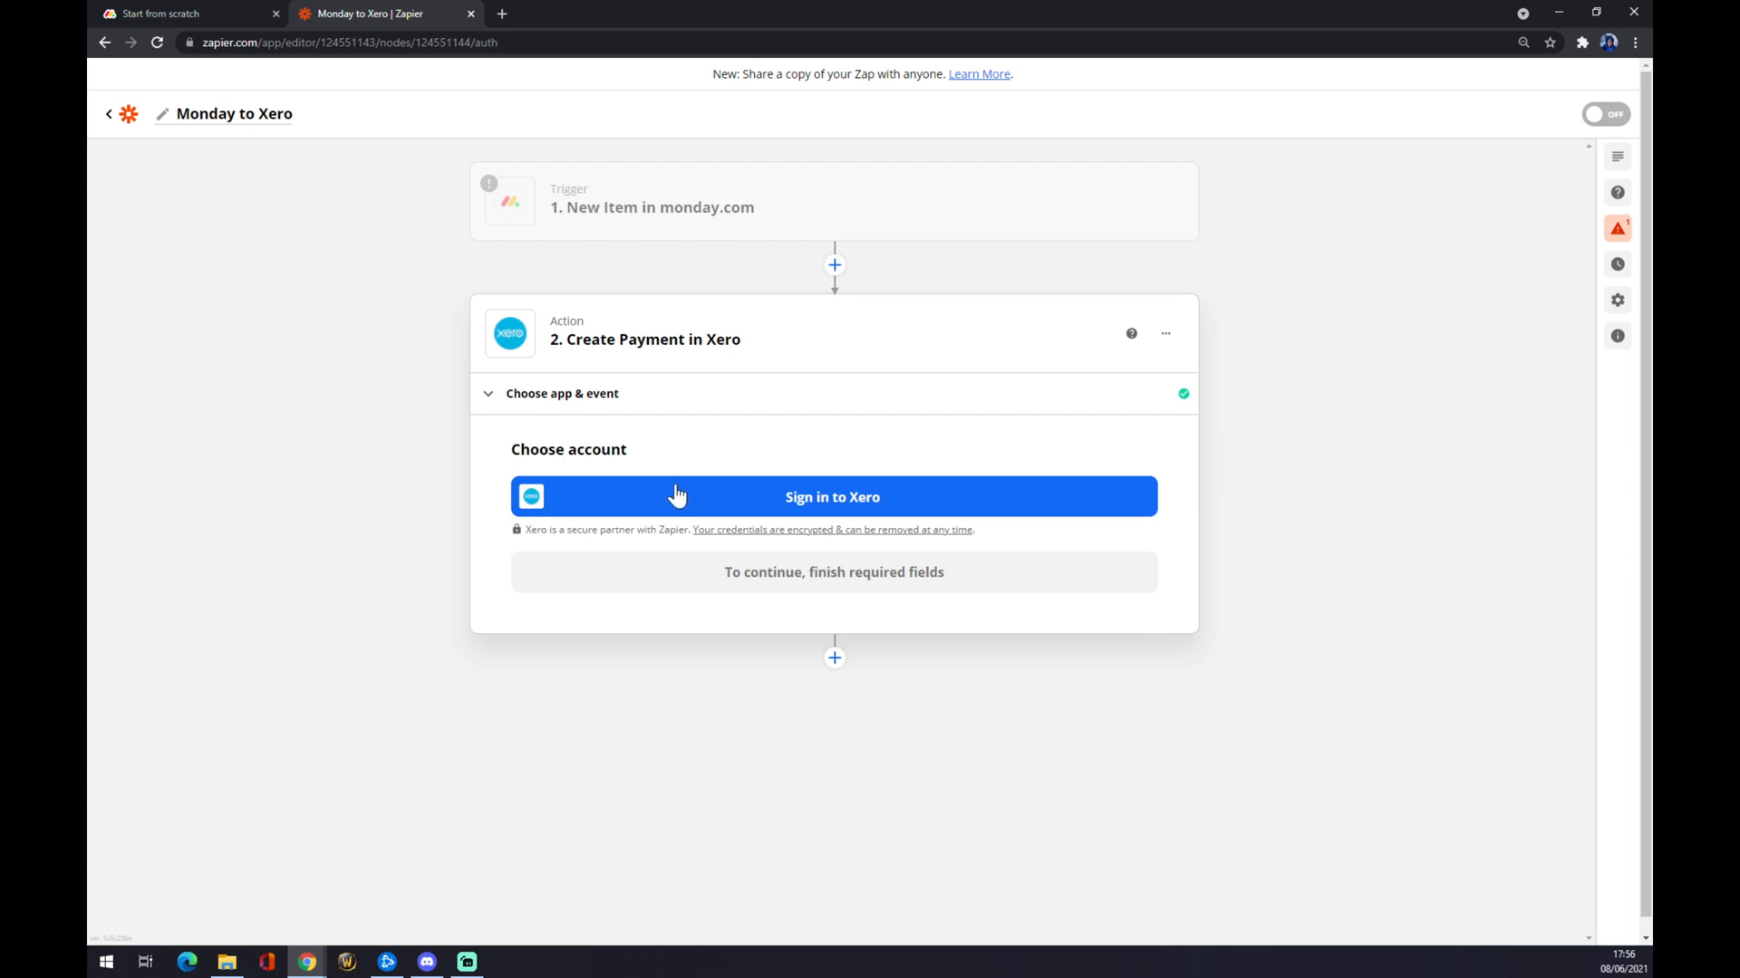
pyautogui.moveTo(644, 508)
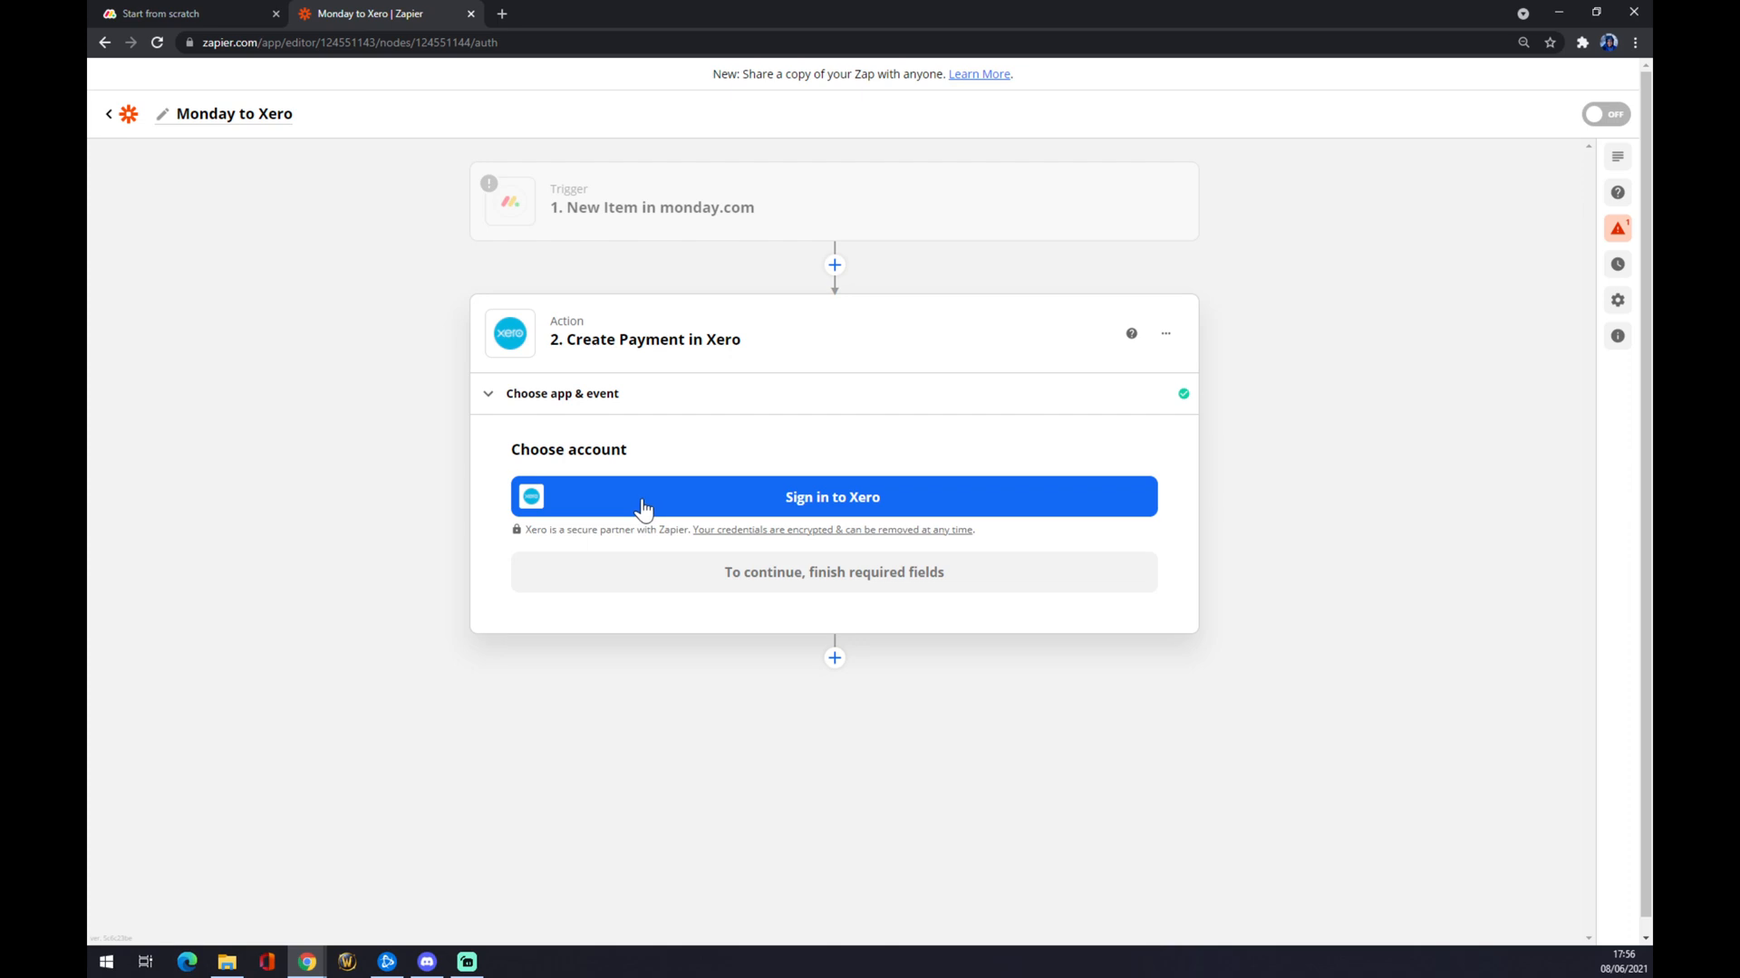